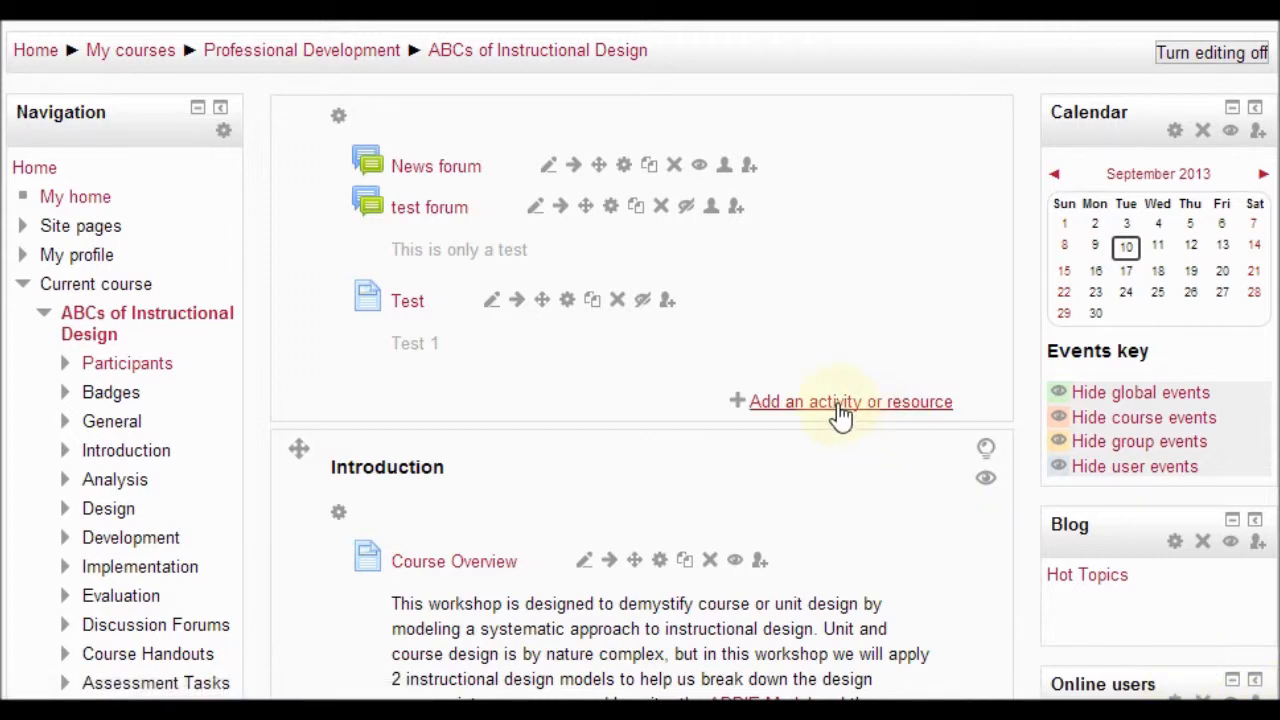
pyautogui.moveTo(844, 400)
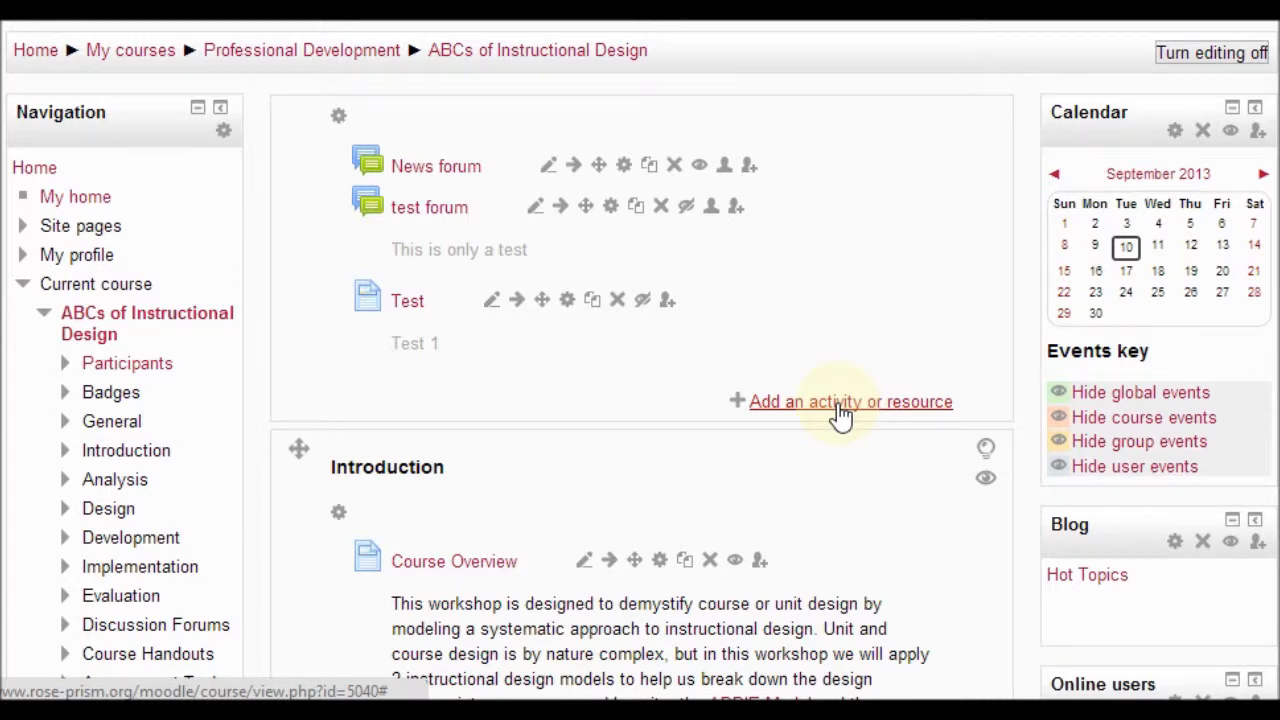
# Start adding an activity or resource to the course section.
pyautogui.click(852, 400)
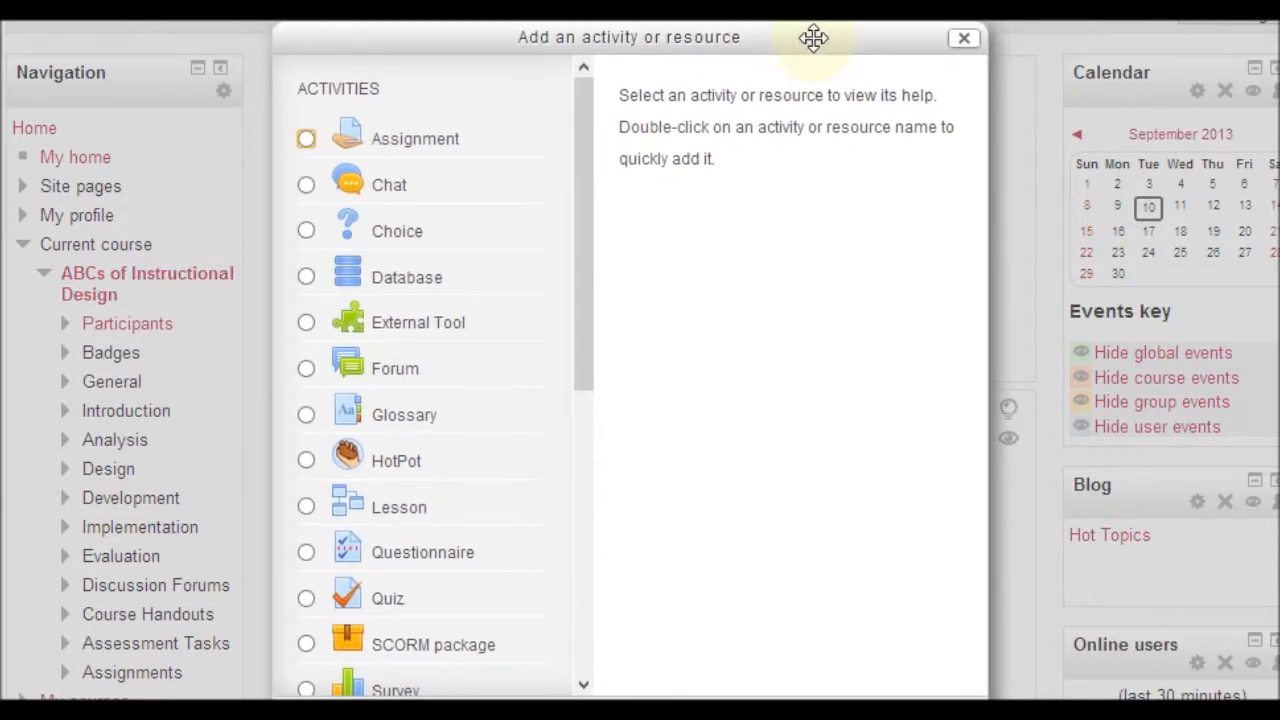
pyautogui.moveTo(480, 96)
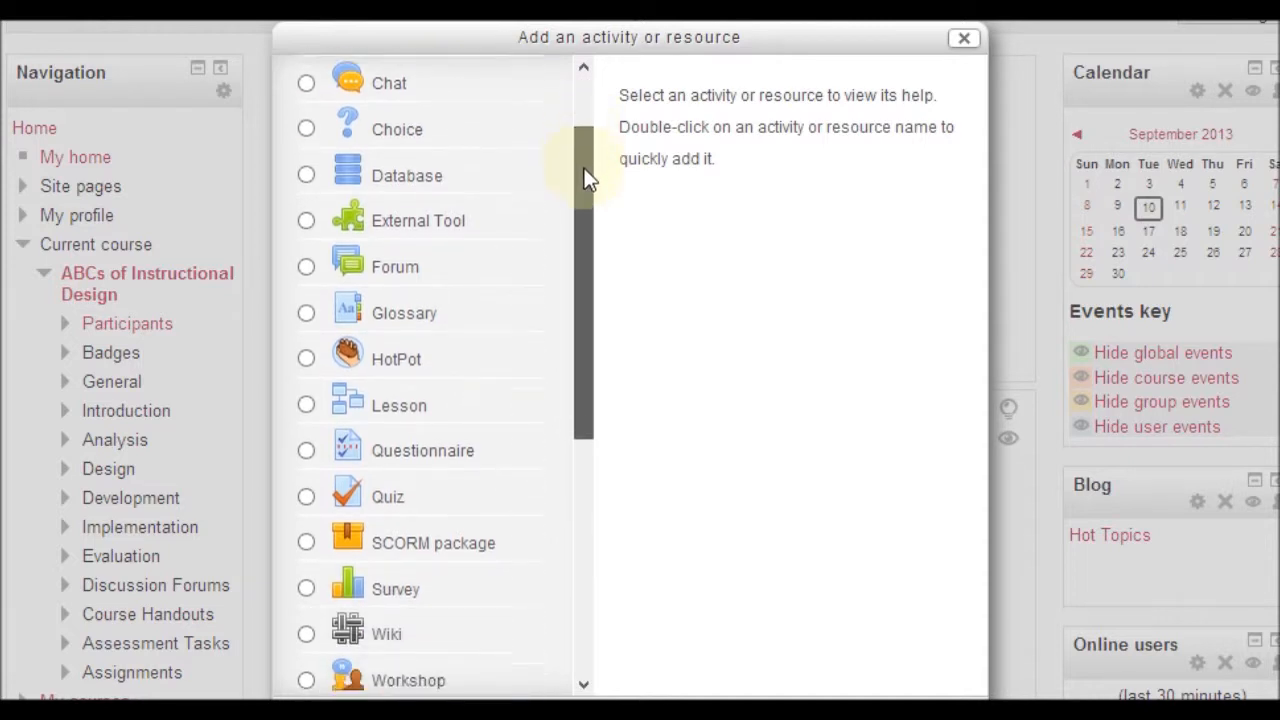
# Choose Page under Resources in the chooser and add it to the course.
pyautogui.scroll(-3)
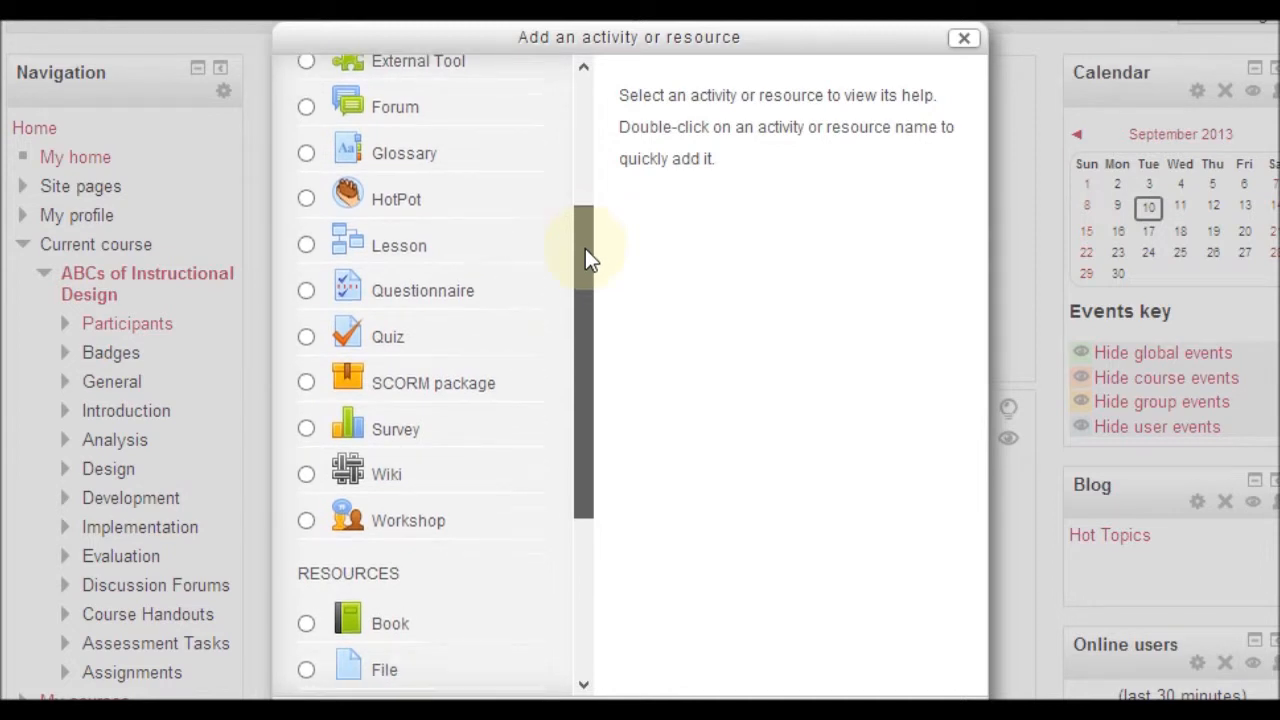
pyautogui.scroll(-3)
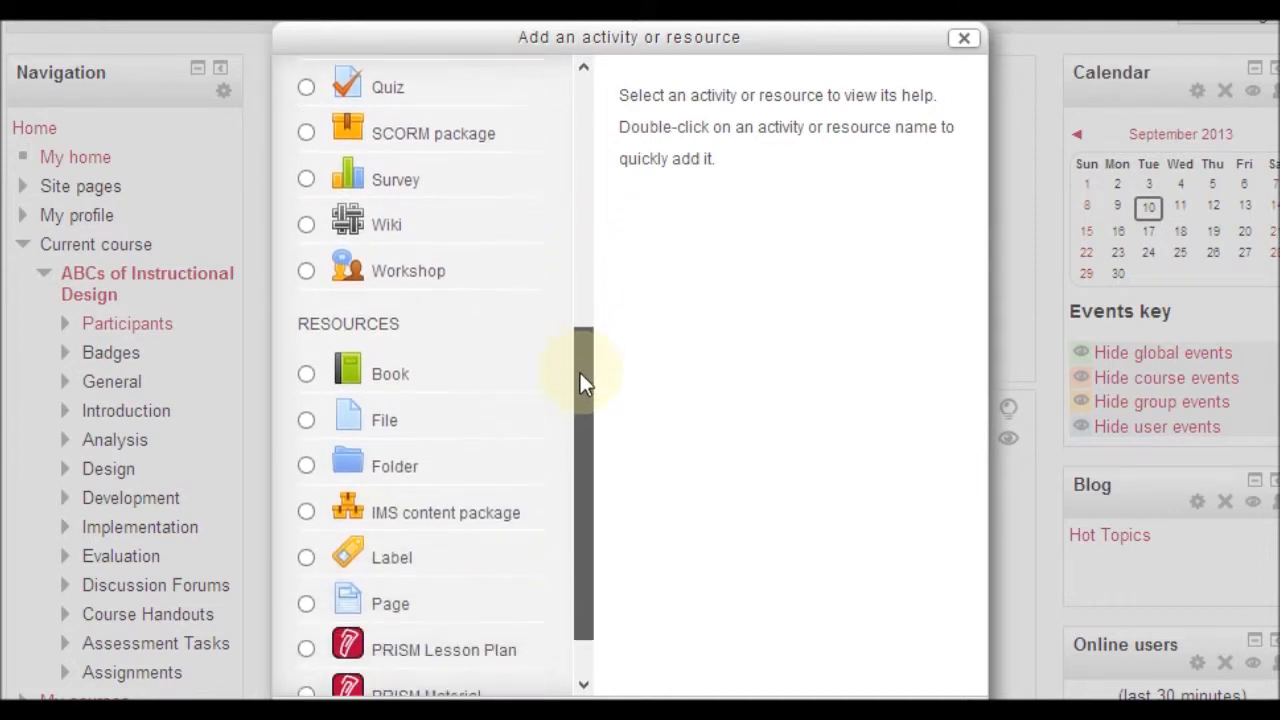
pyautogui.scroll(-3)
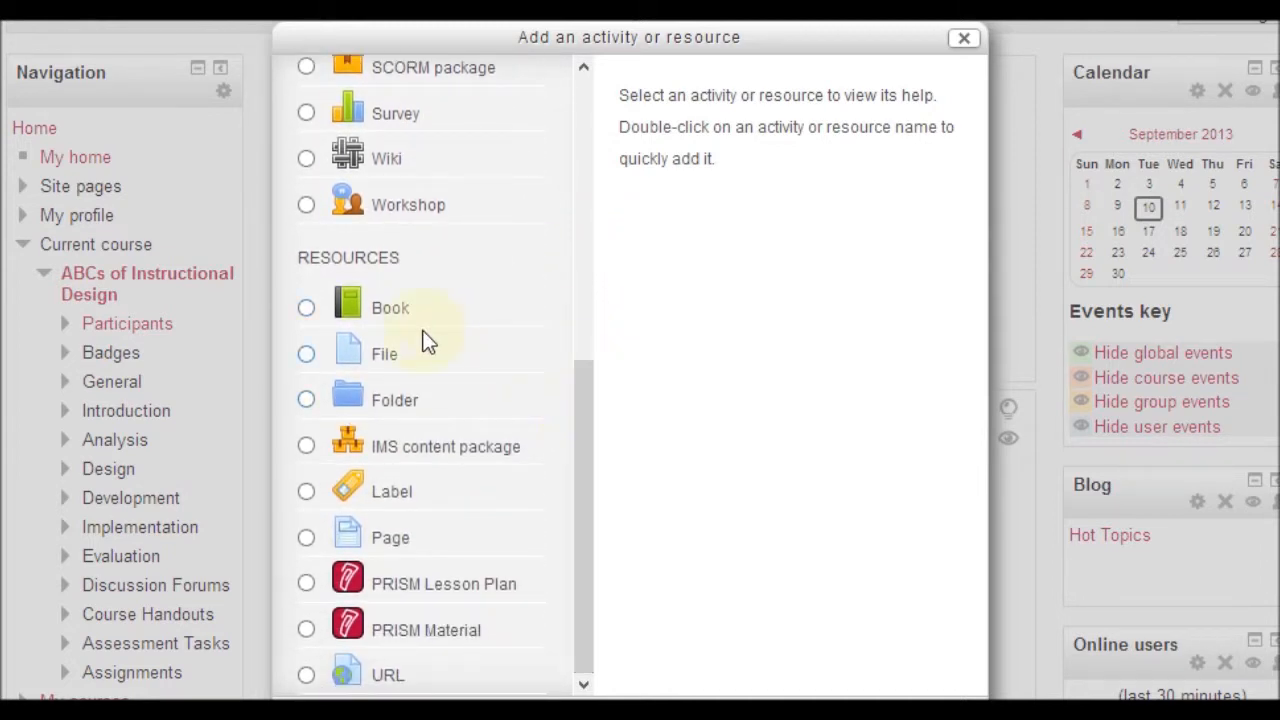
pyautogui.click(390, 538)
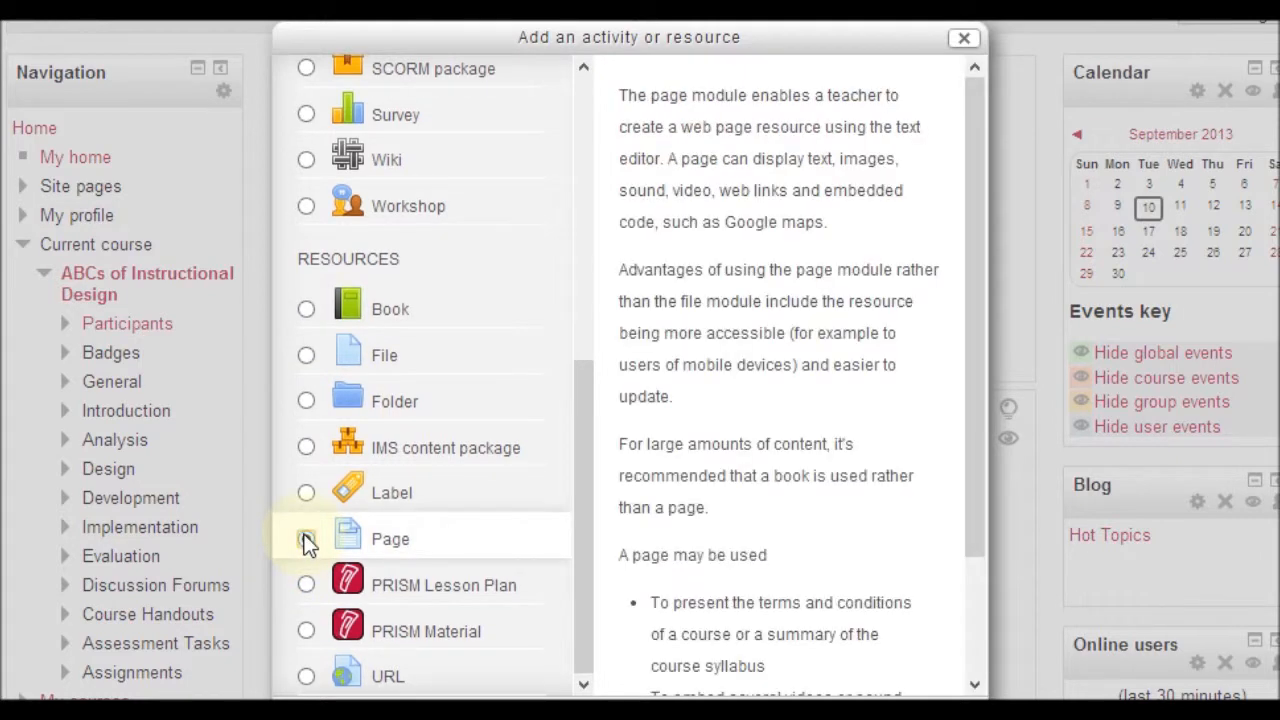
pyautogui.click(306, 538)
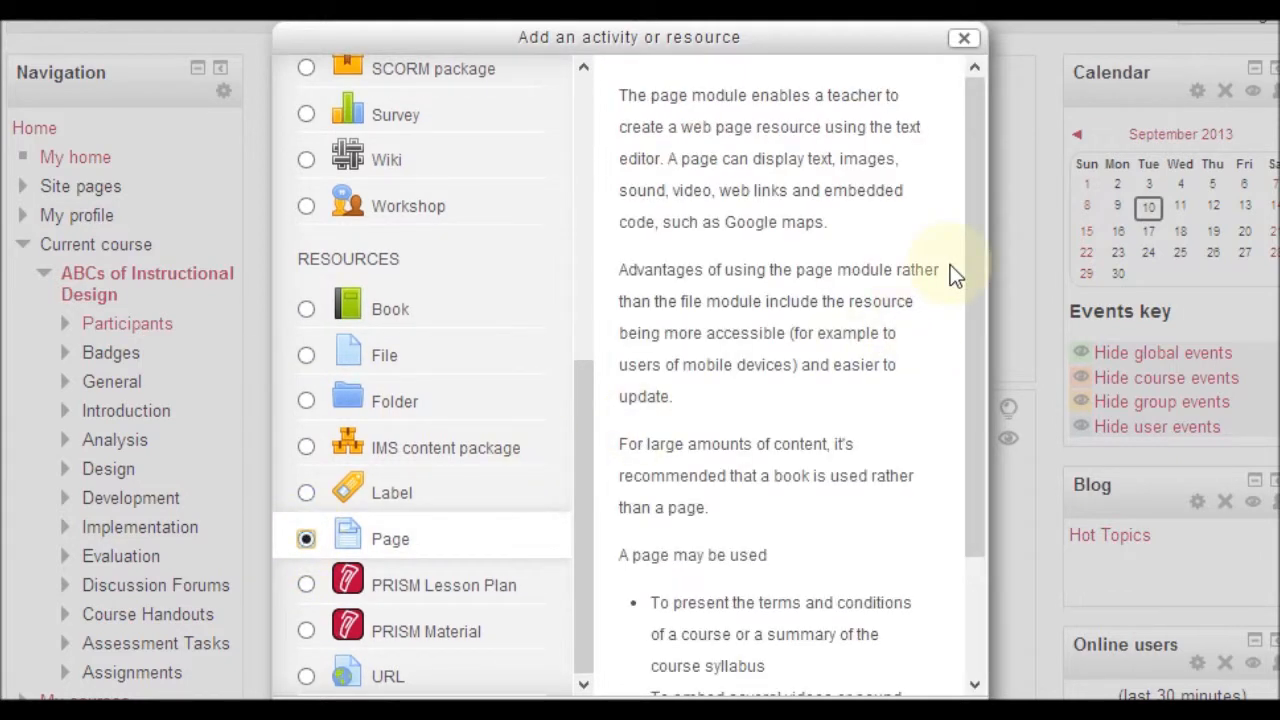
pyautogui.moveTo(964, 196)
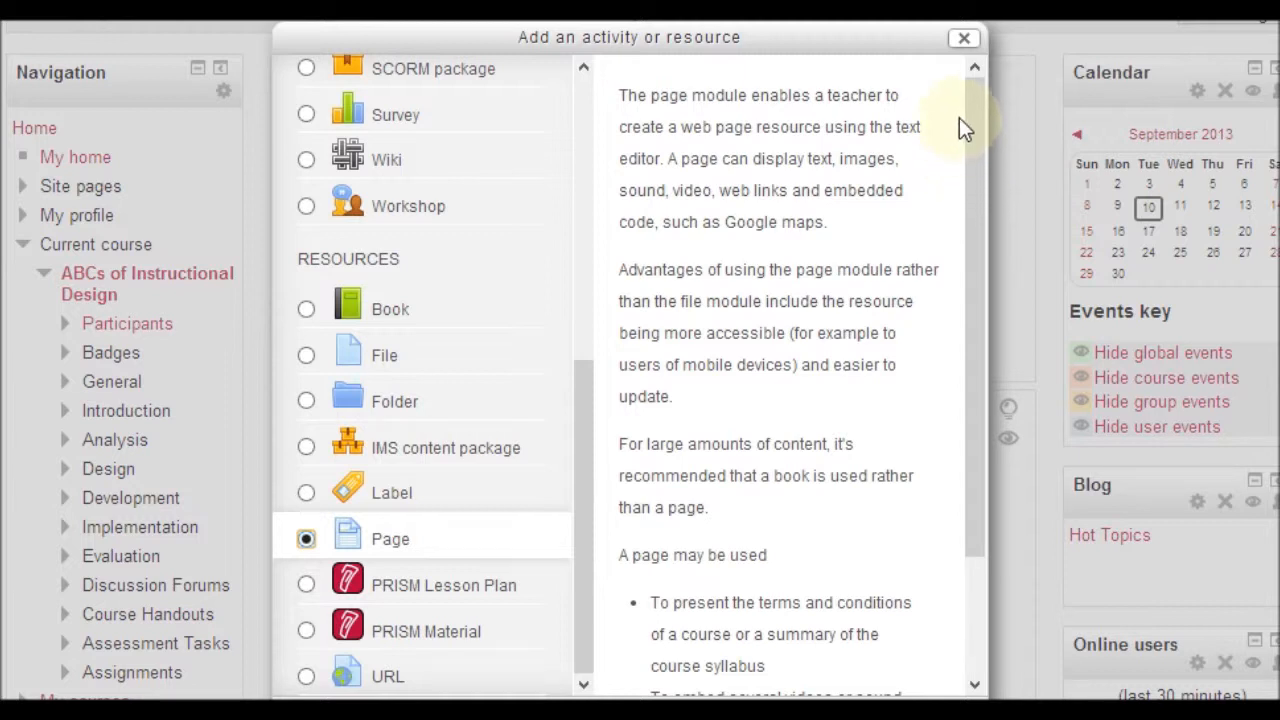
pyautogui.moveTo(718, 80)
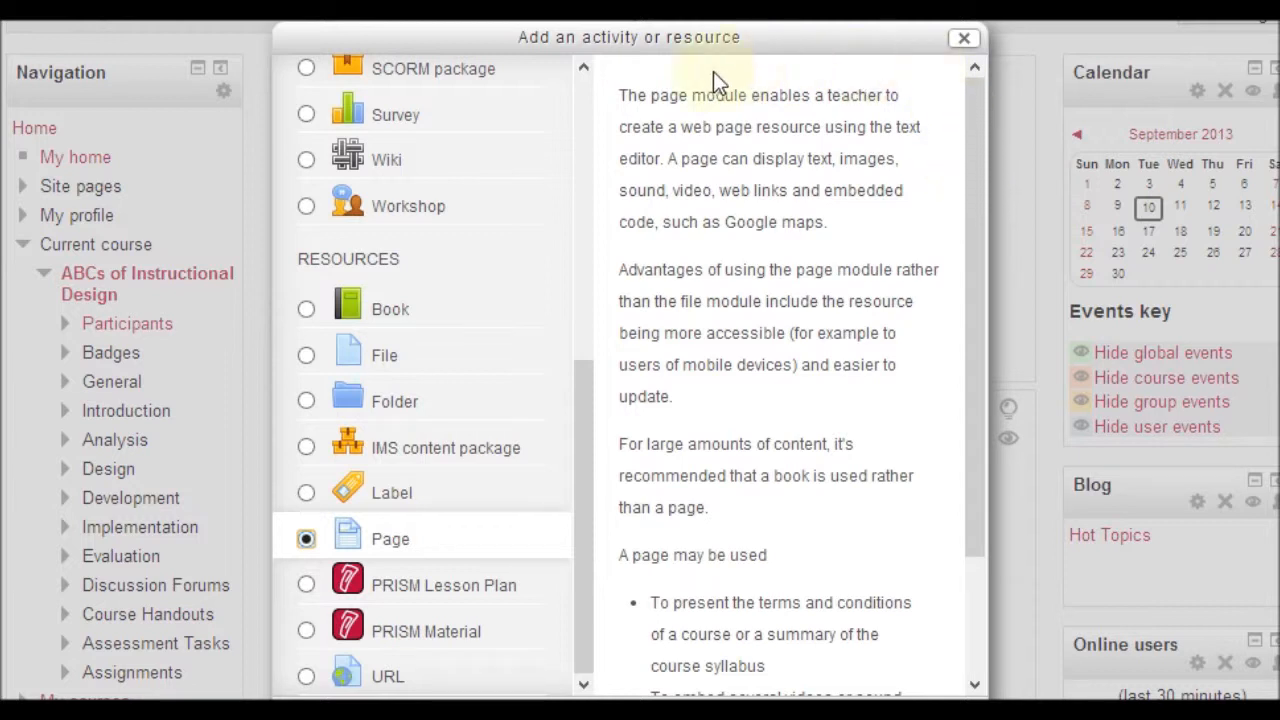
pyautogui.moveTo(630, 236)
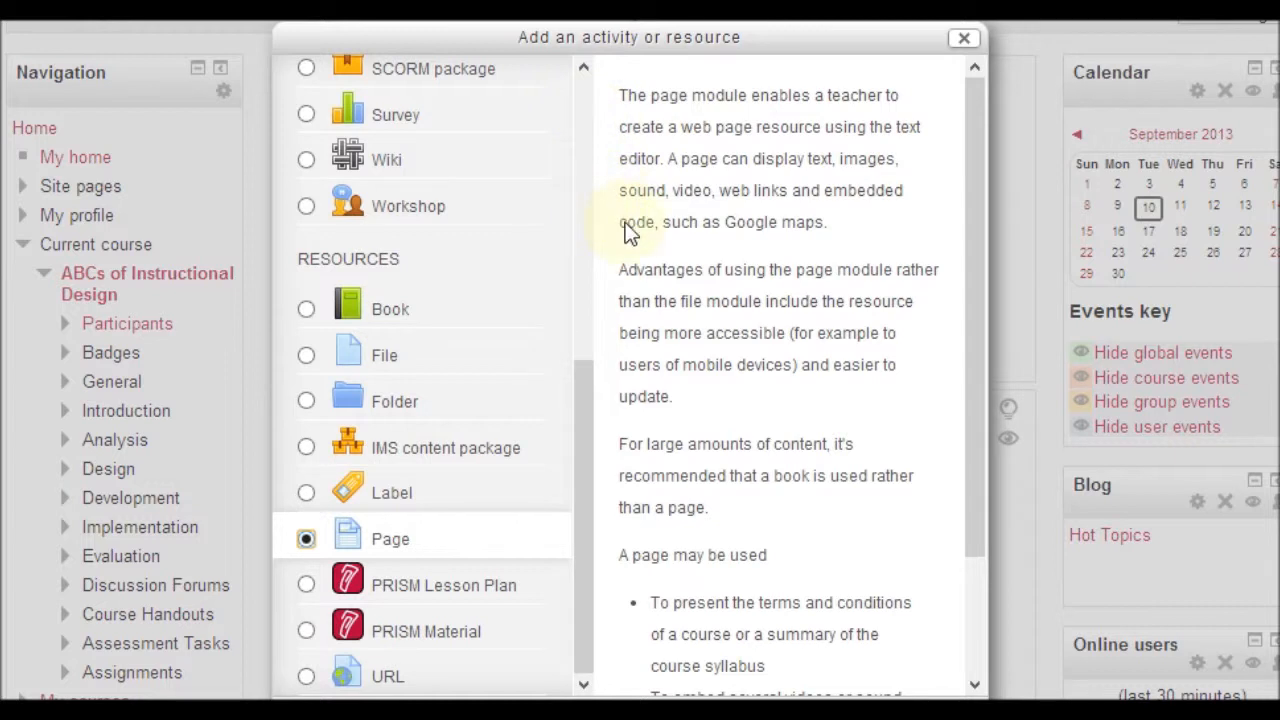
pyautogui.moveTo(624, 264)
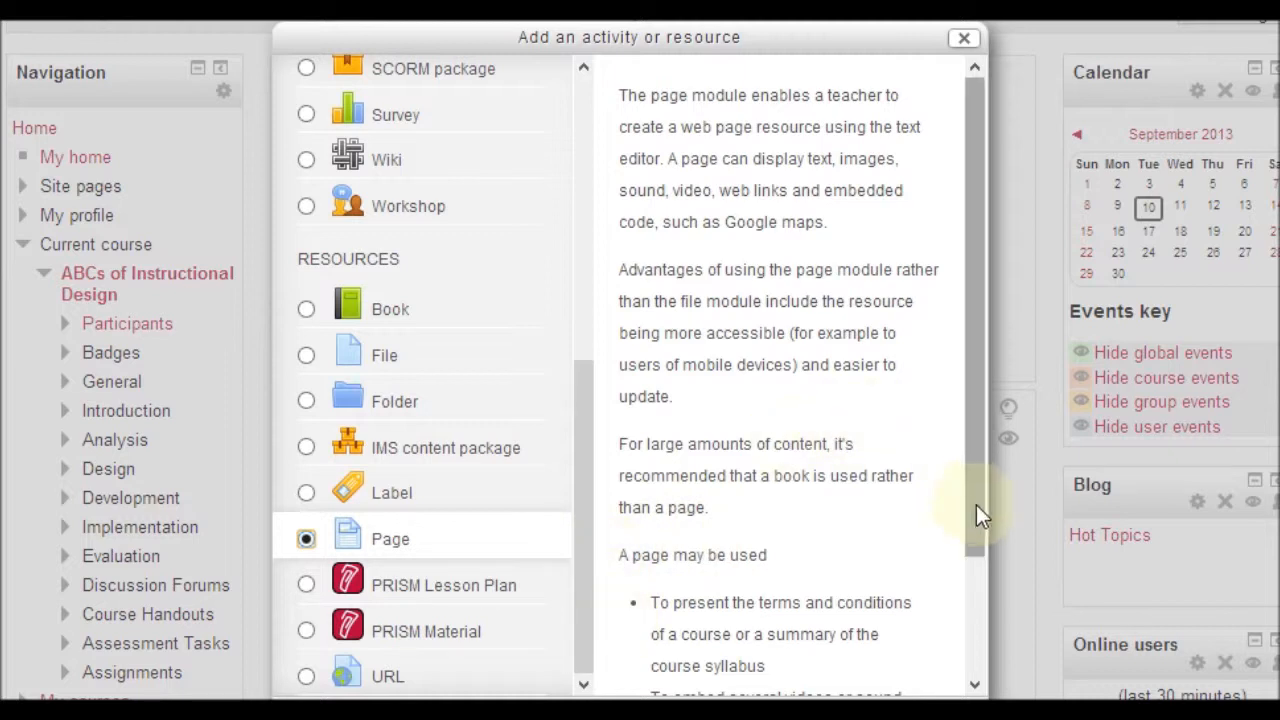
pyautogui.scroll(-3)
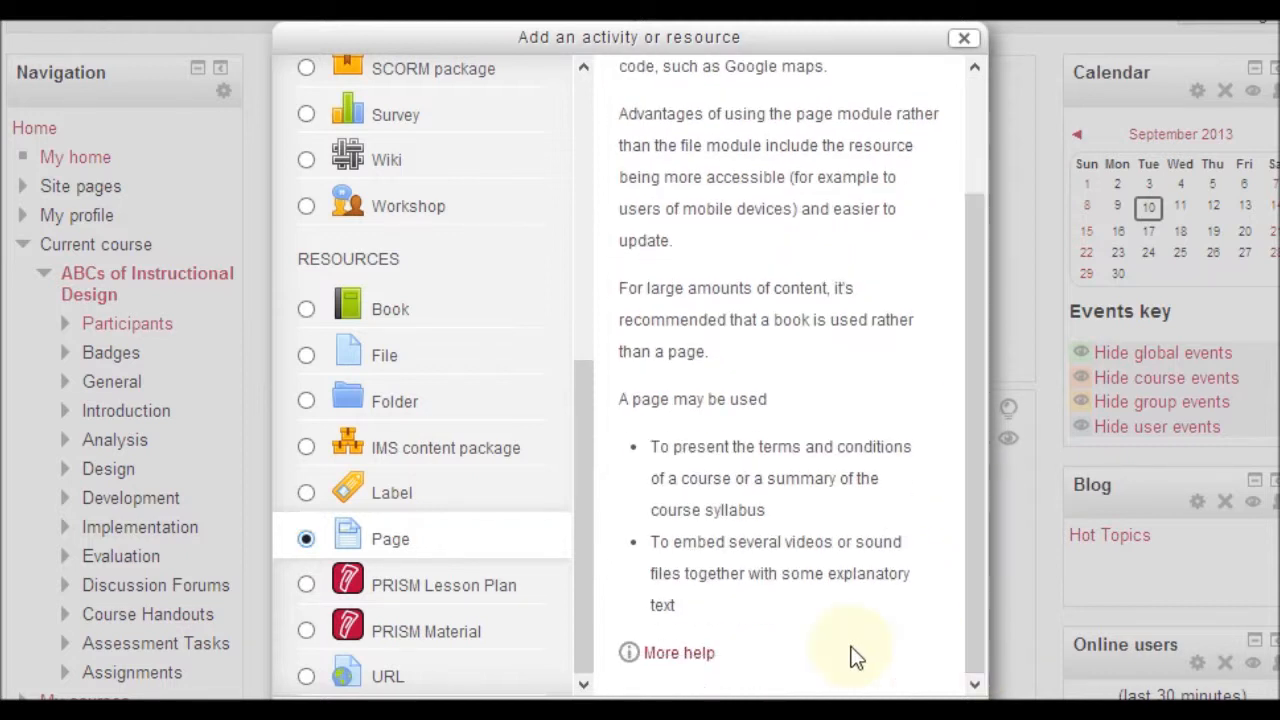
pyautogui.moveTo(704, 676)
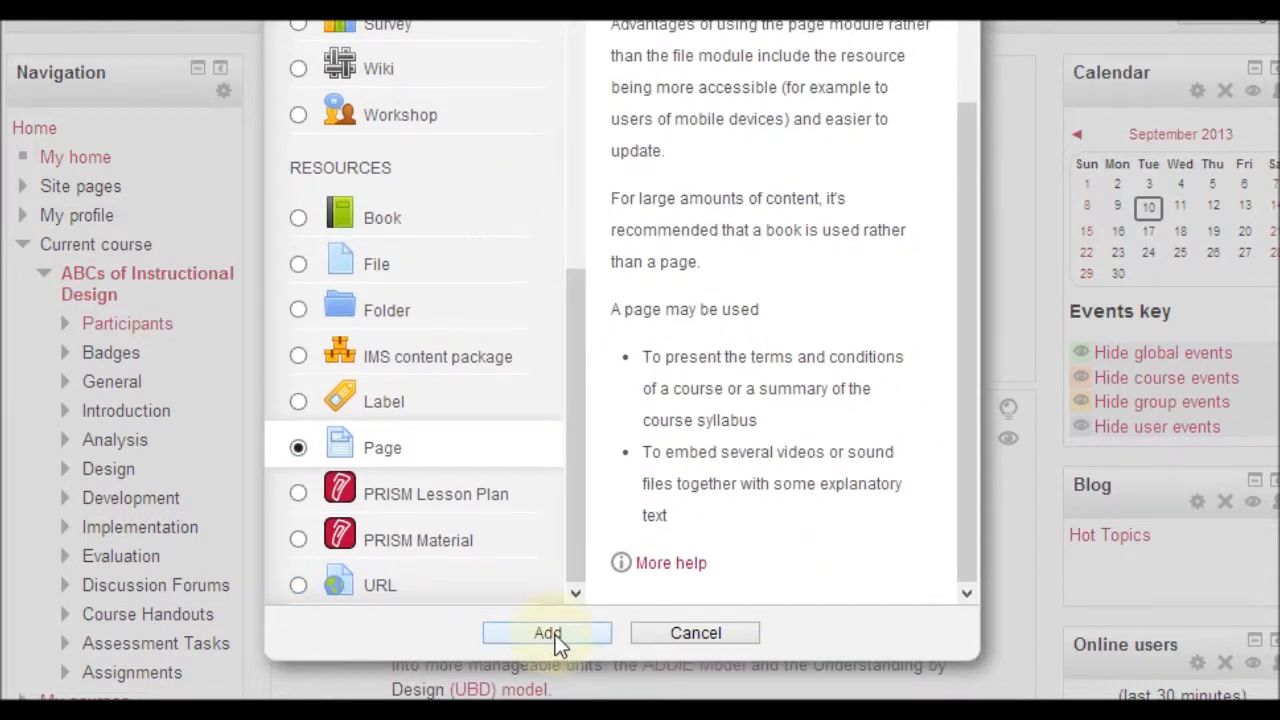
pyautogui.click(548, 632)
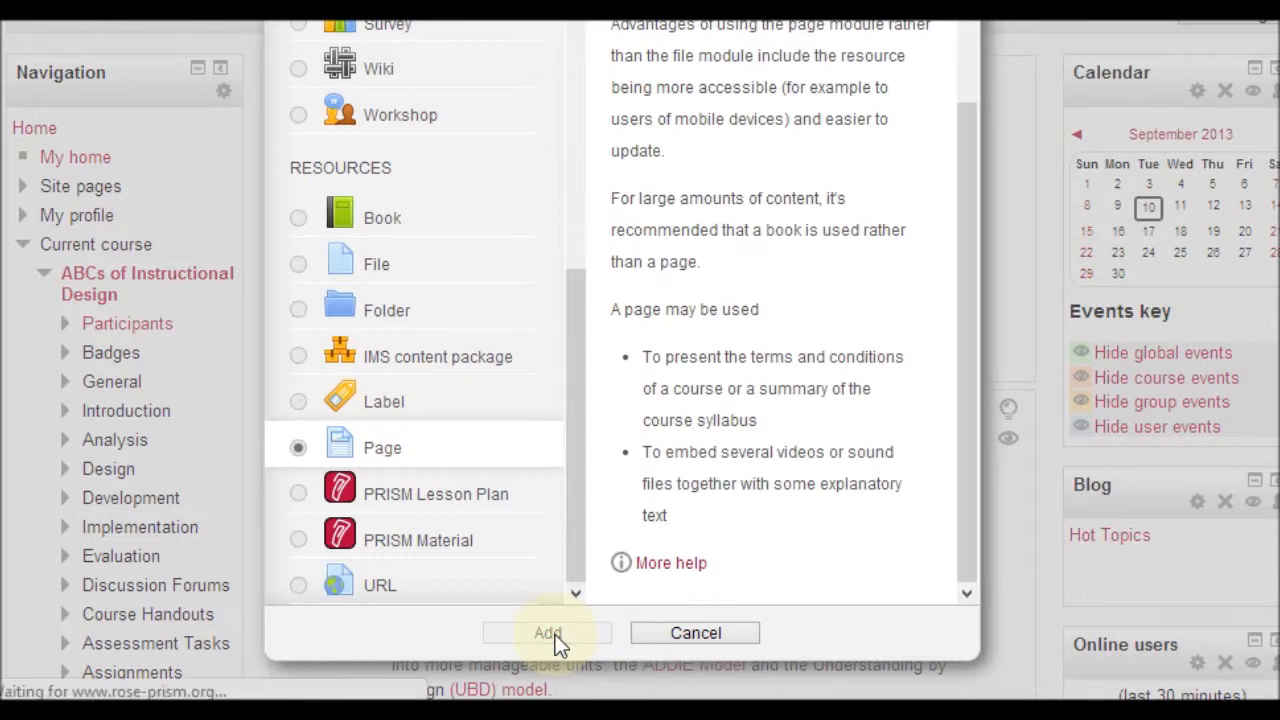
# Name the new page 'Welcome'.
pyautogui.click(548, 632)
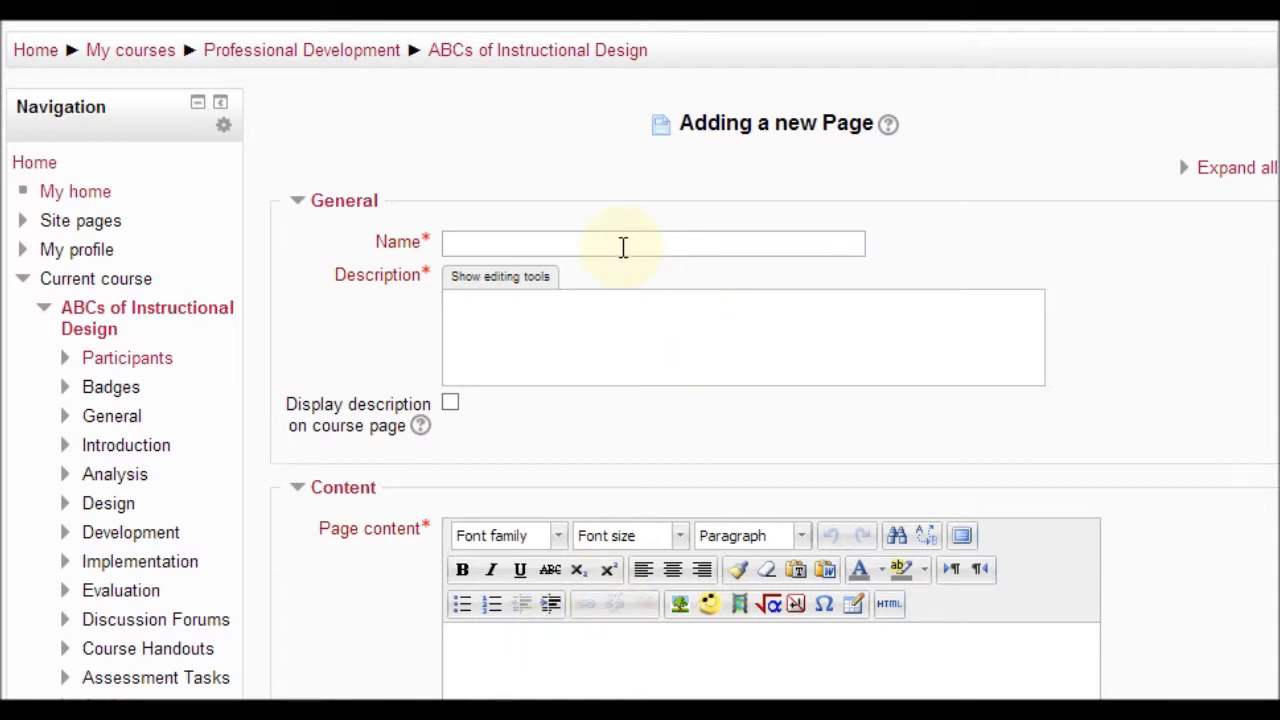
pyautogui.click(652, 244)
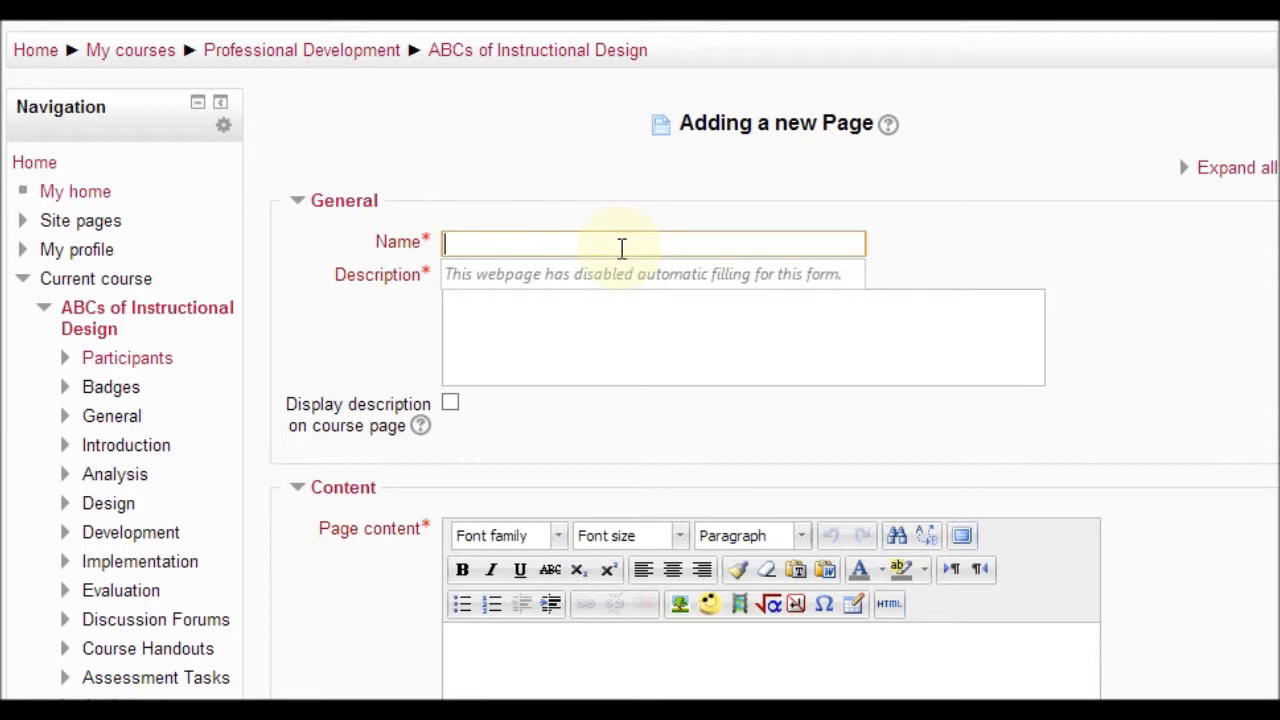
pyautogui.write('We')
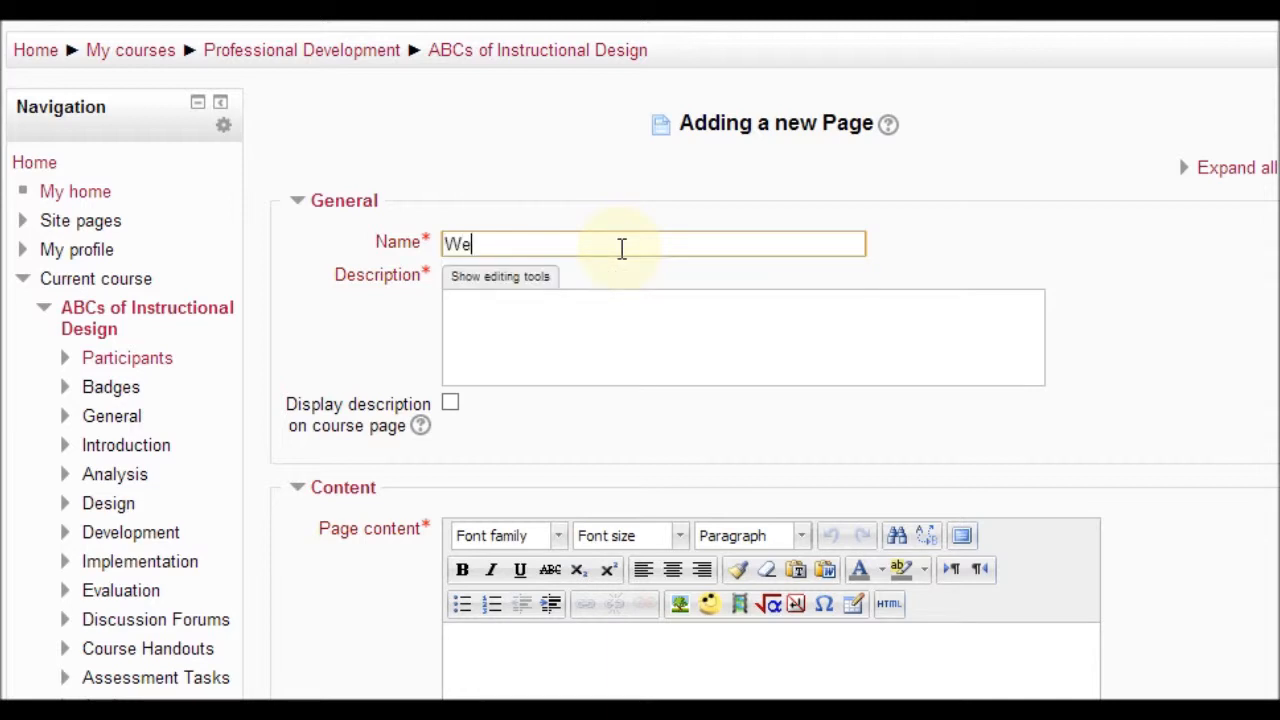
pyautogui.write('lcome')
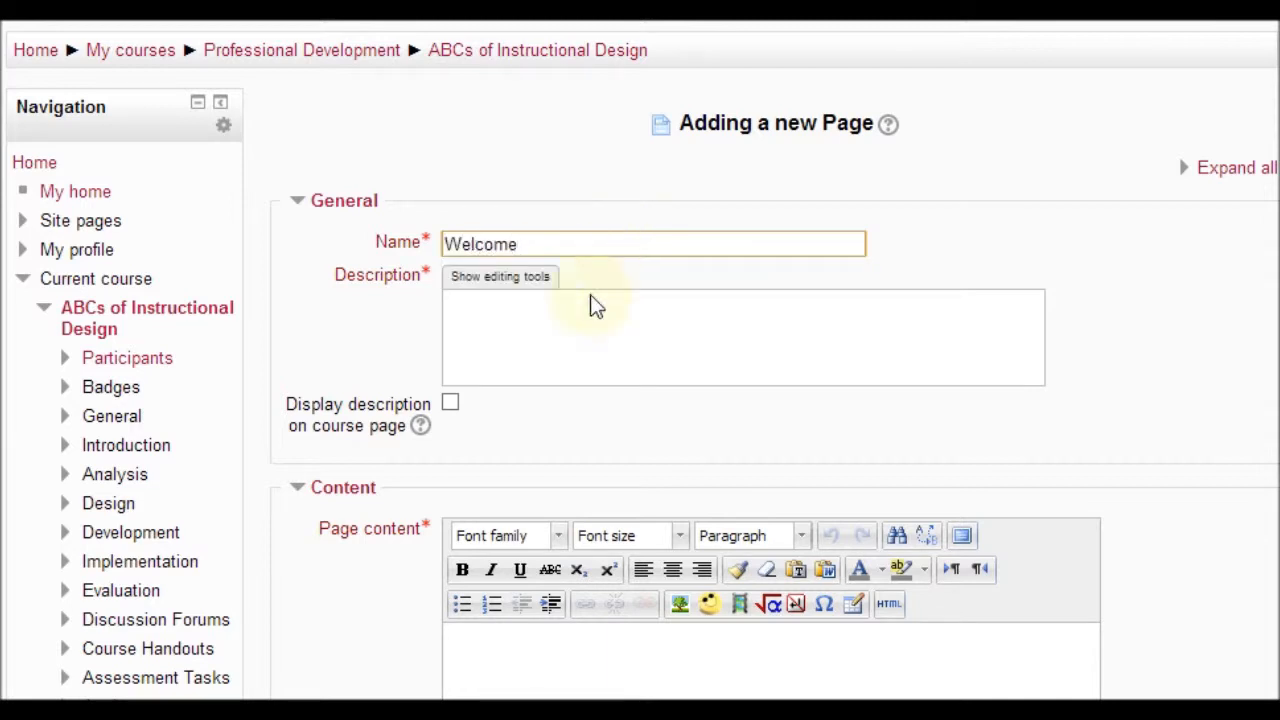
# Describe the page as 'Welcome Message' and display the description on the course page.
pyautogui.click(588, 316)
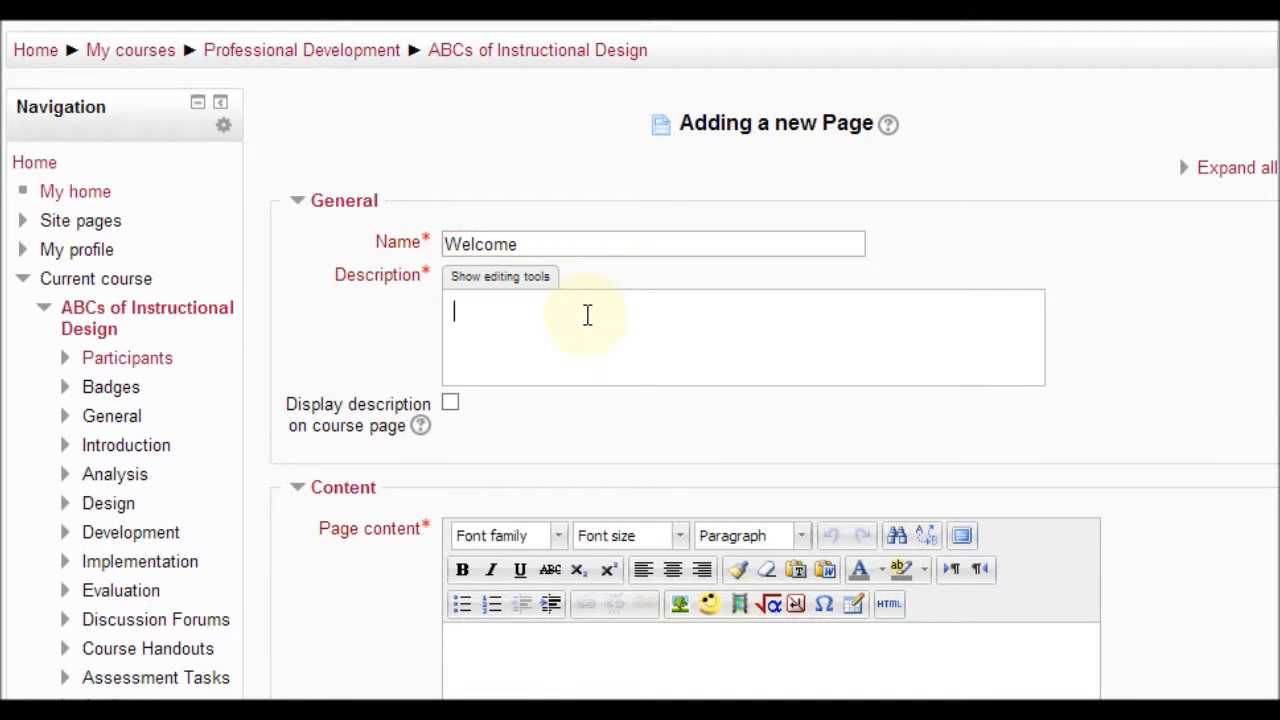
pyautogui.write('Welcome Me')
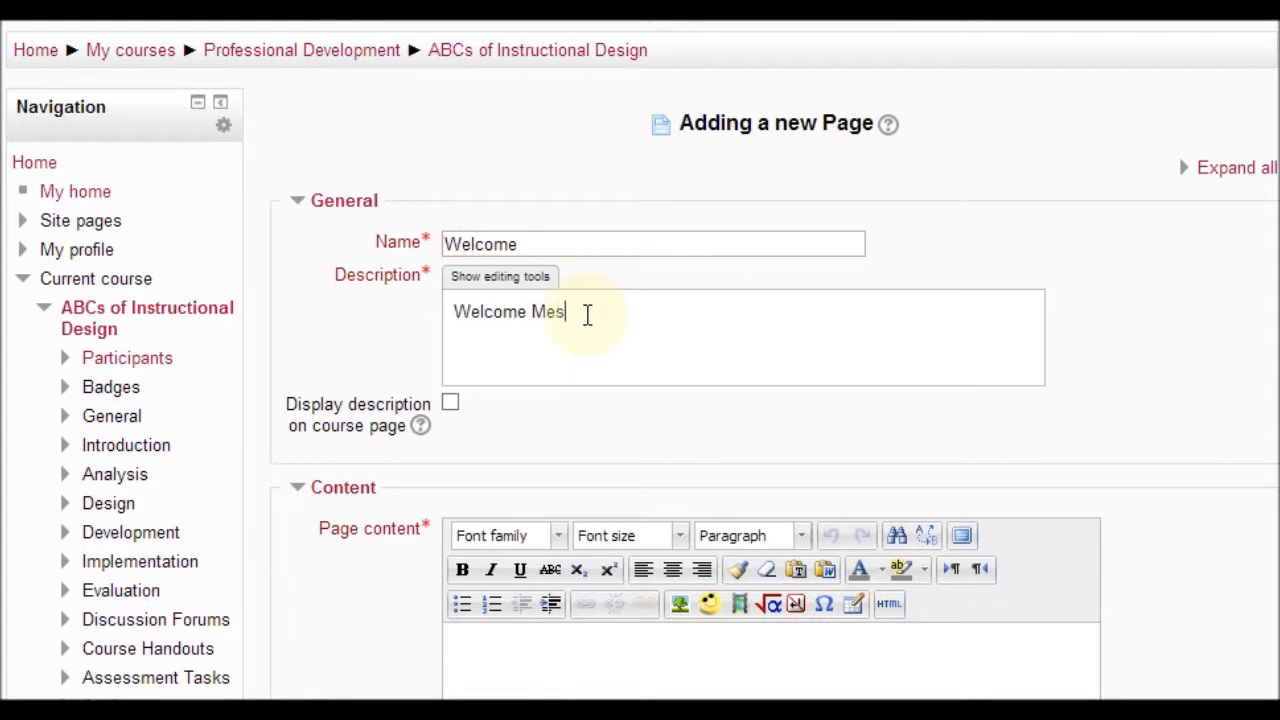
pyautogui.write('sage')
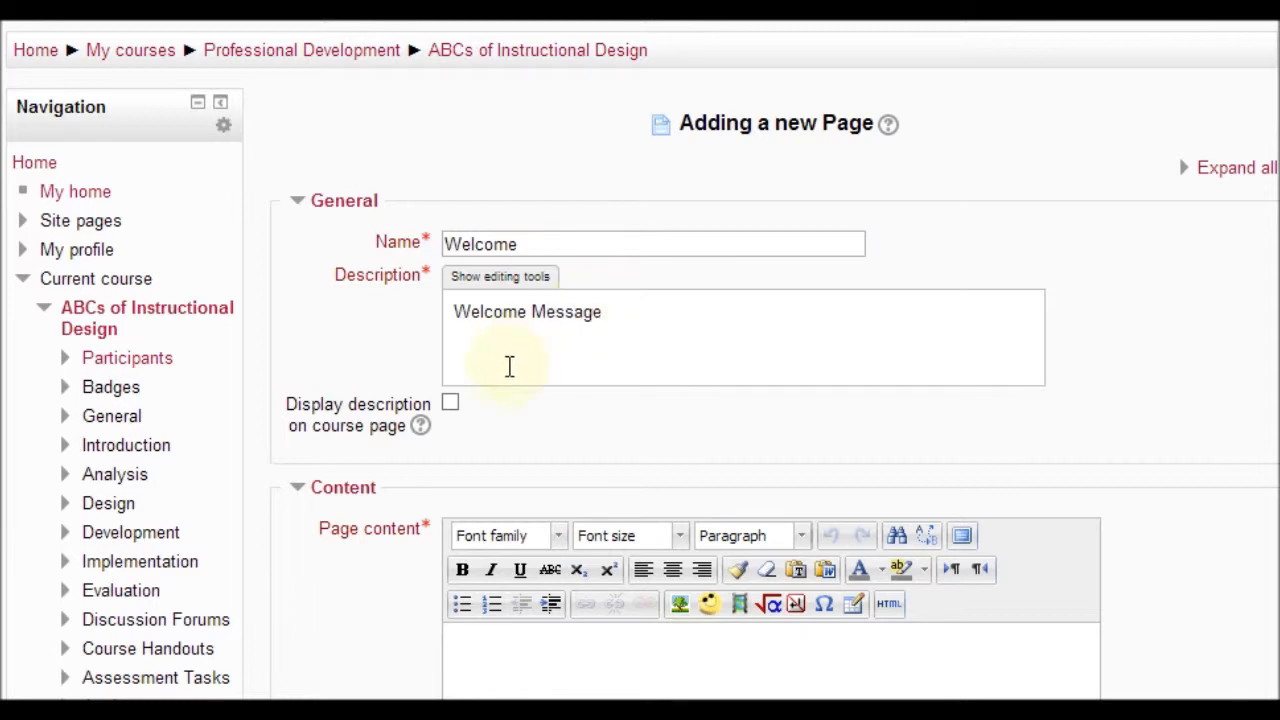
pyautogui.click(450, 402)
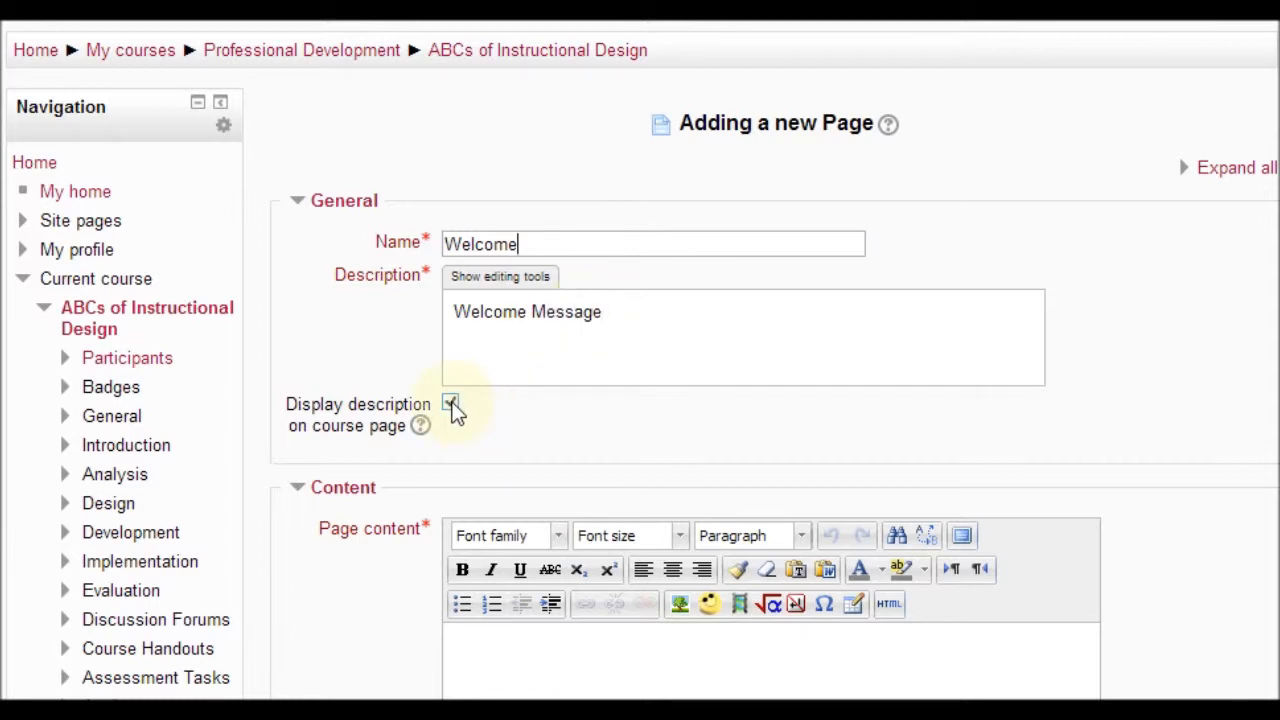
pyautogui.click(448, 402)
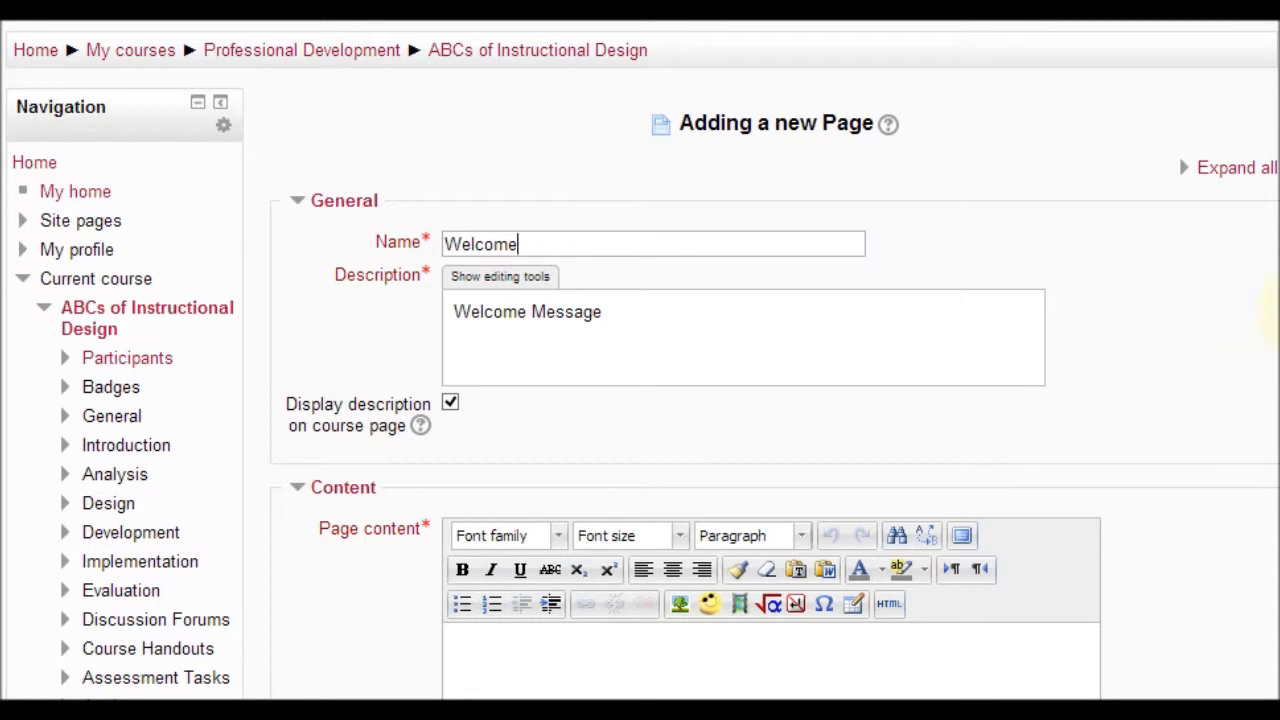
pyautogui.scroll(-3)
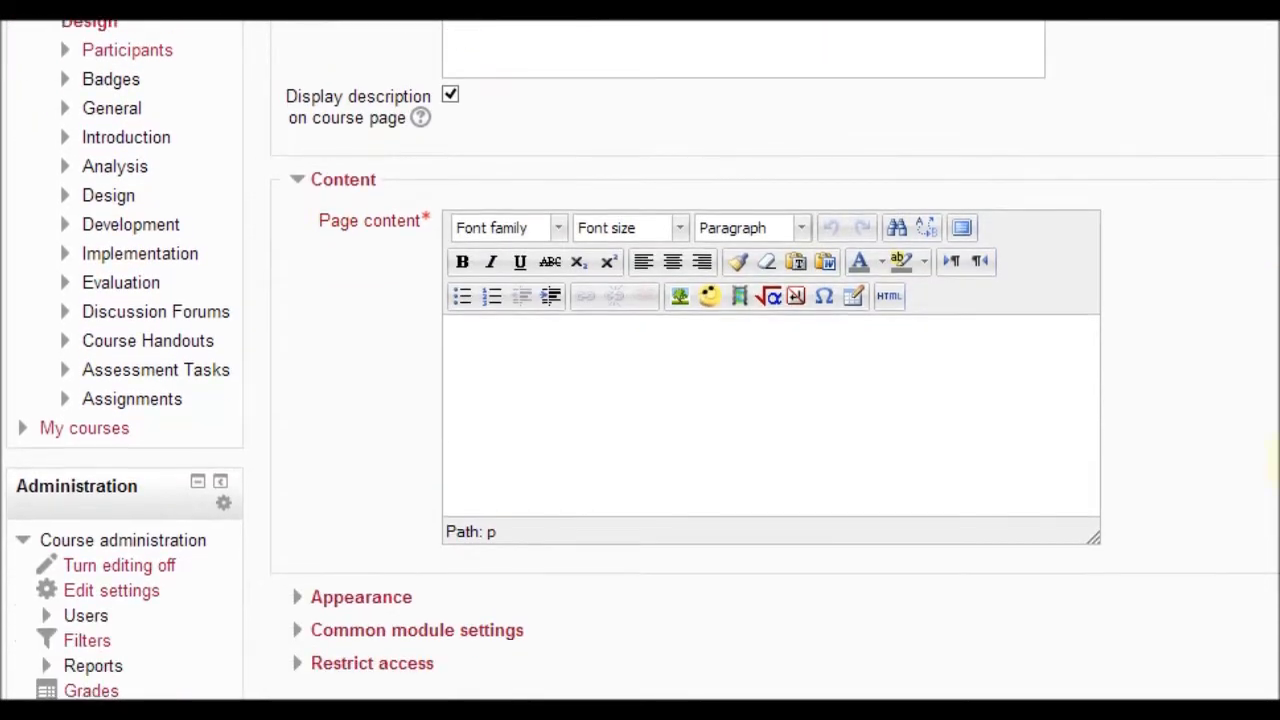
pyautogui.scroll(-3)
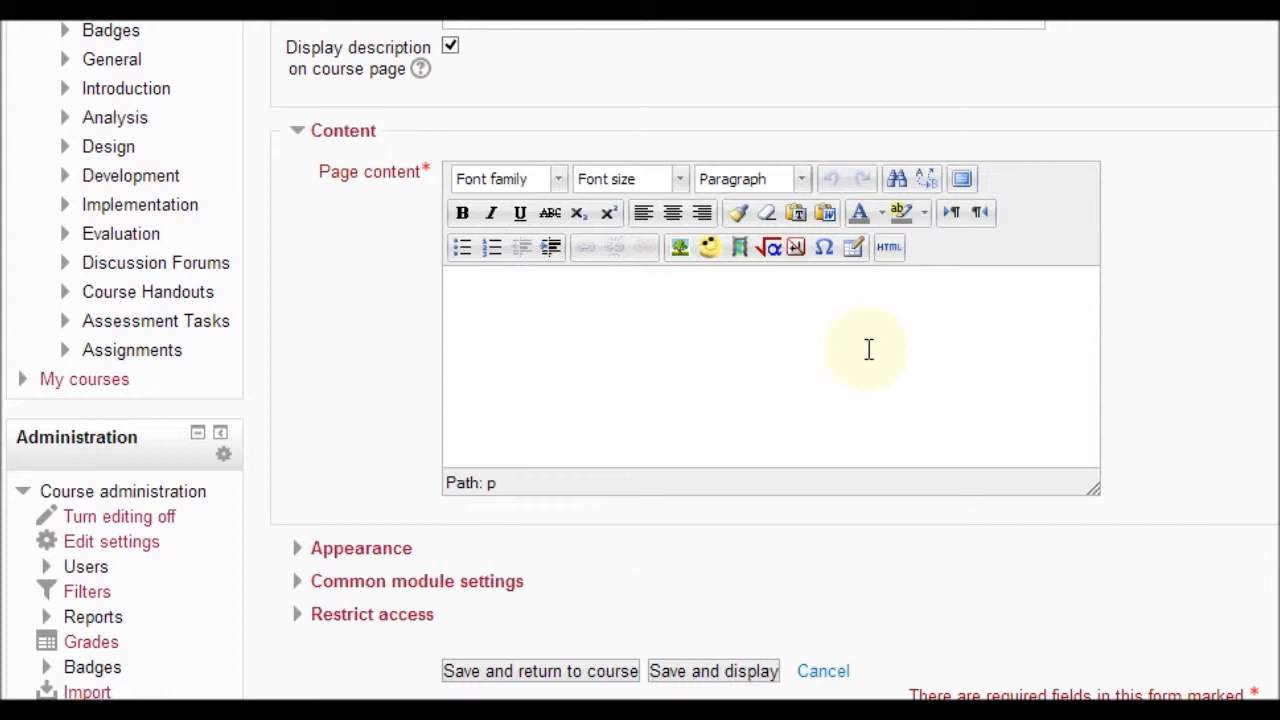
pyautogui.moveTo(836, 320)
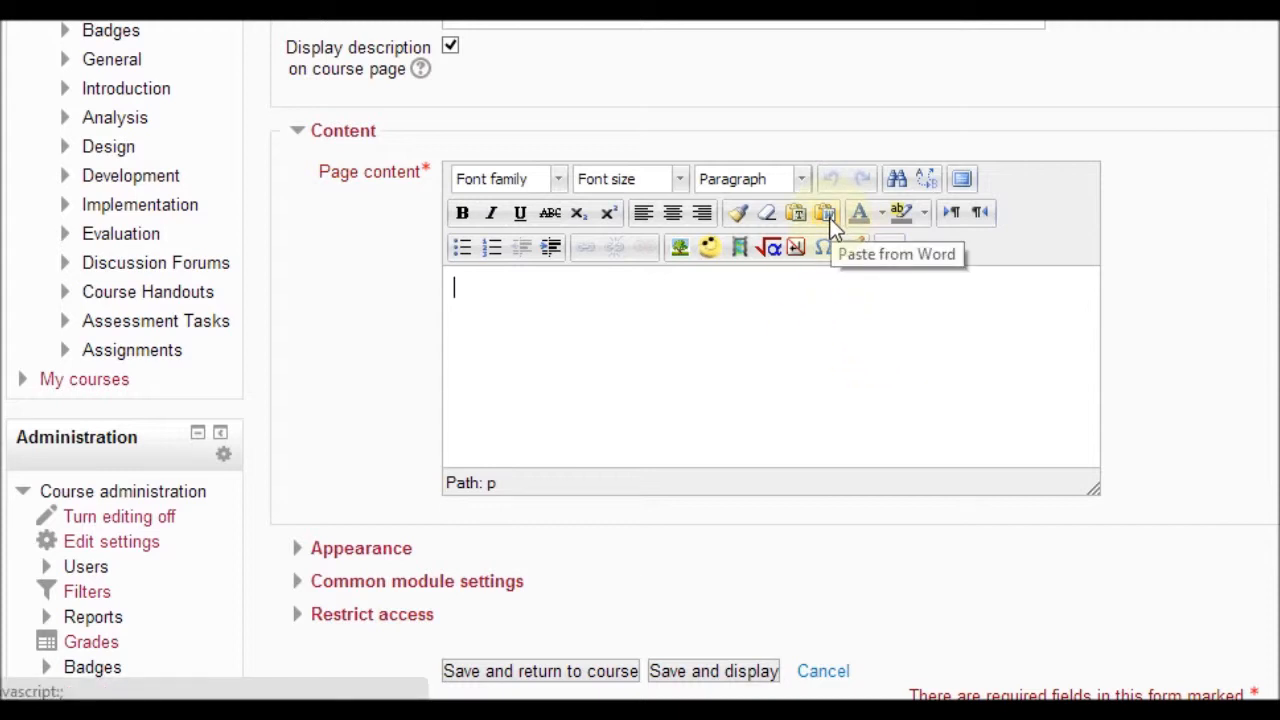
# Paste the Word course text (title, facilitator, contact, office hours) into the page content via Paste from Word.
pyautogui.click(824, 212)
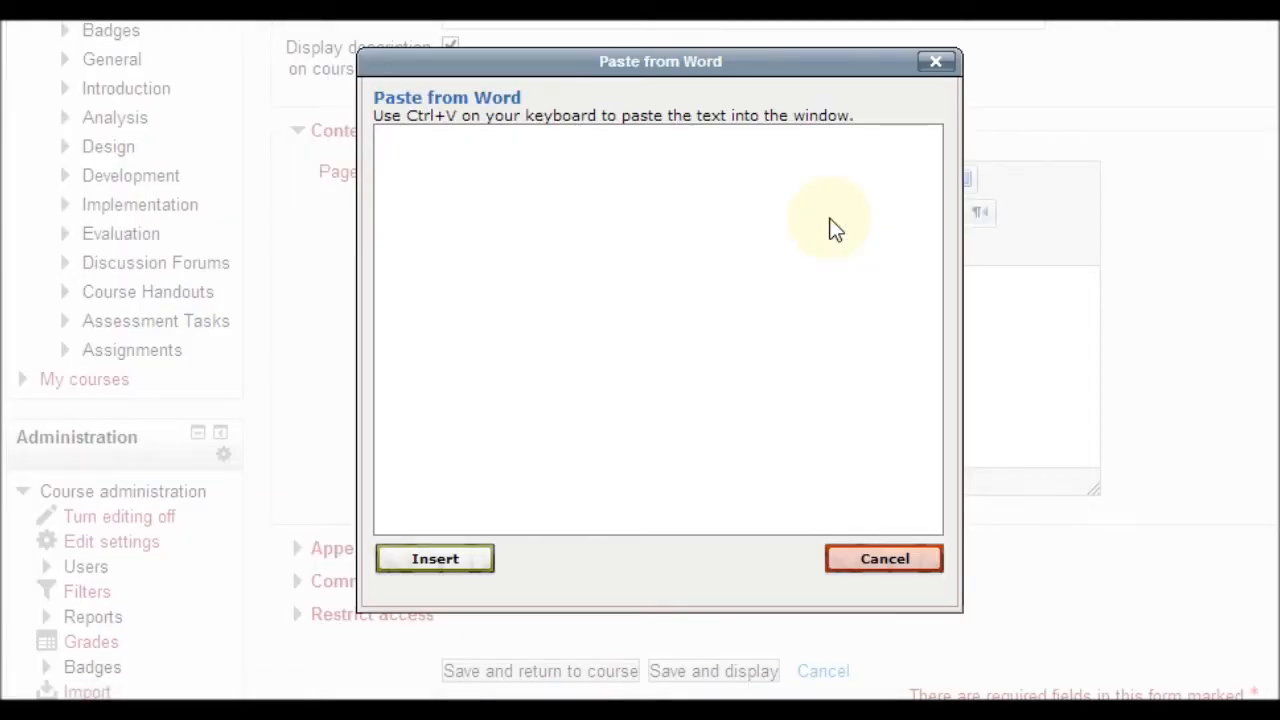
pyautogui.moveTo(668, 114)
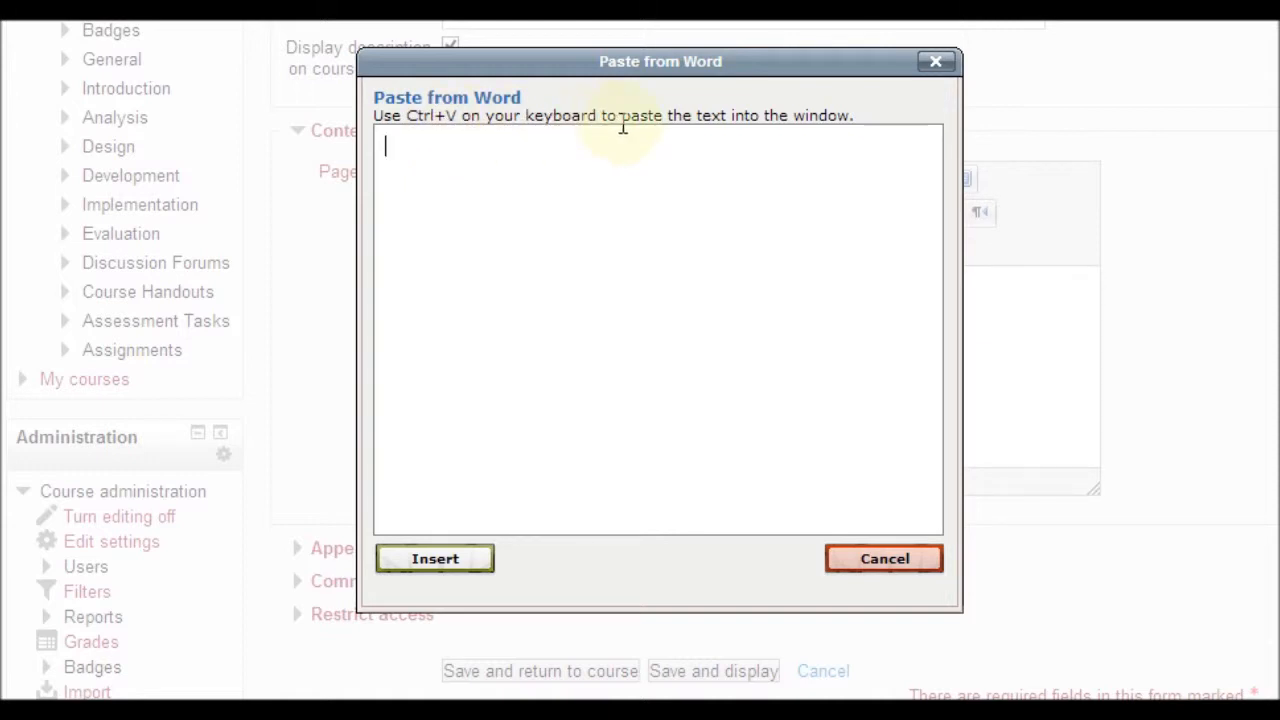
pyautogui.moveTo(500, 160)
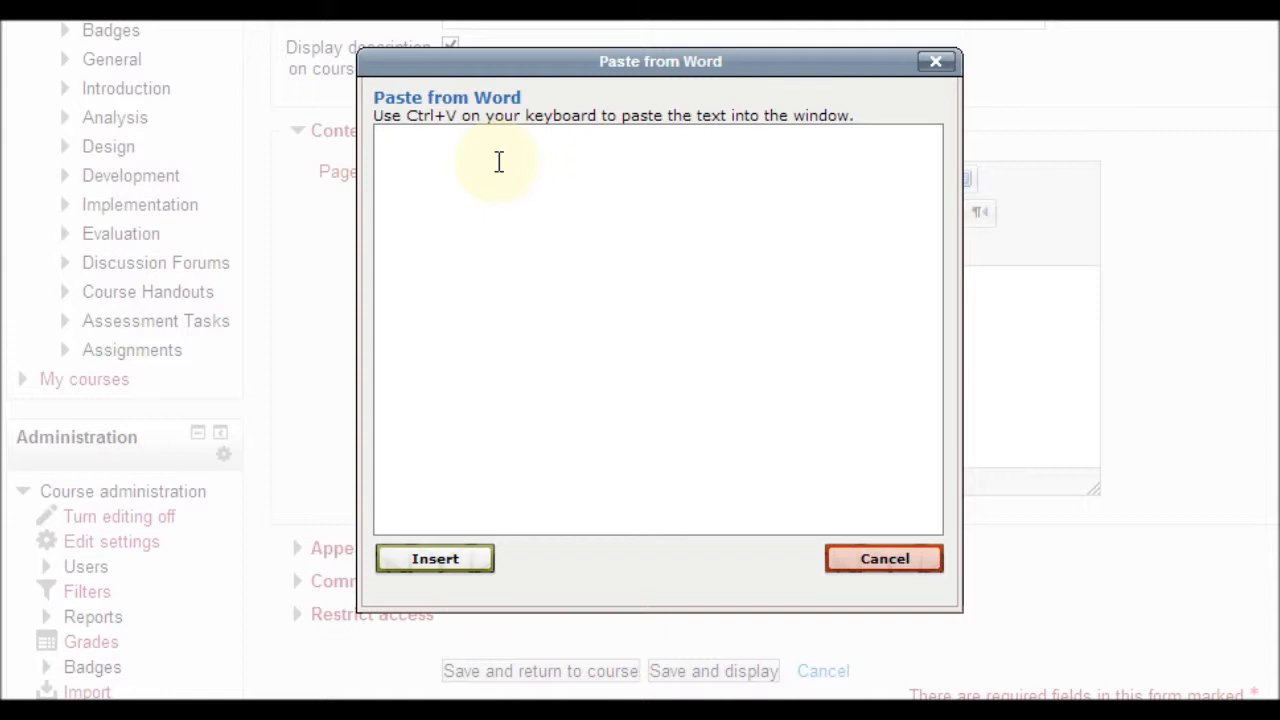
pyautogui.press('ctrl+v')
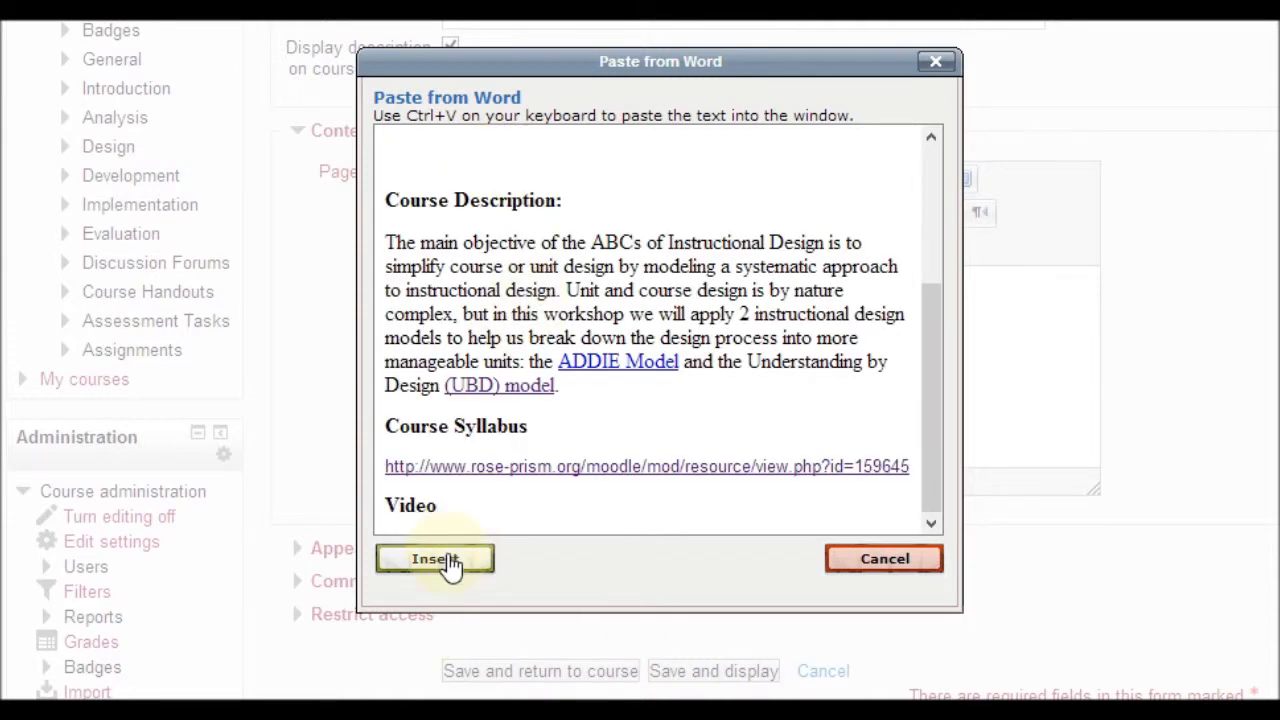
pyautogui.click(434, 558)
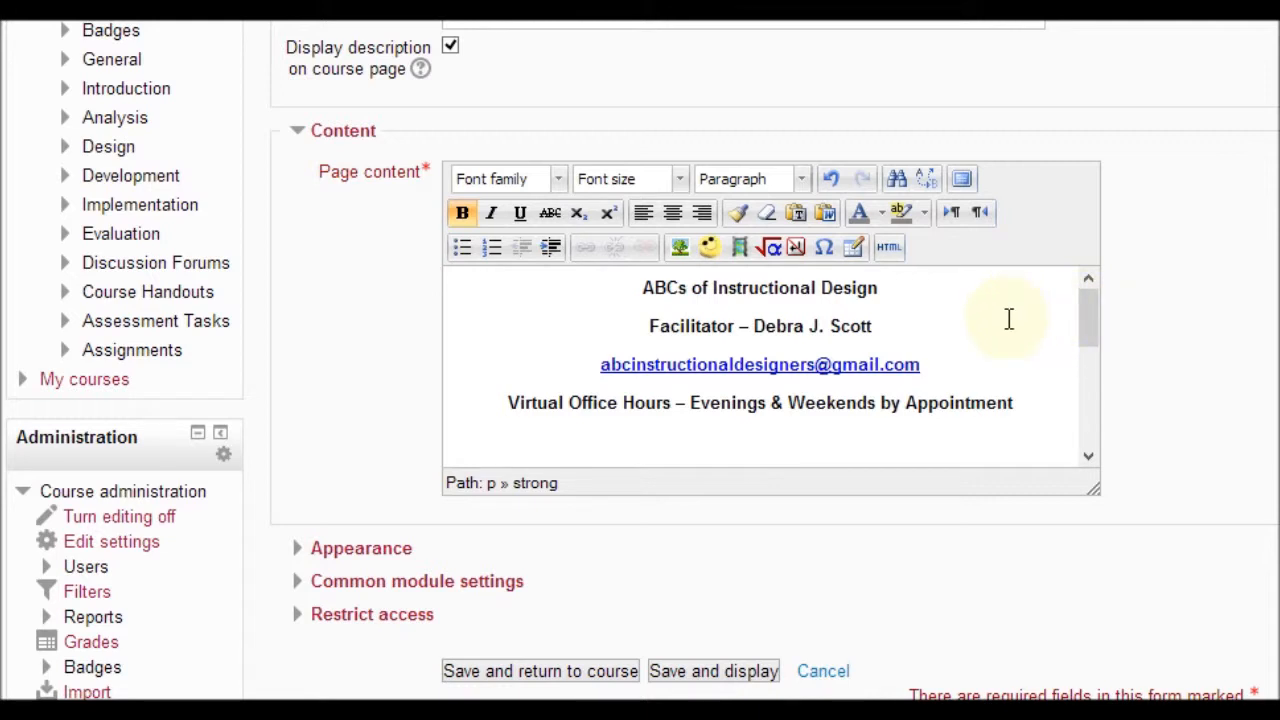
pyautogui.moveTo(1058, 182)
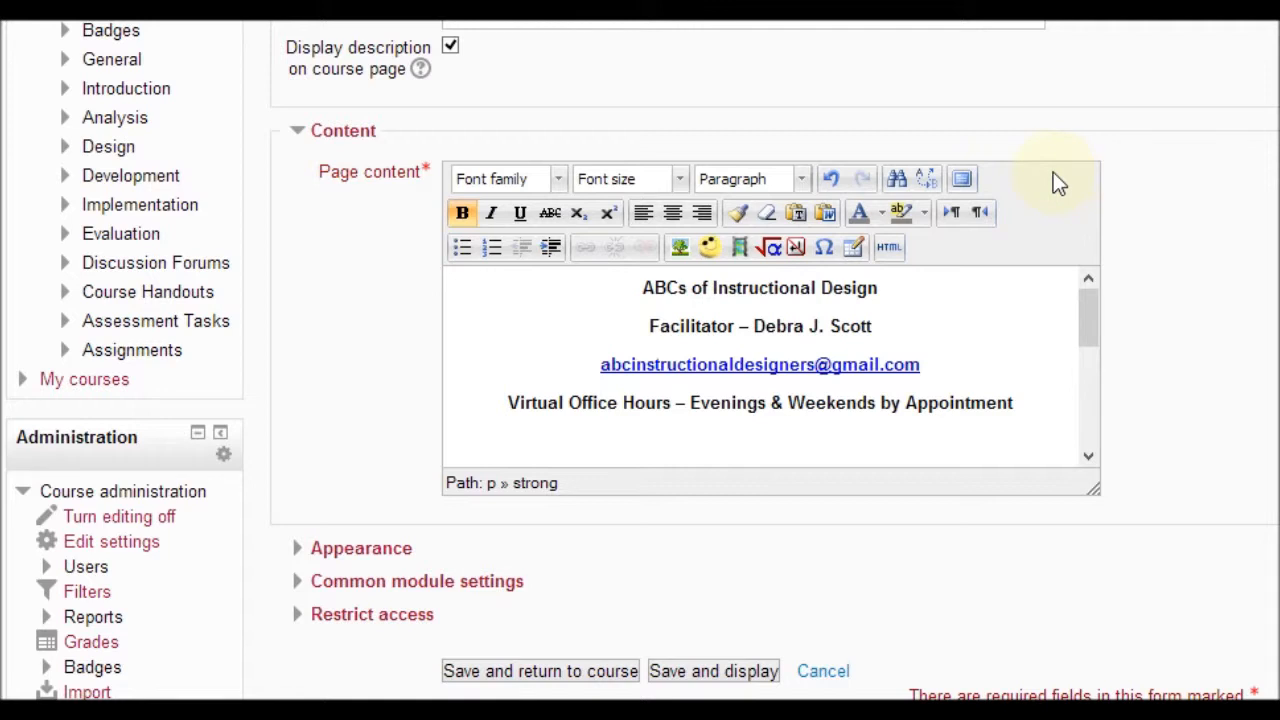
pyautogui.moveTo(856, 110)
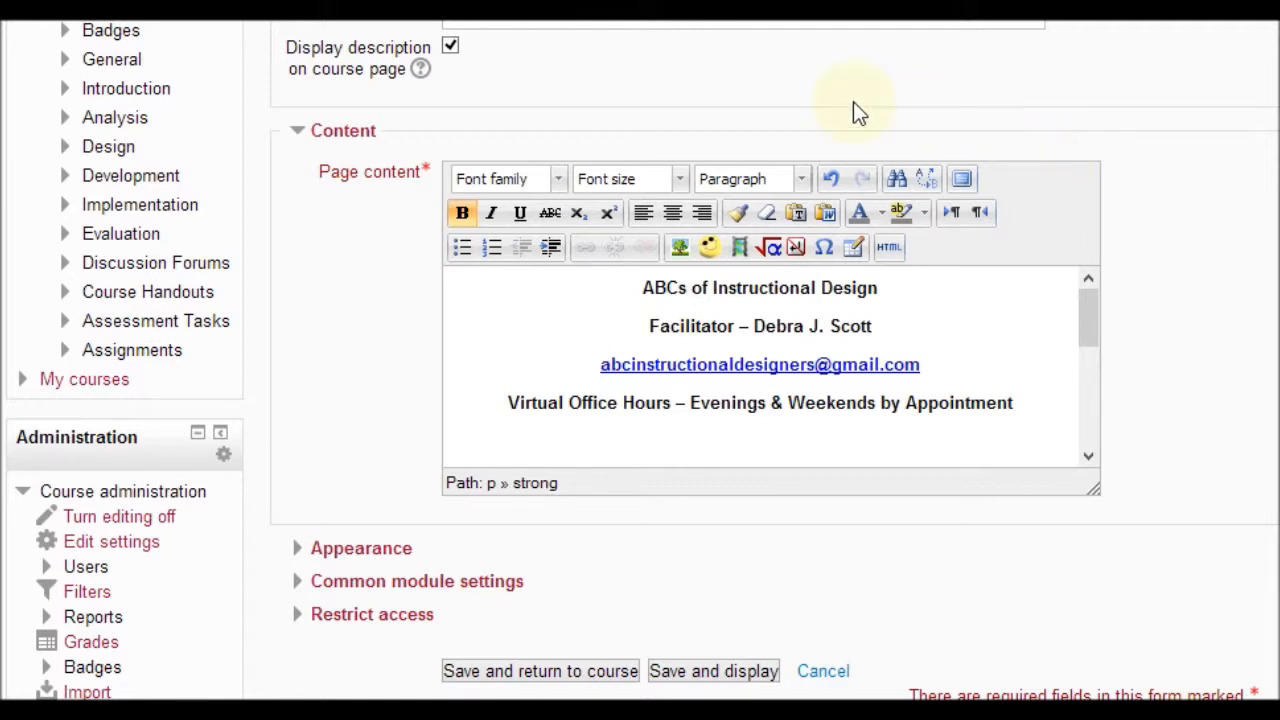
pyautogui.moveTo(532, 284)
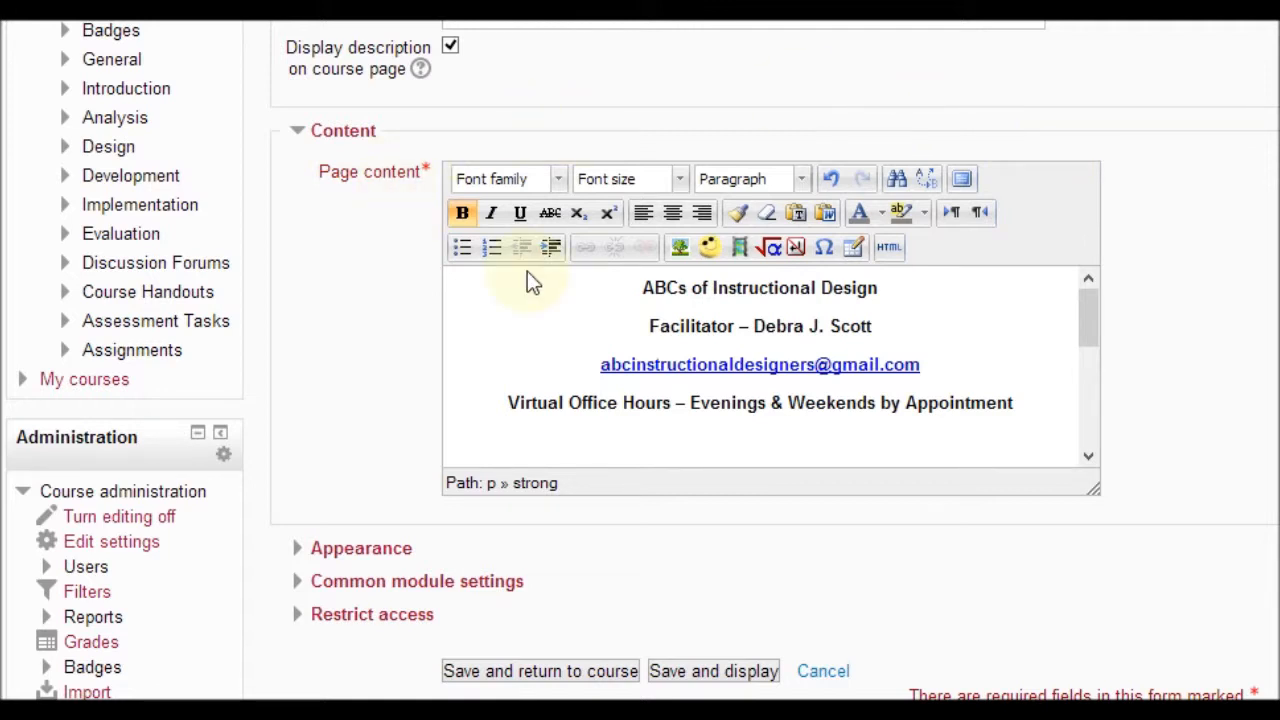
pyautogui.moveTo(984, 264)
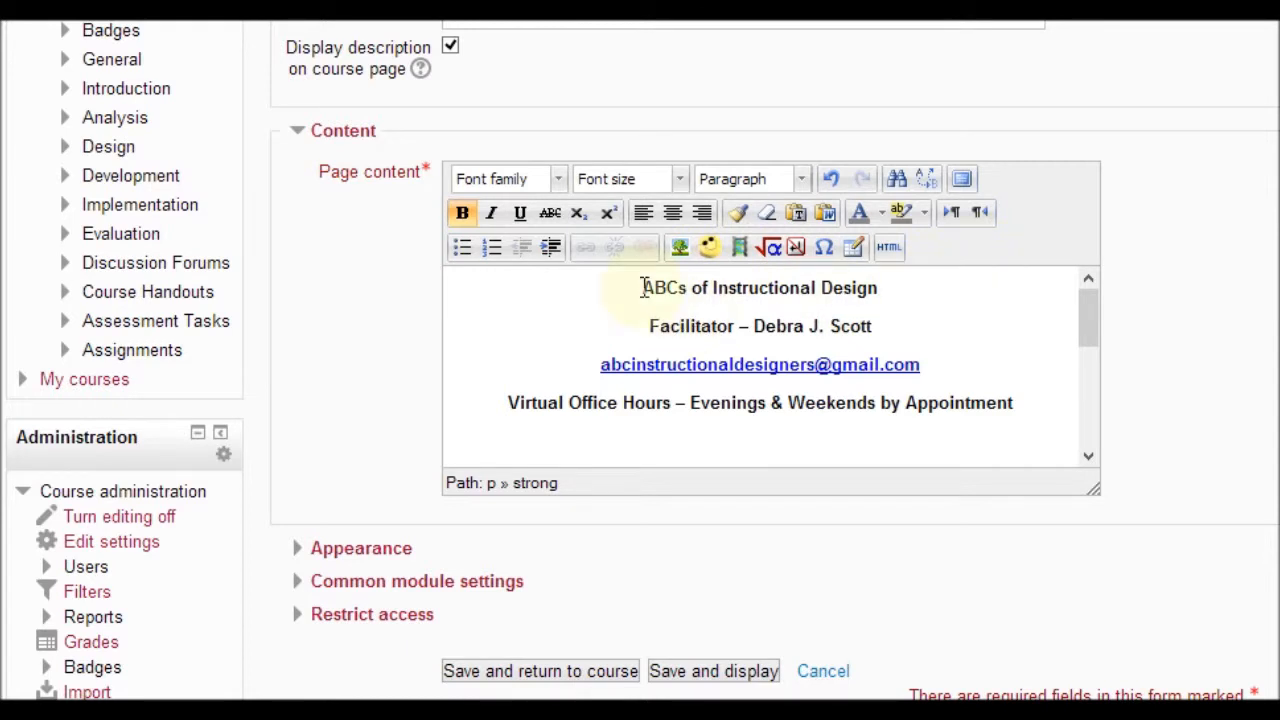
# Make the 'ABCs of Instructional Design' title 18pt and red.
pyautogui.moveTo(644, 288); pyautogui.dragTo(876, 288)
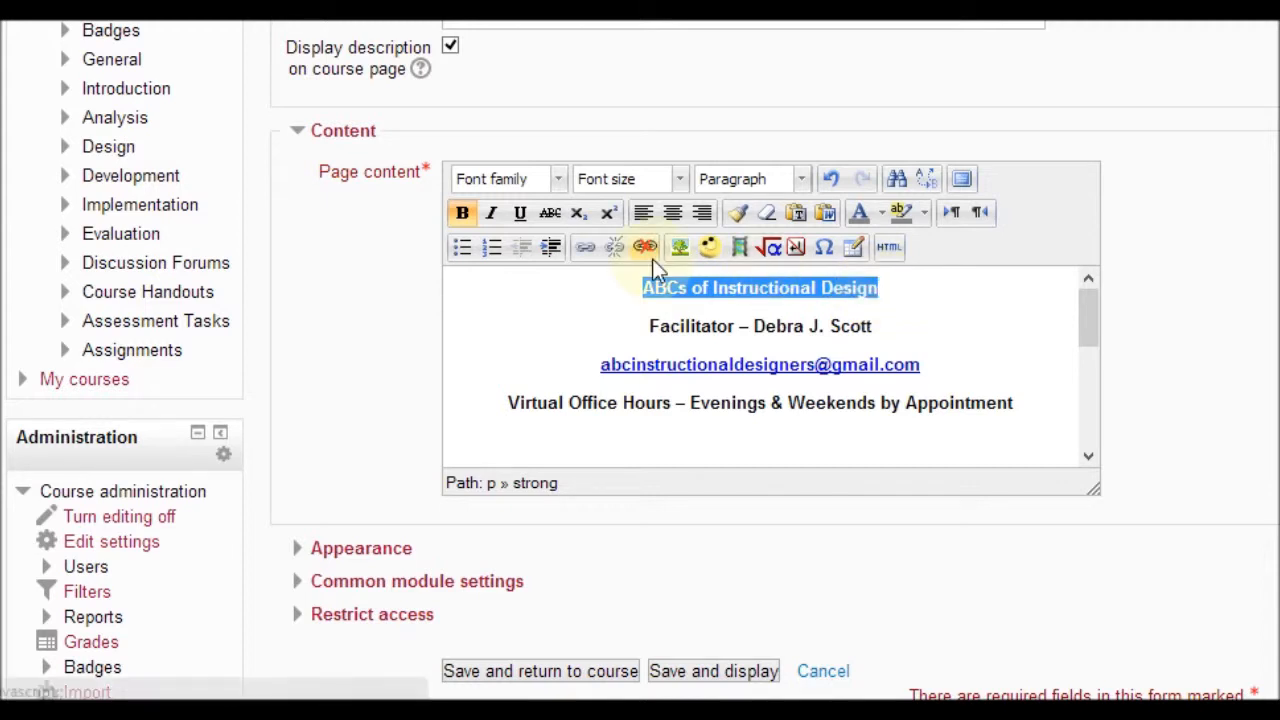
pyautogui.click(678, 180)
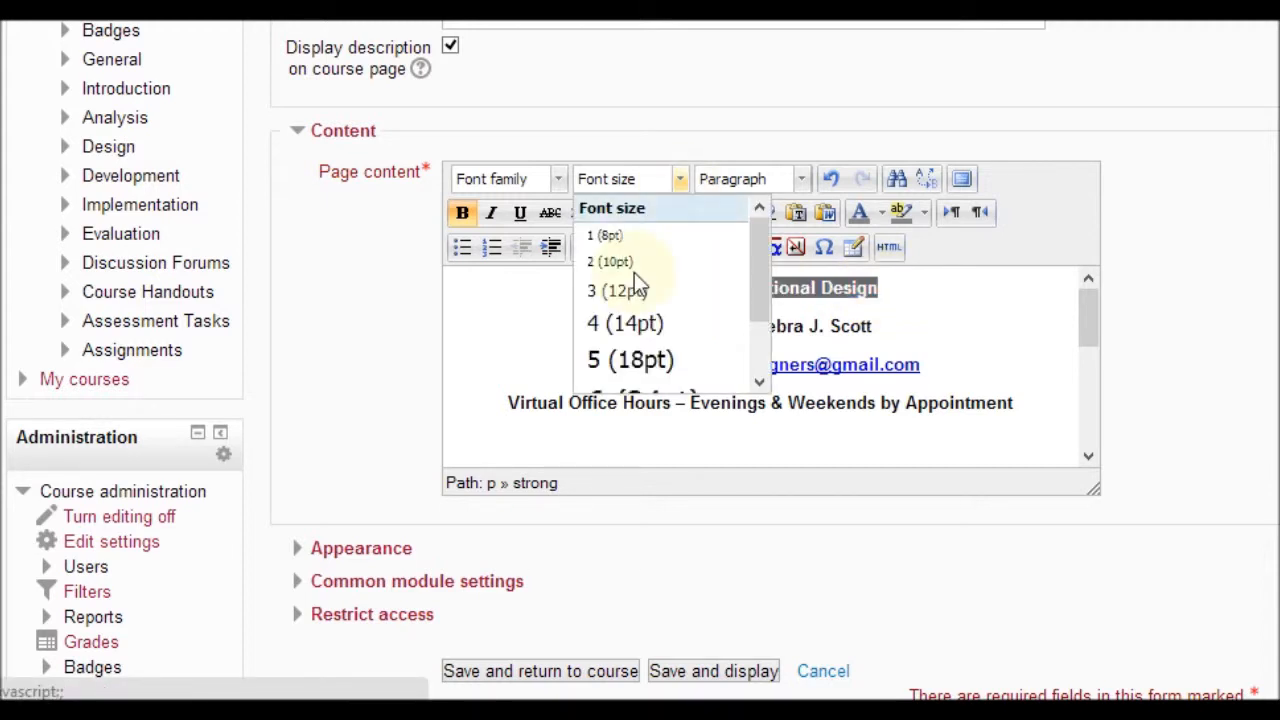
pyautogui.click(628, 360)
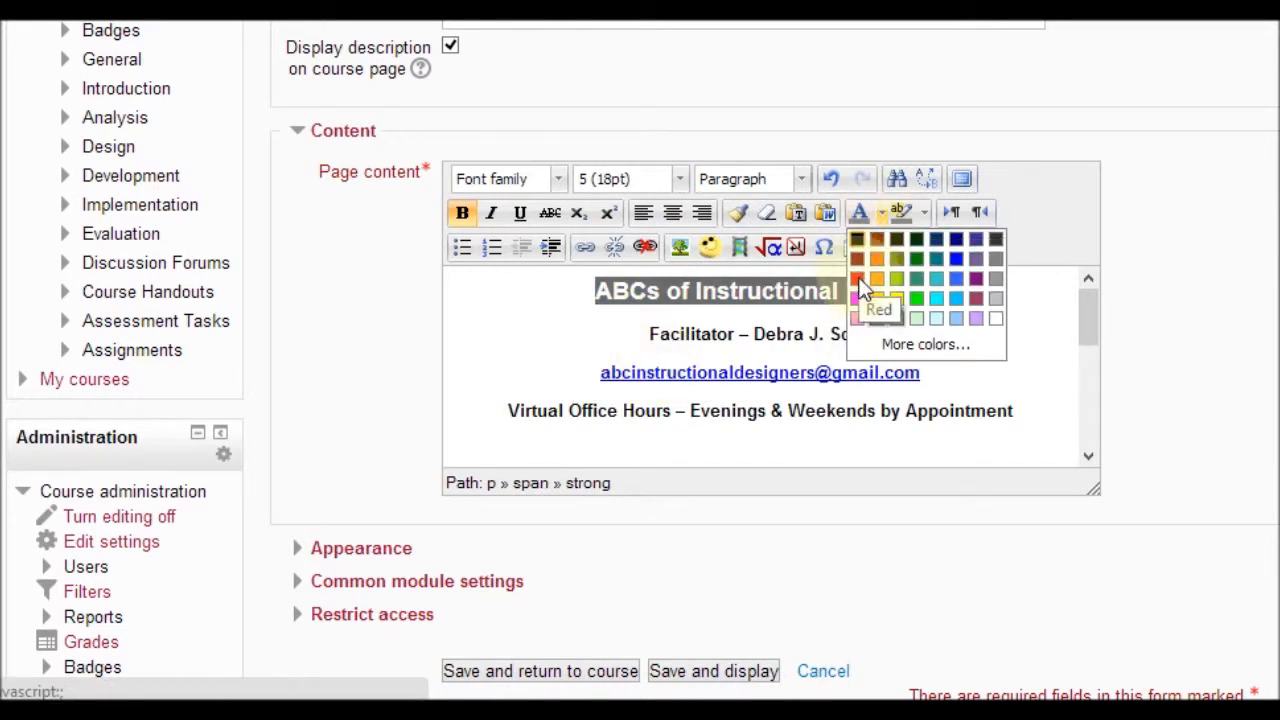
pyautogui.click(860, 280)
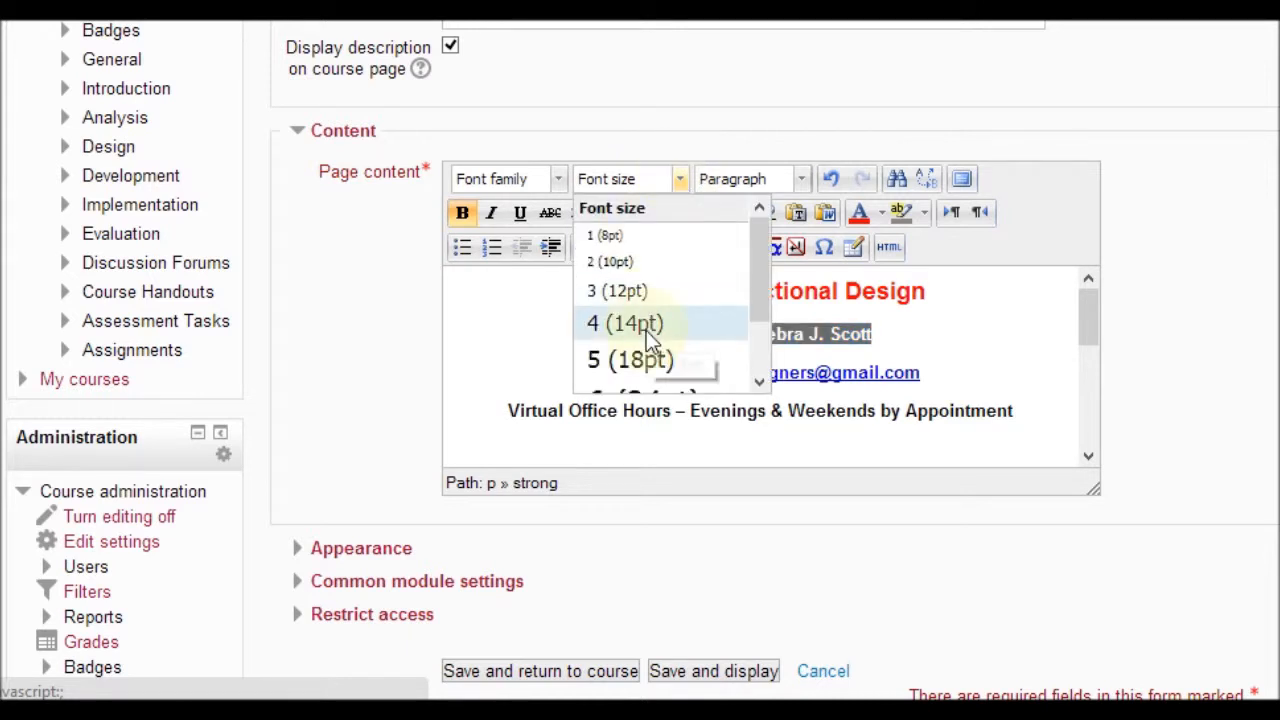
# Make the facilitator line 14pt italic, then begin colouring the office hours line.
pyautogui.click(624, 324)
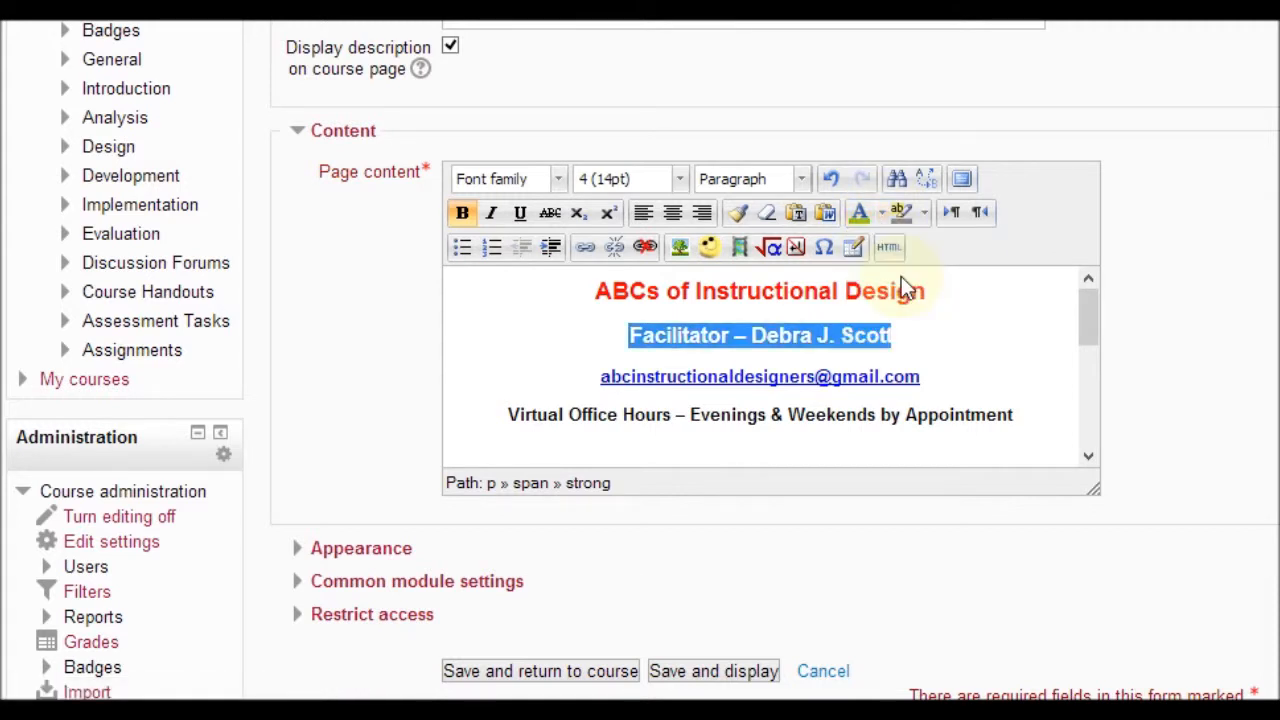
pyautogui.click(492, 212)
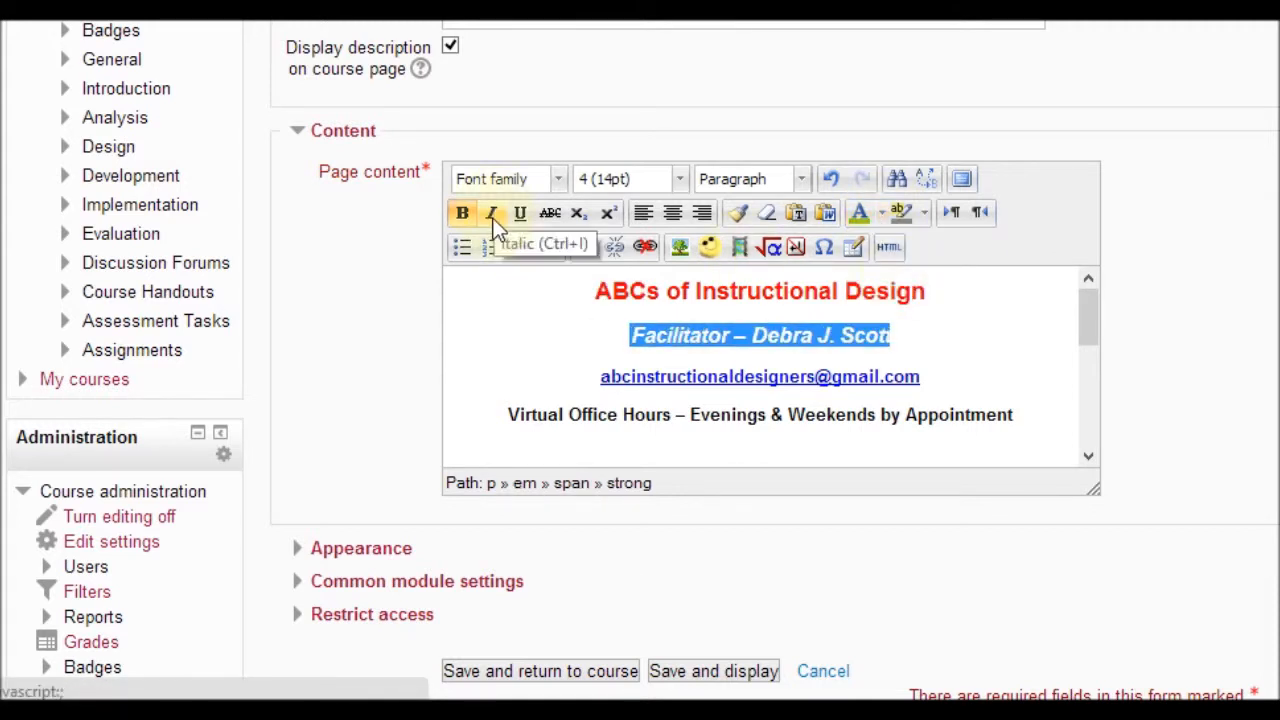
pyautogui.click(492, 212)
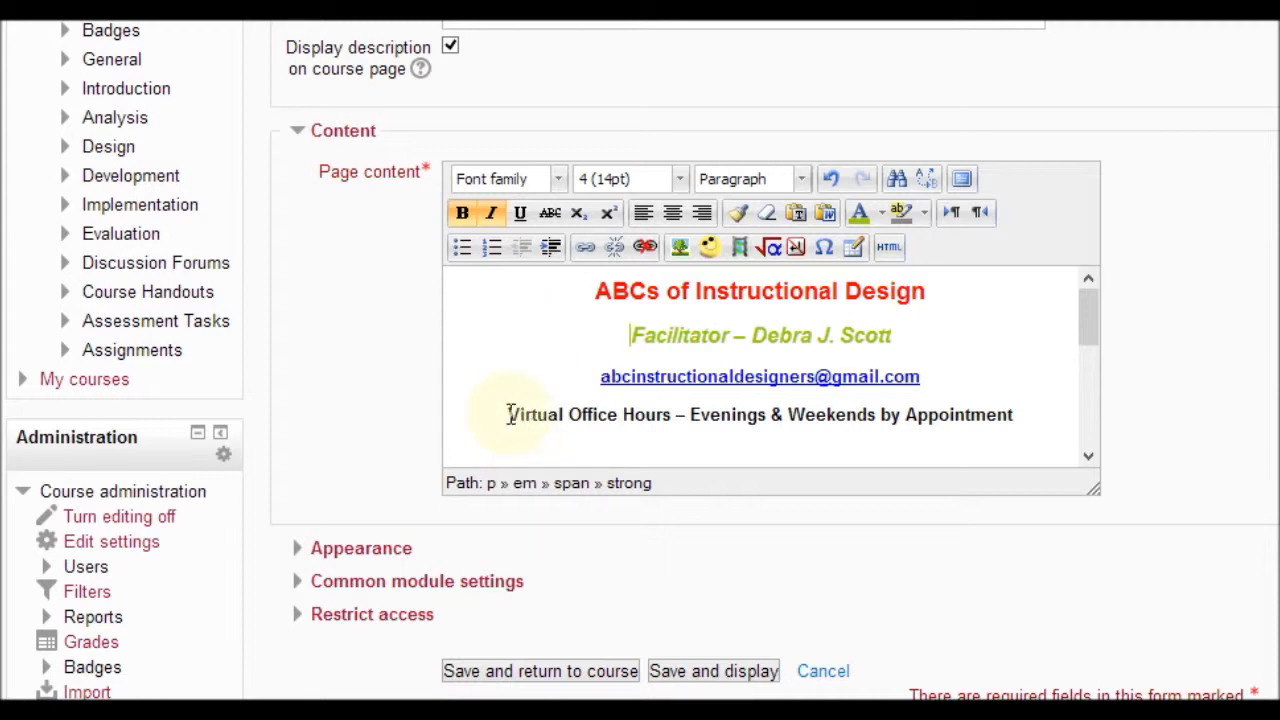
pyautogui.moveTo(508, 414); pyautogui.dragTo(896, 414)
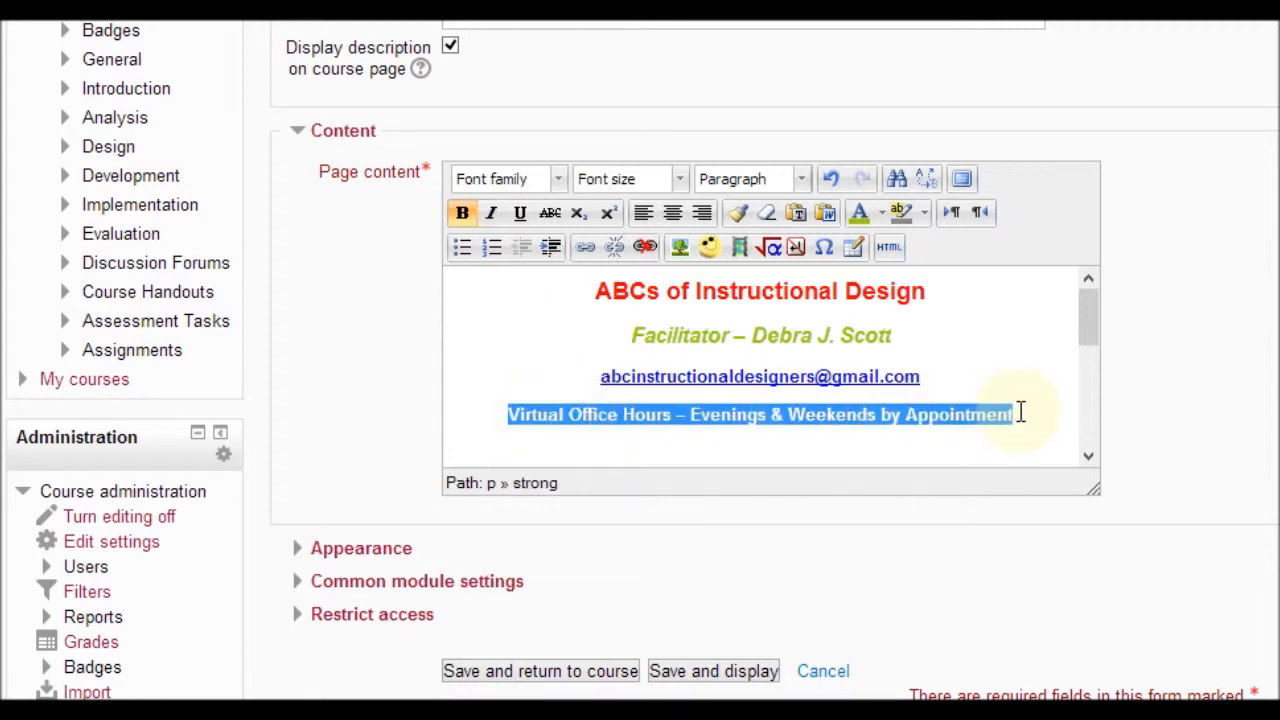
pyautogui.moveTo(998, 342)
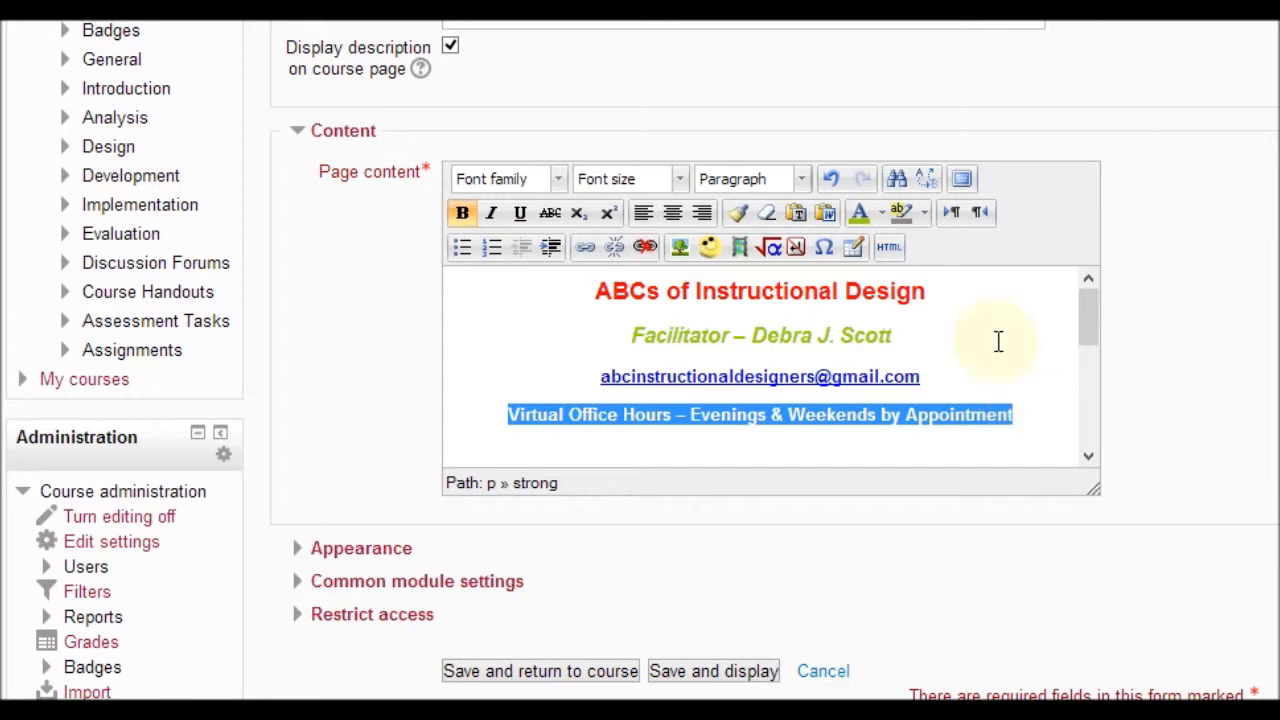
pyautogui.moveTo(860, 212)
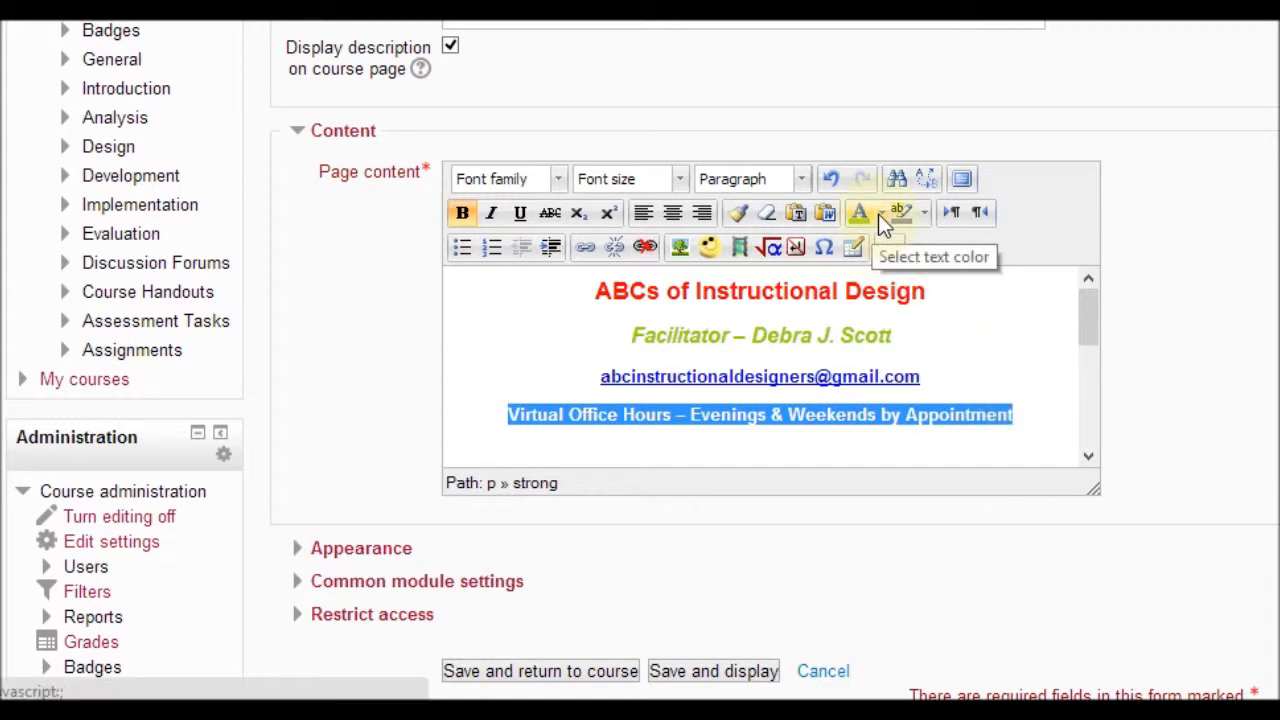
pyautogui.click(876, 212)
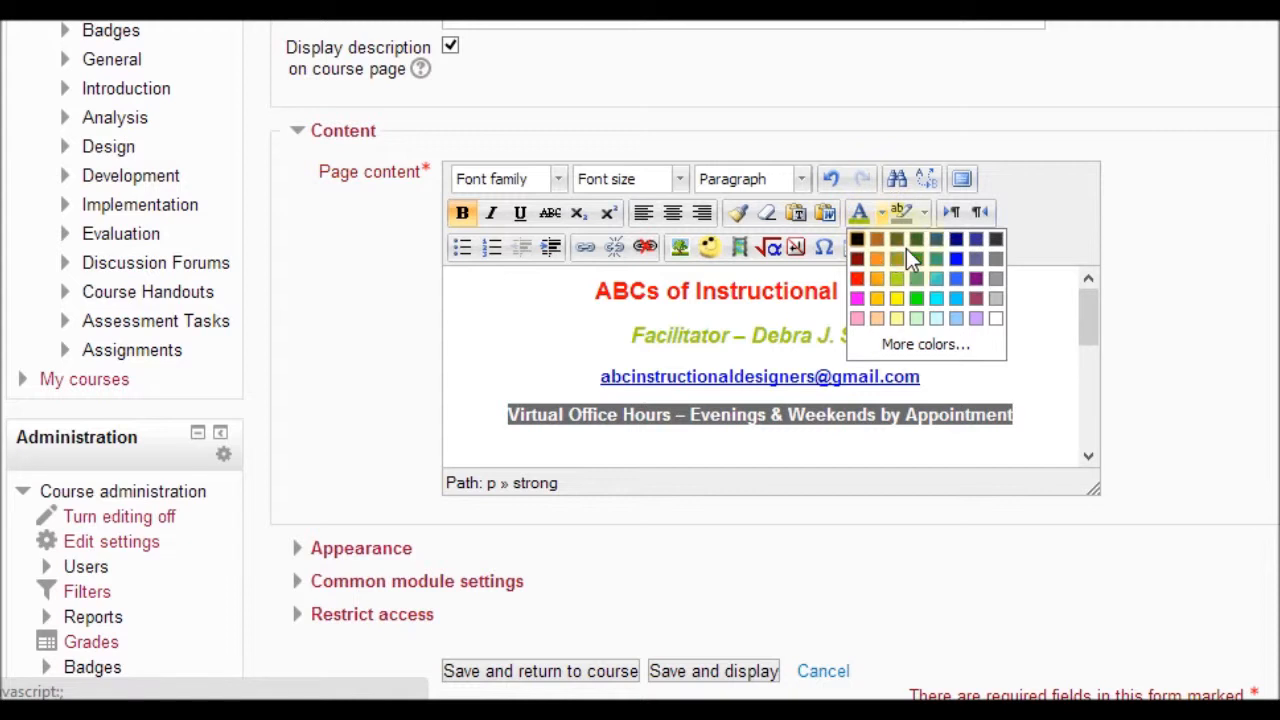
pyautogui.moveTo(858, 298)
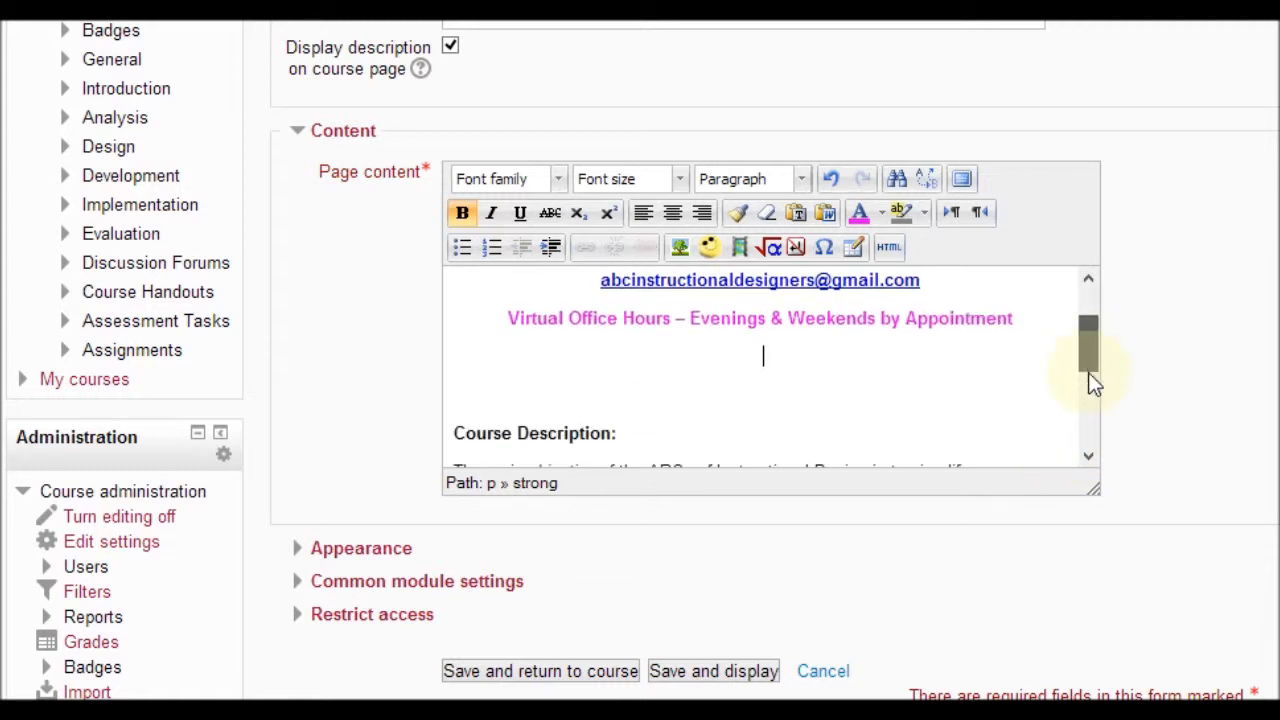
pyautogui.scroll(-3)
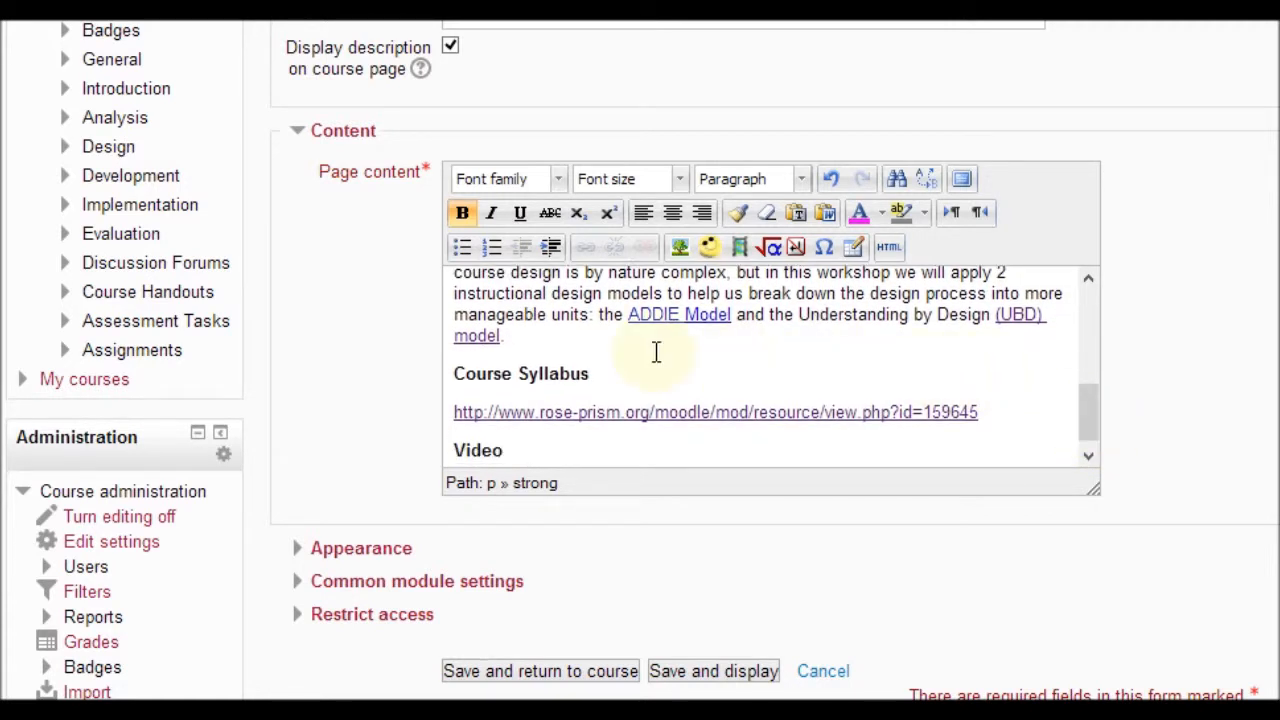
pyautogui.moveTo(622, 364)
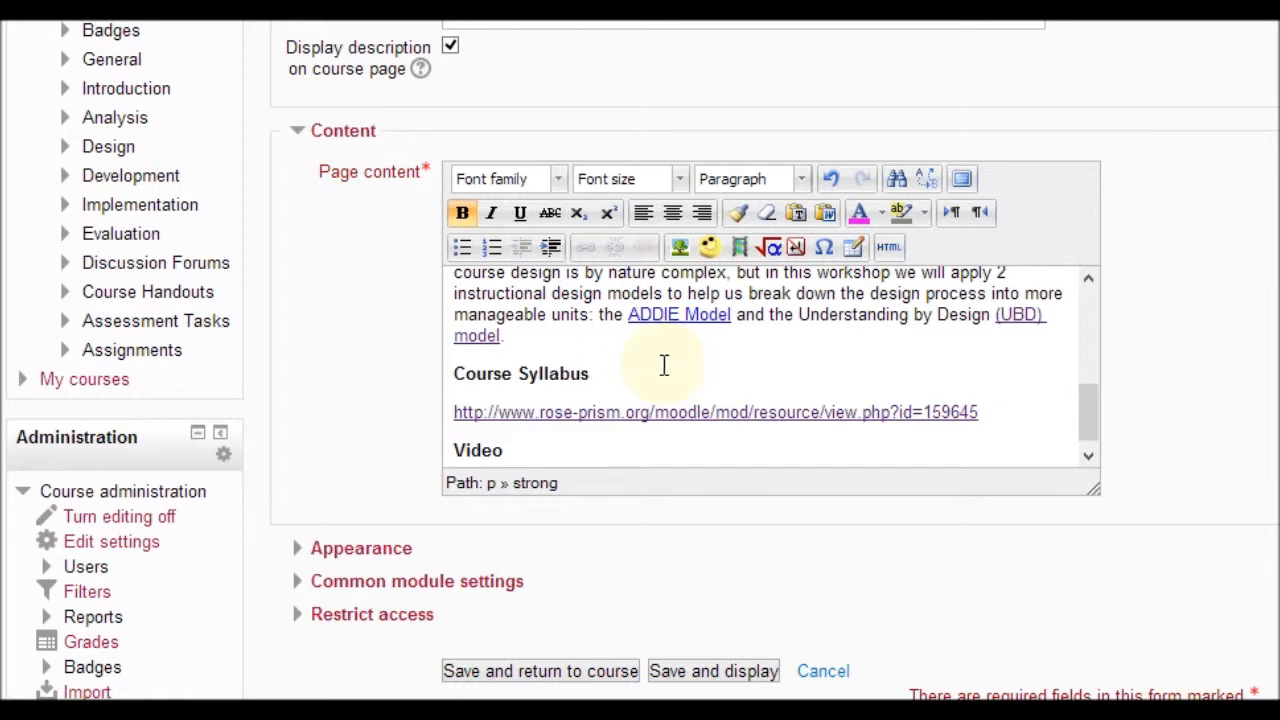
pyautogui.moveTo(624, 420)
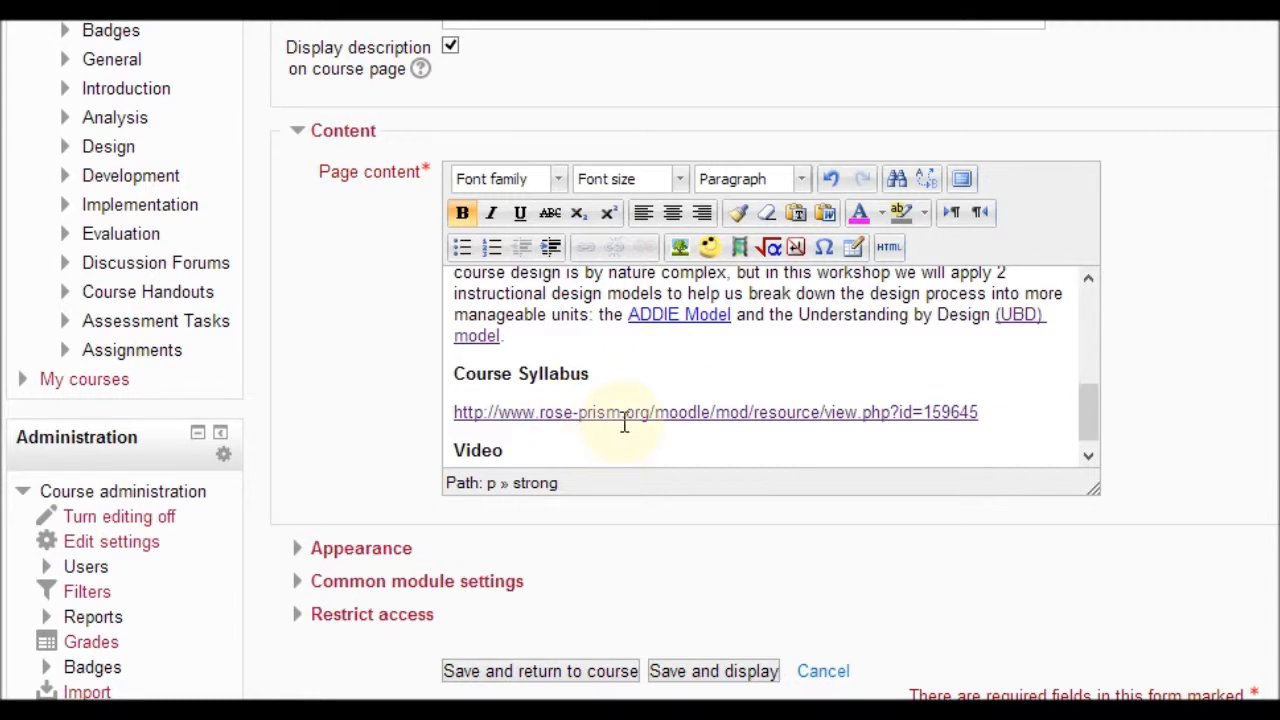
pyautogui.moveTo(664, 430)
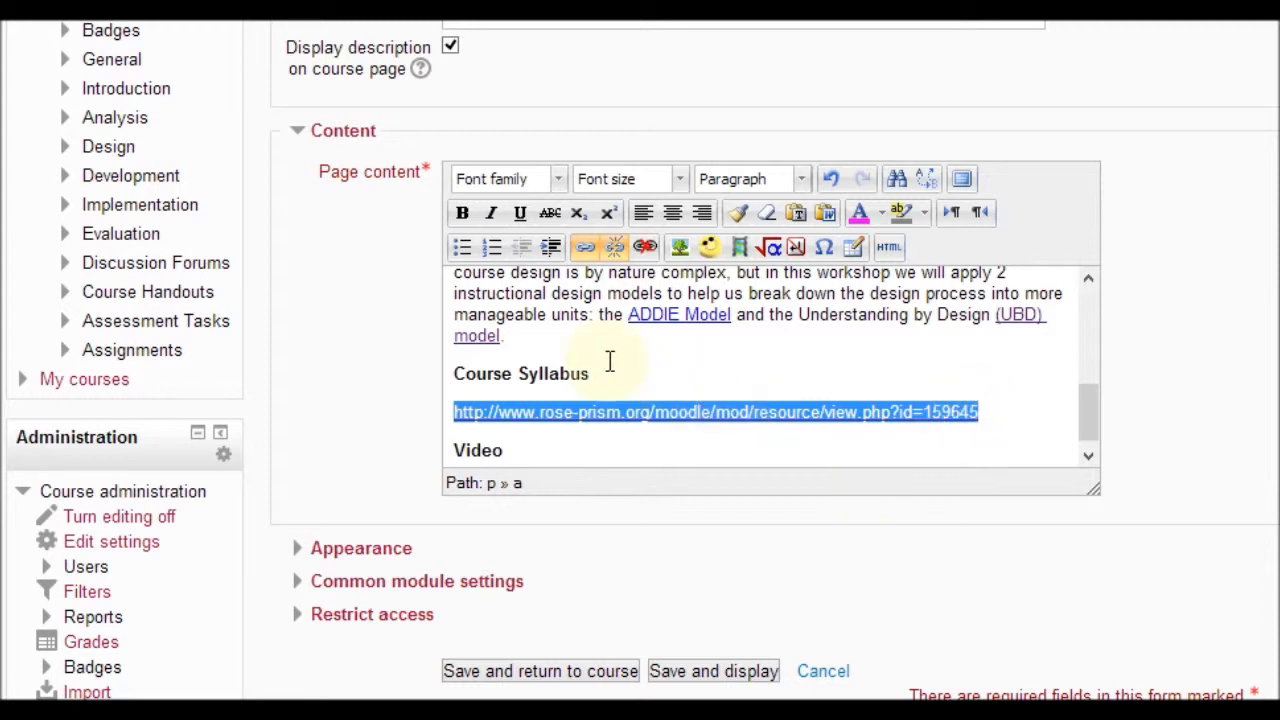
pyautogui.moveTo(456, 378)
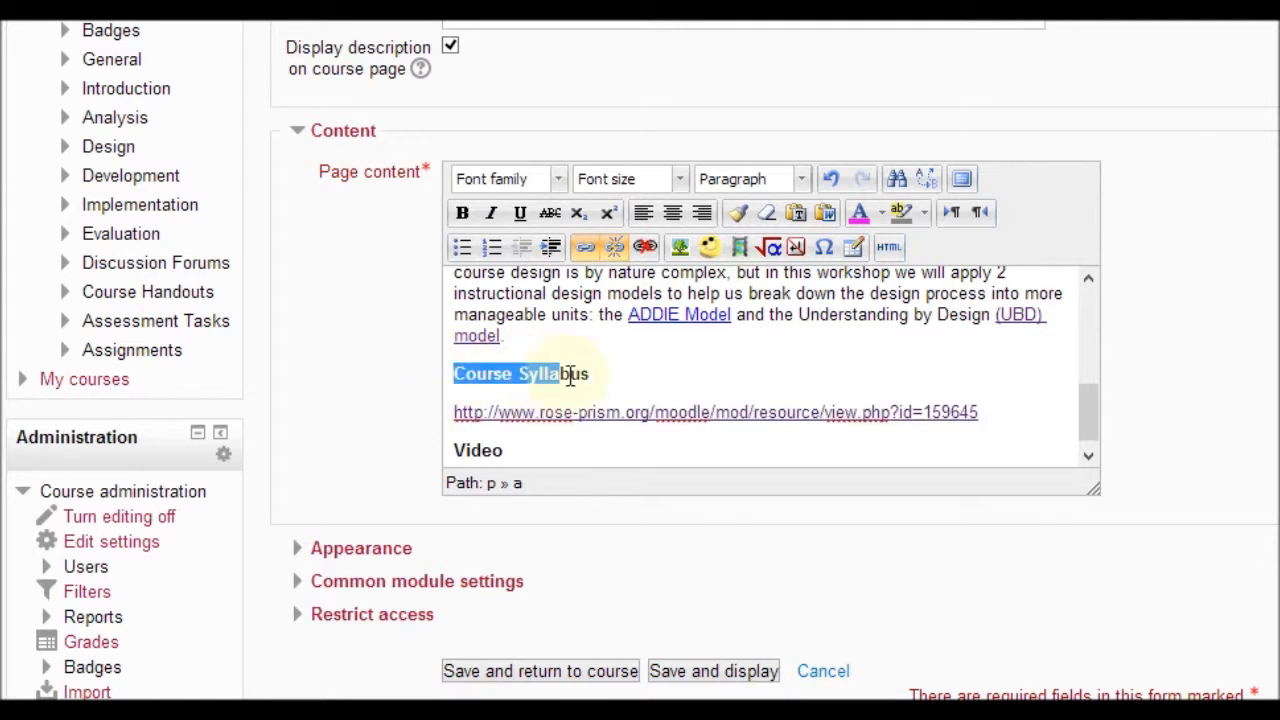
pyautogui.click(462, 212)
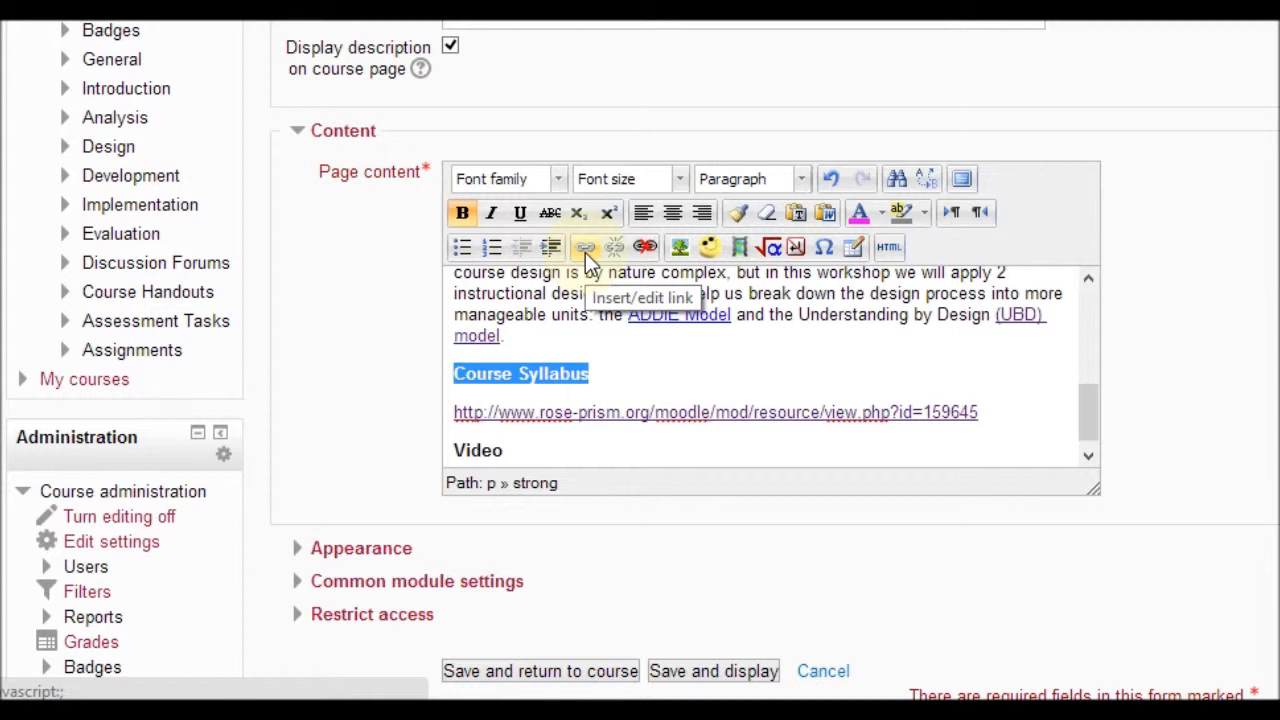
# Link the Course Syllabus heading to the syllabus address, opening in a new window.
pyautogui.click(584, 248)
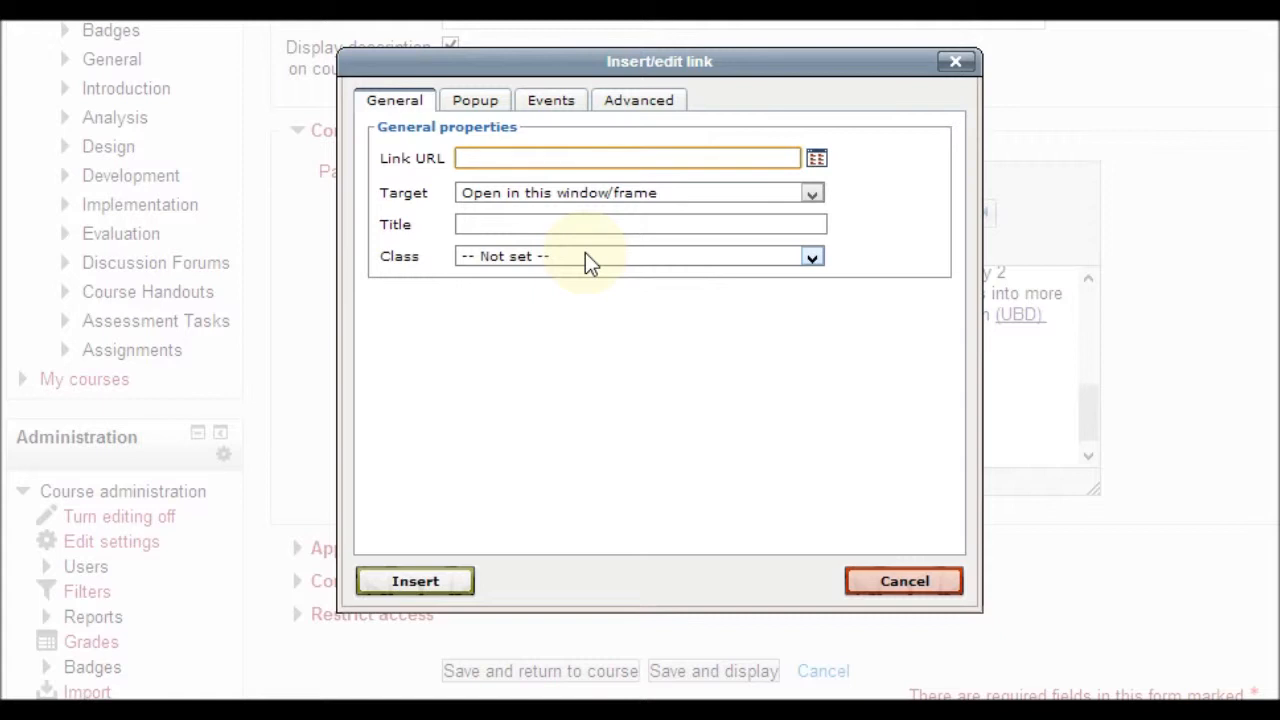
pyautogui.click(628, 158)
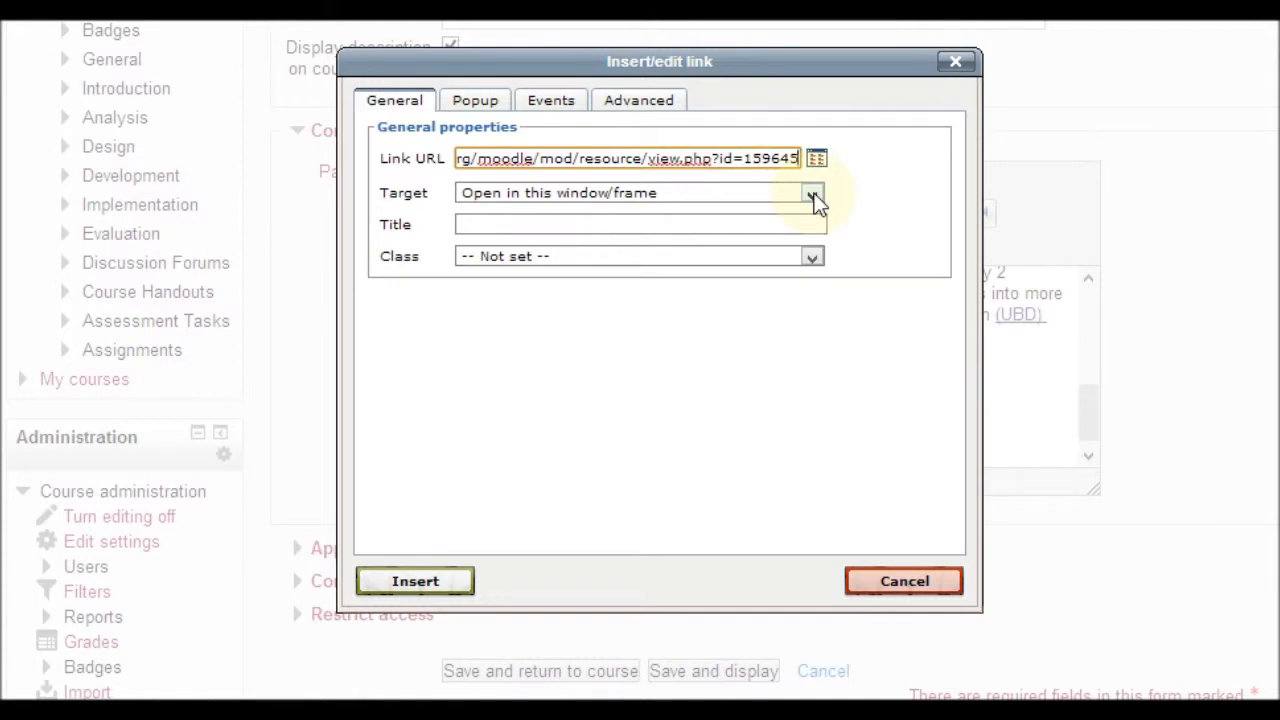
pyautogui.click(812, 192)
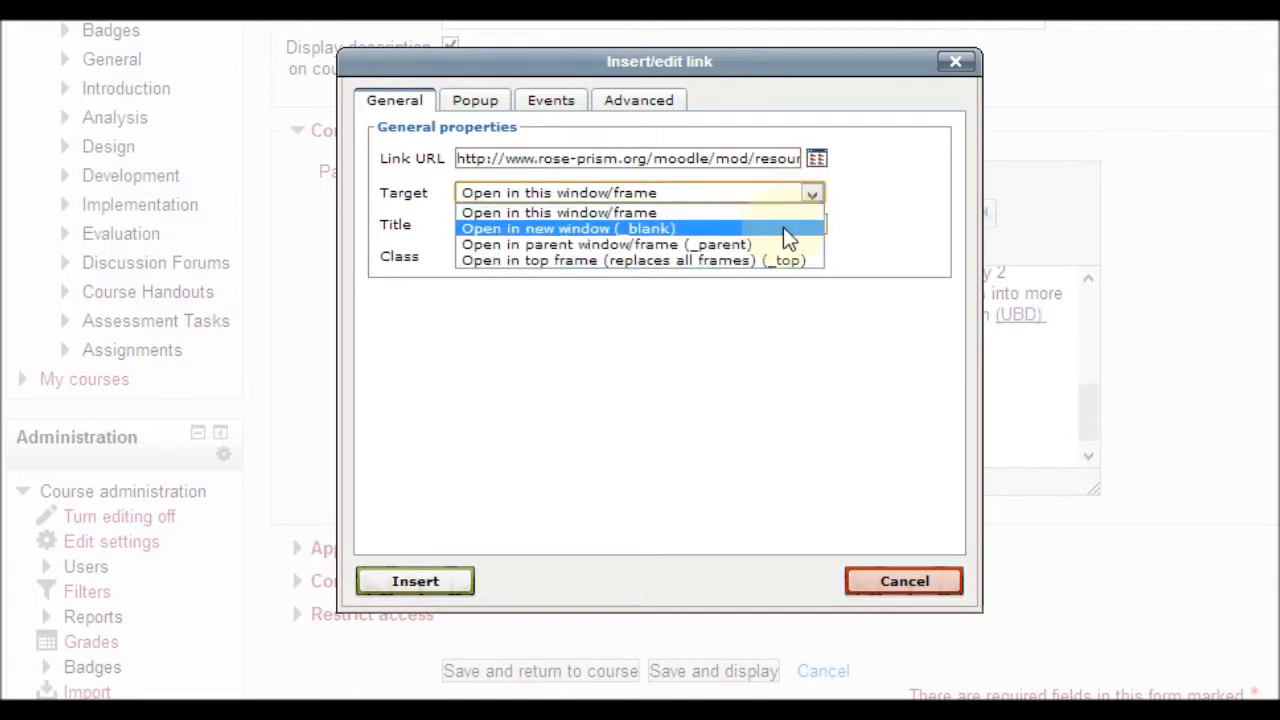
pyautogui.click(568, 228)
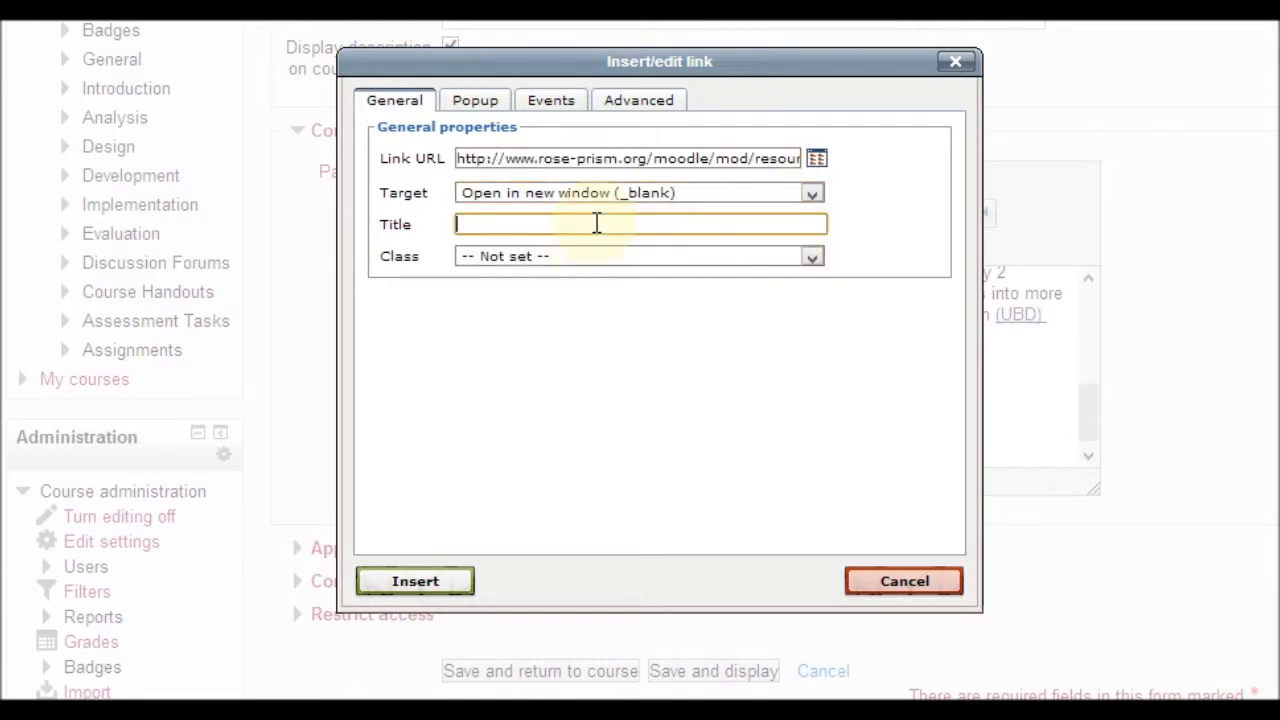
# Title the link 'Syllabus' and insert it into the page.
pyautogui.write('s')
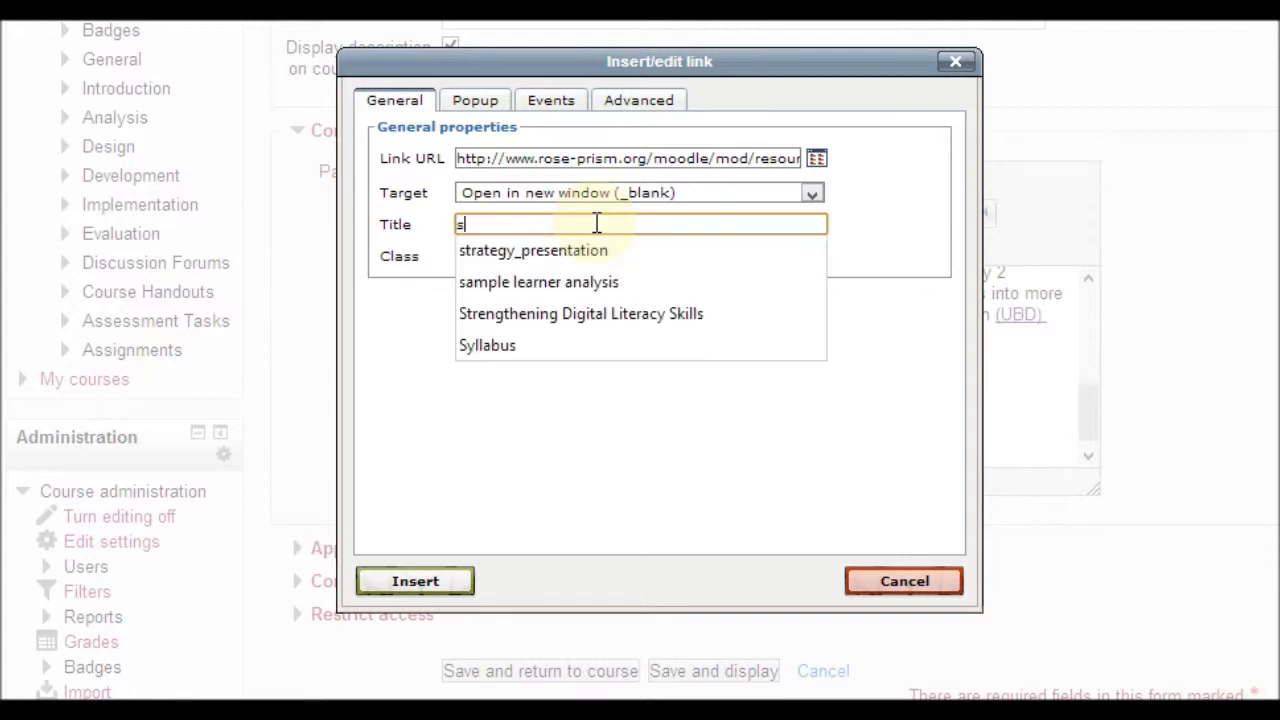
pyautogui.write('yl')
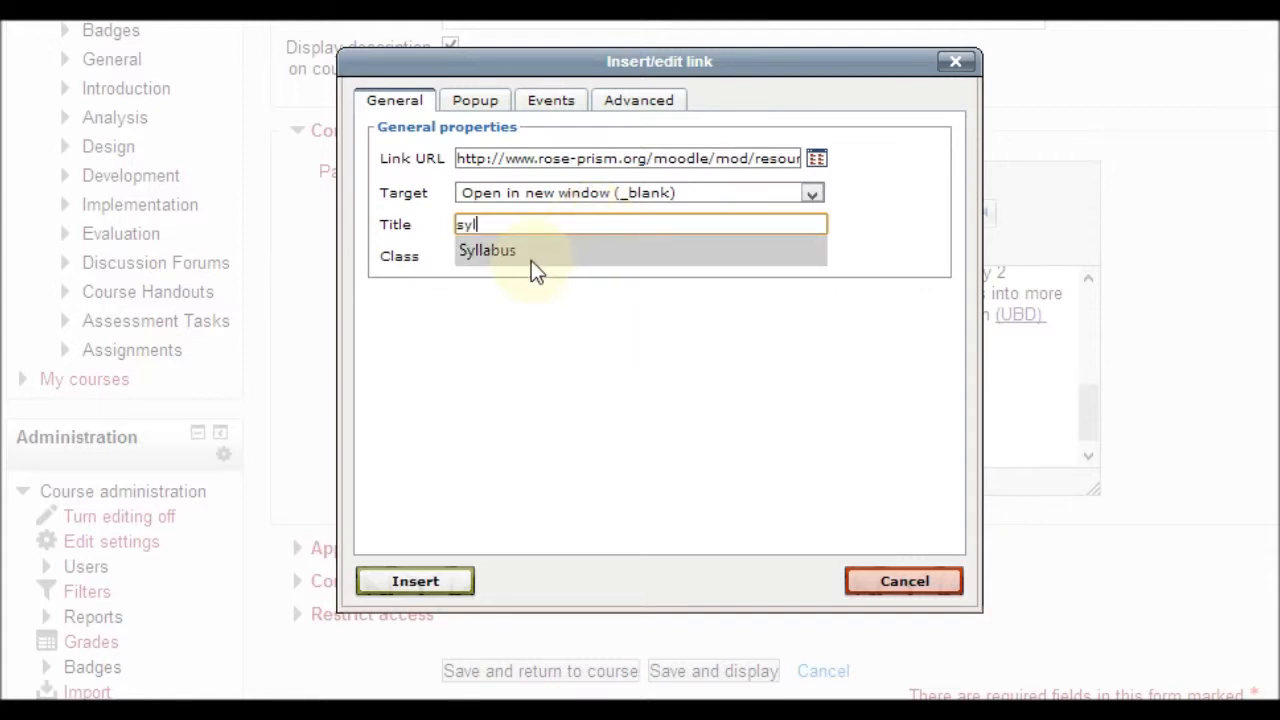
pyautogui.click(488, 250)
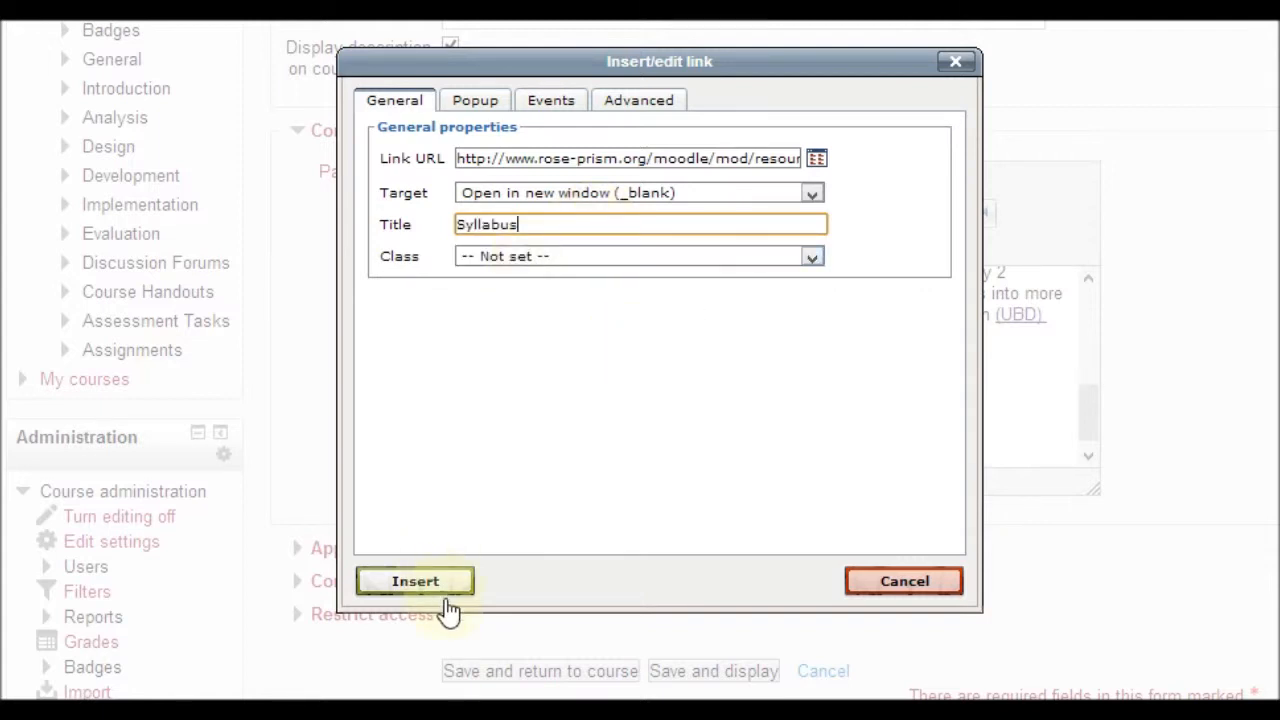
pyautogui.click(414, 580)
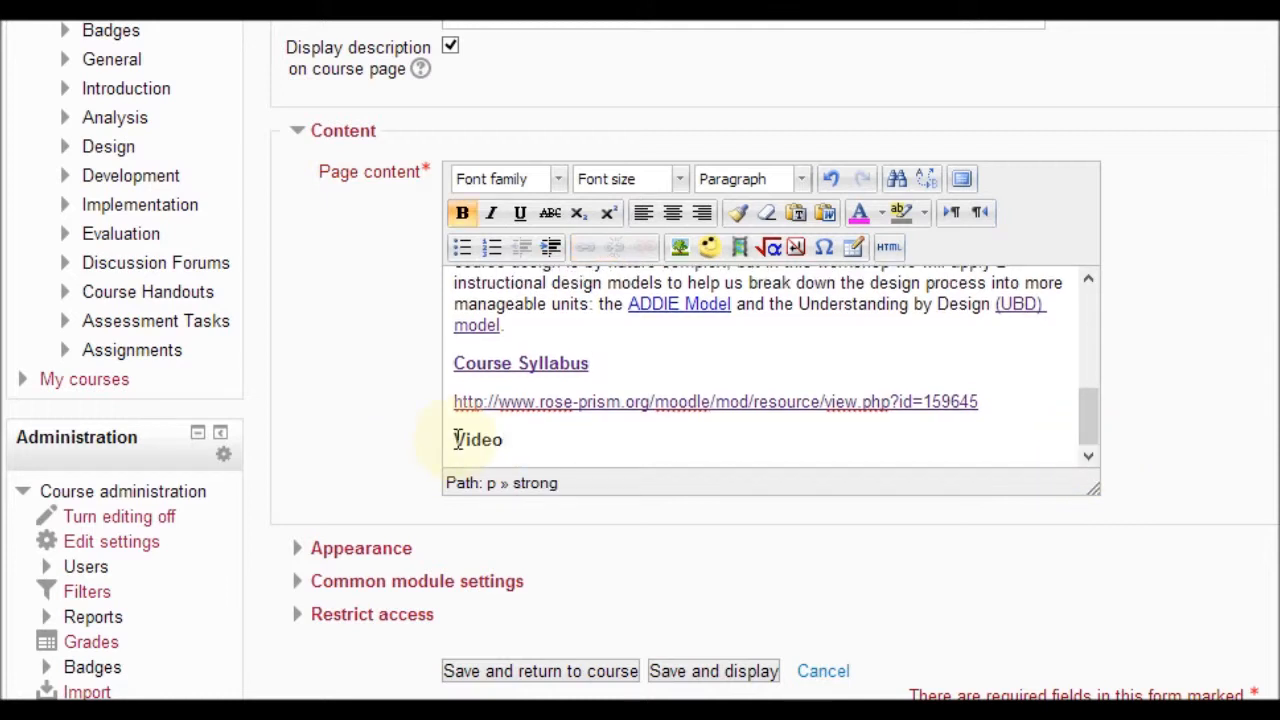
# Select the word Video and bring up the Insert Moodle media dialog.
pyautogui.doubleClick(460, 440)
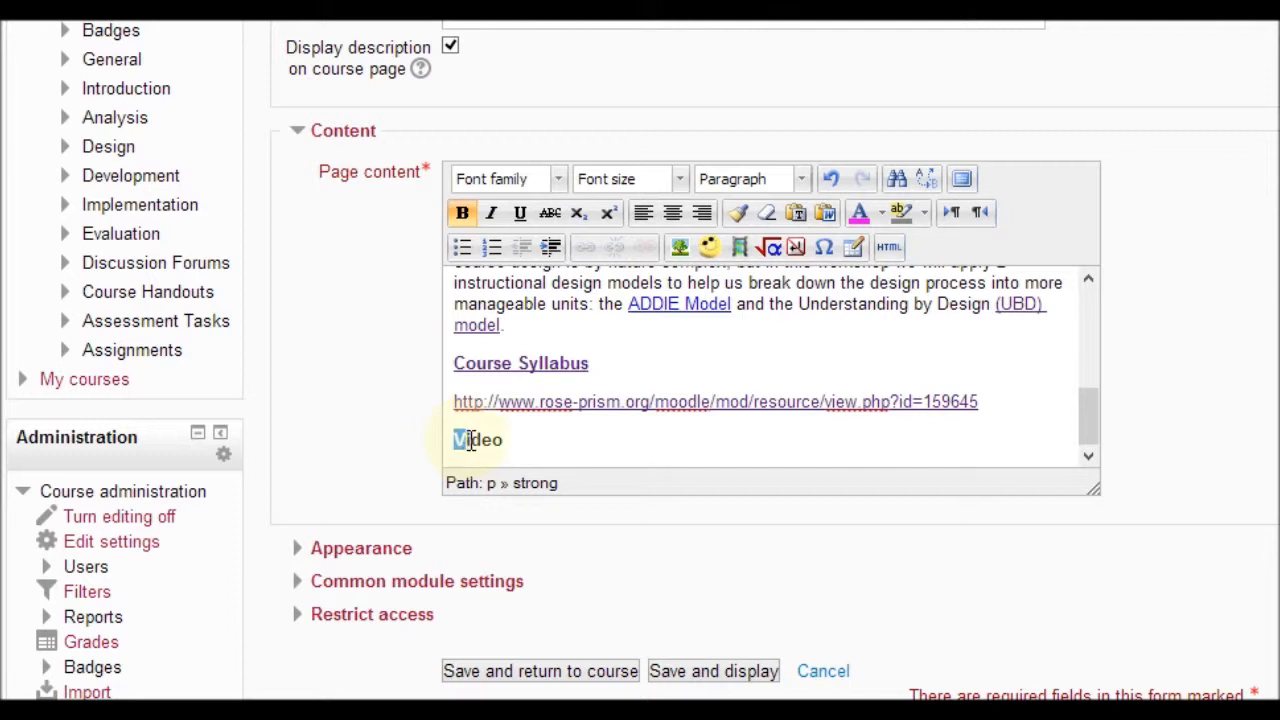
pyautogui.doubleClick(478, 440)
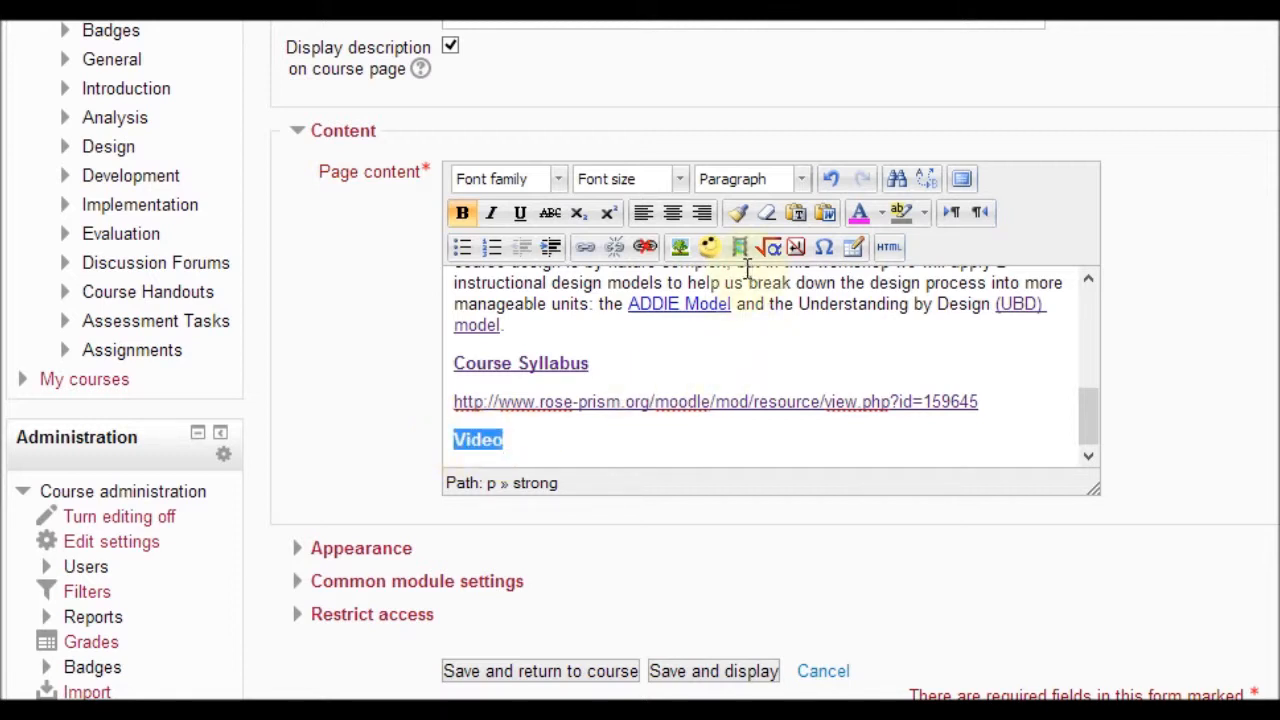
pyautogui.moveTo(740, 248)
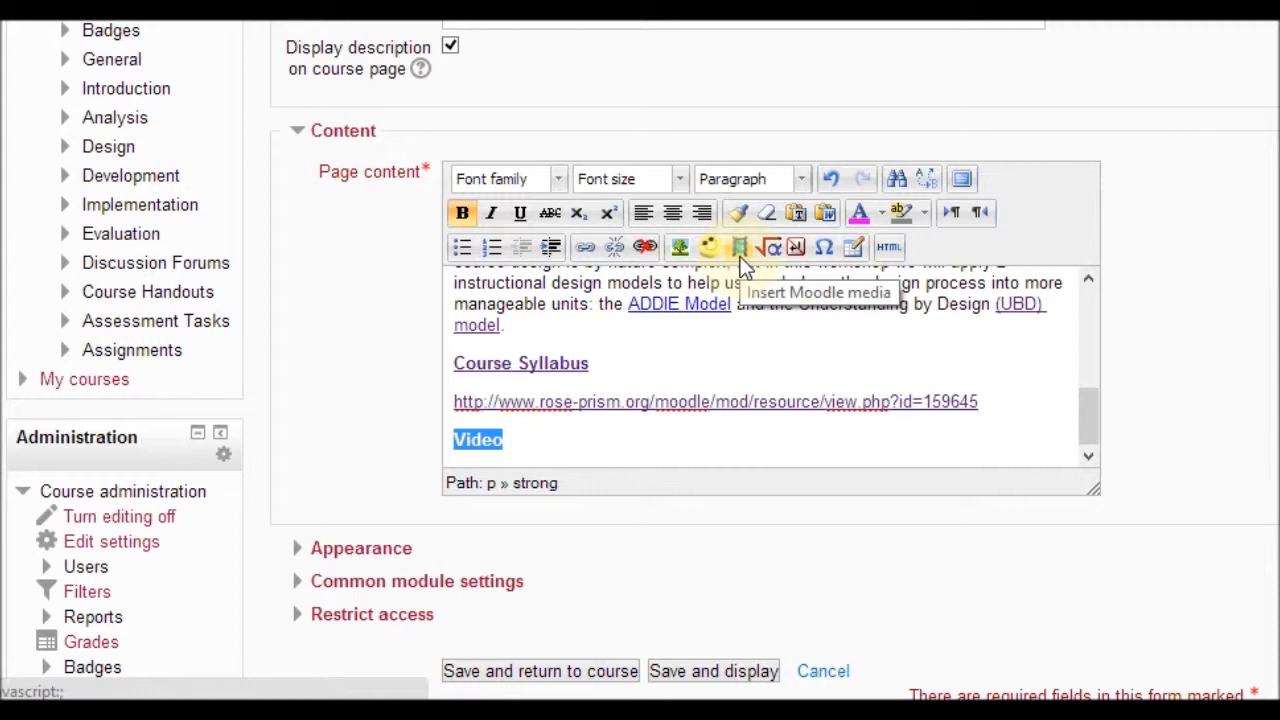
pyautogui.click(740, 248)
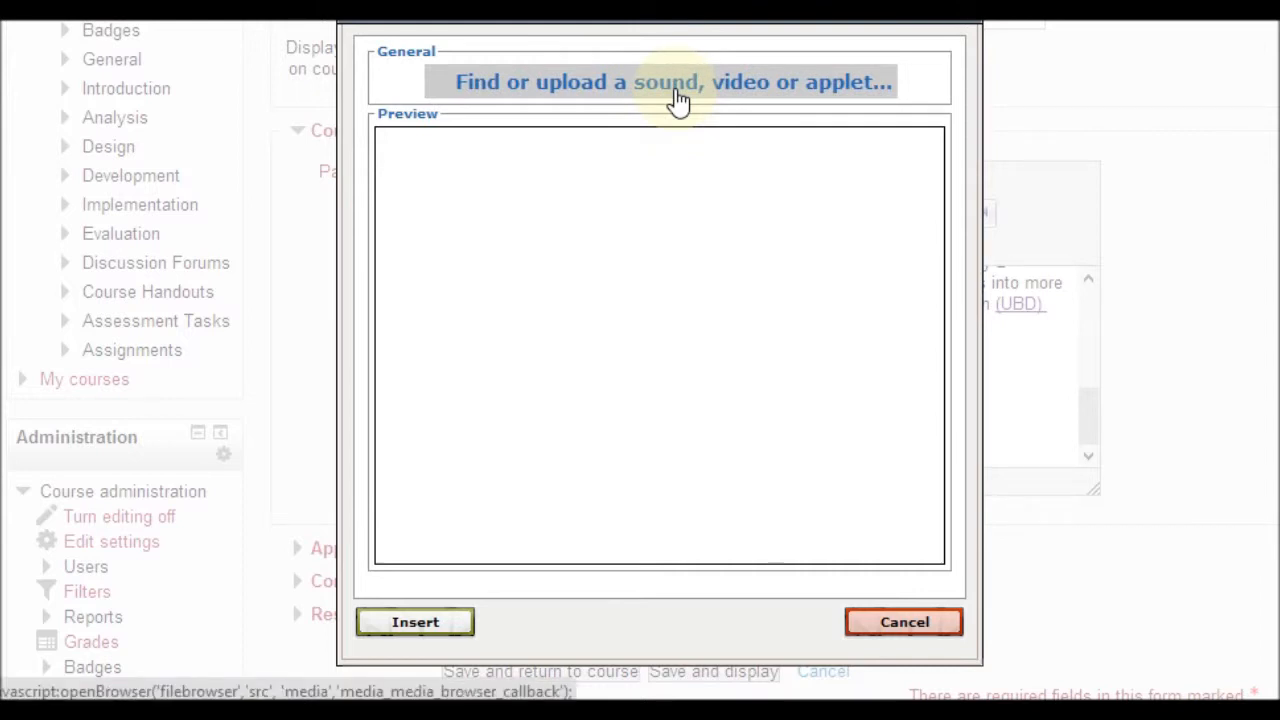
# Choose strategy.mp4 from the computer as the file to upload.
pyautogui.click(674, 82)
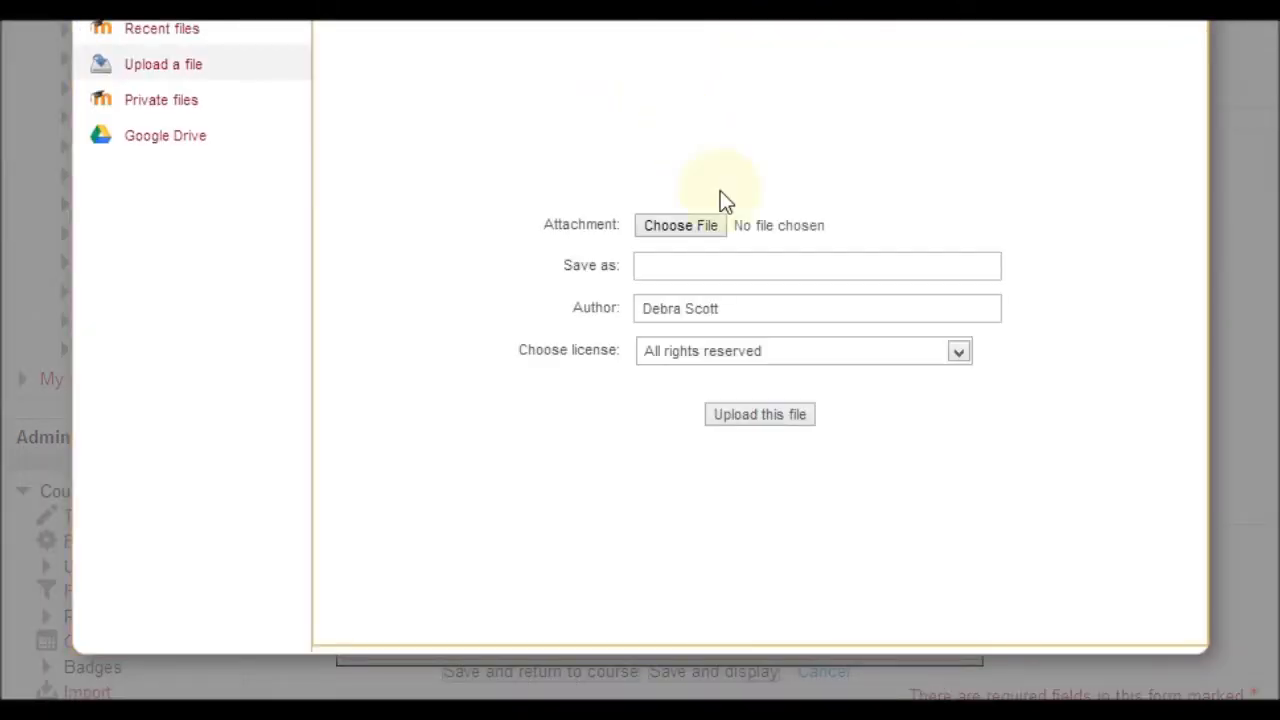
pyautogui.click(680, 224)
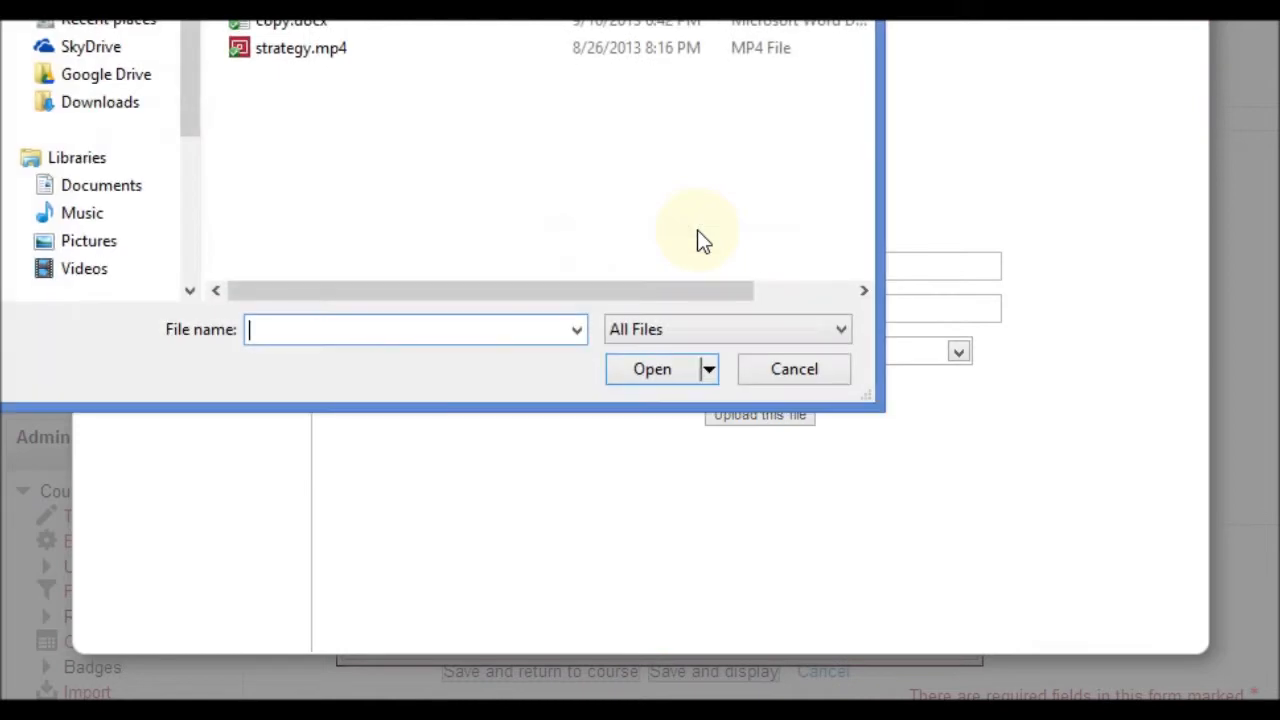
pyautogui.click(300, 48)
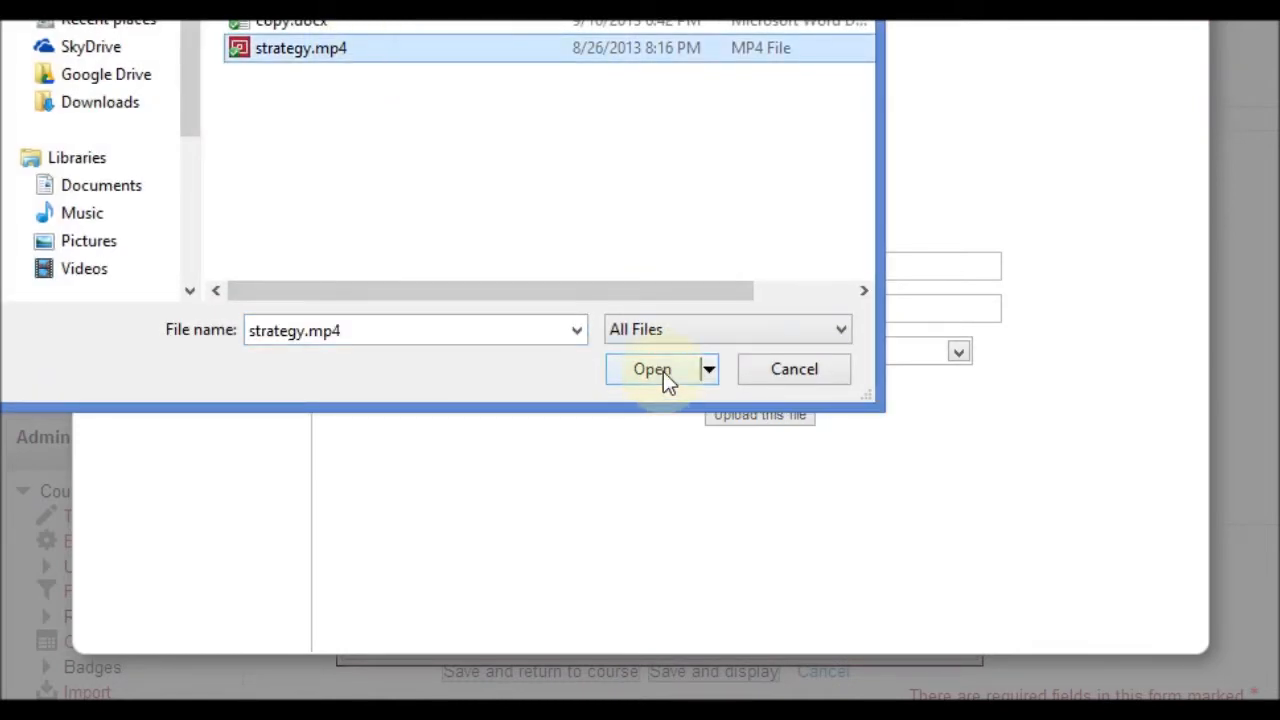
pyautogui.click(652, 368)
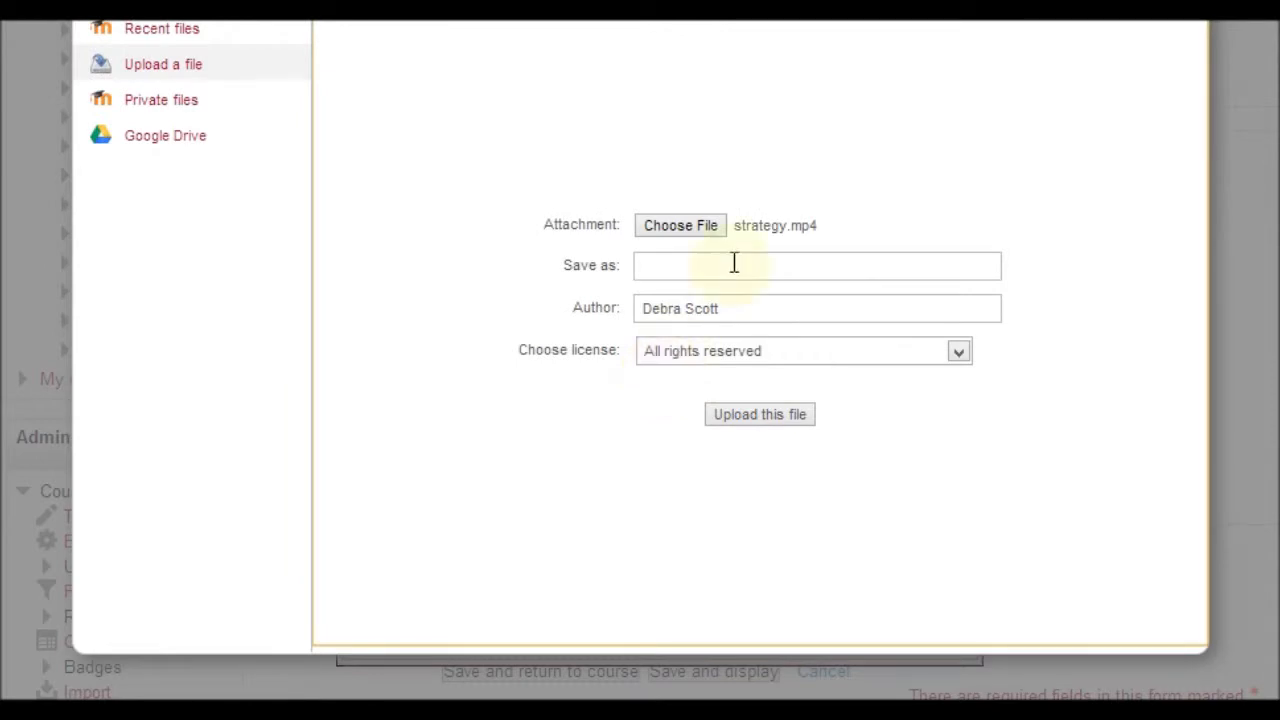
# Save the video as 'video2' and upload it.
pyautogui.click(816, 264)
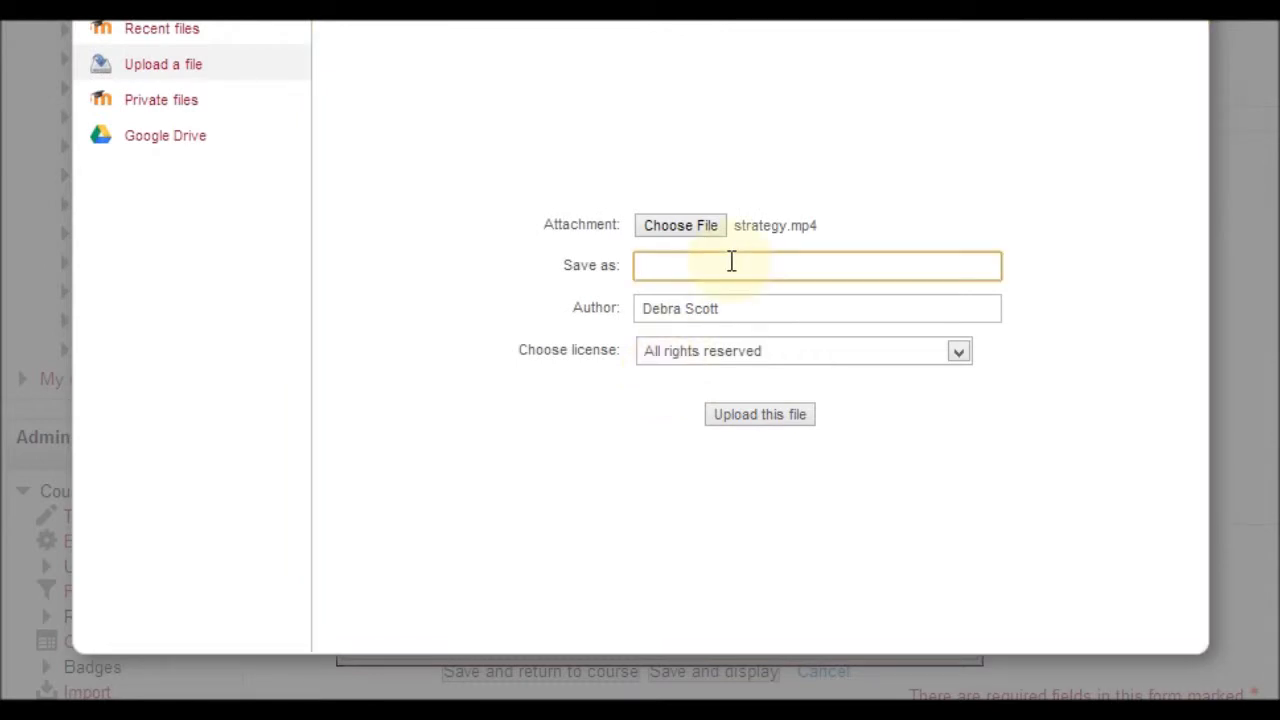
pyautogui.write('v')
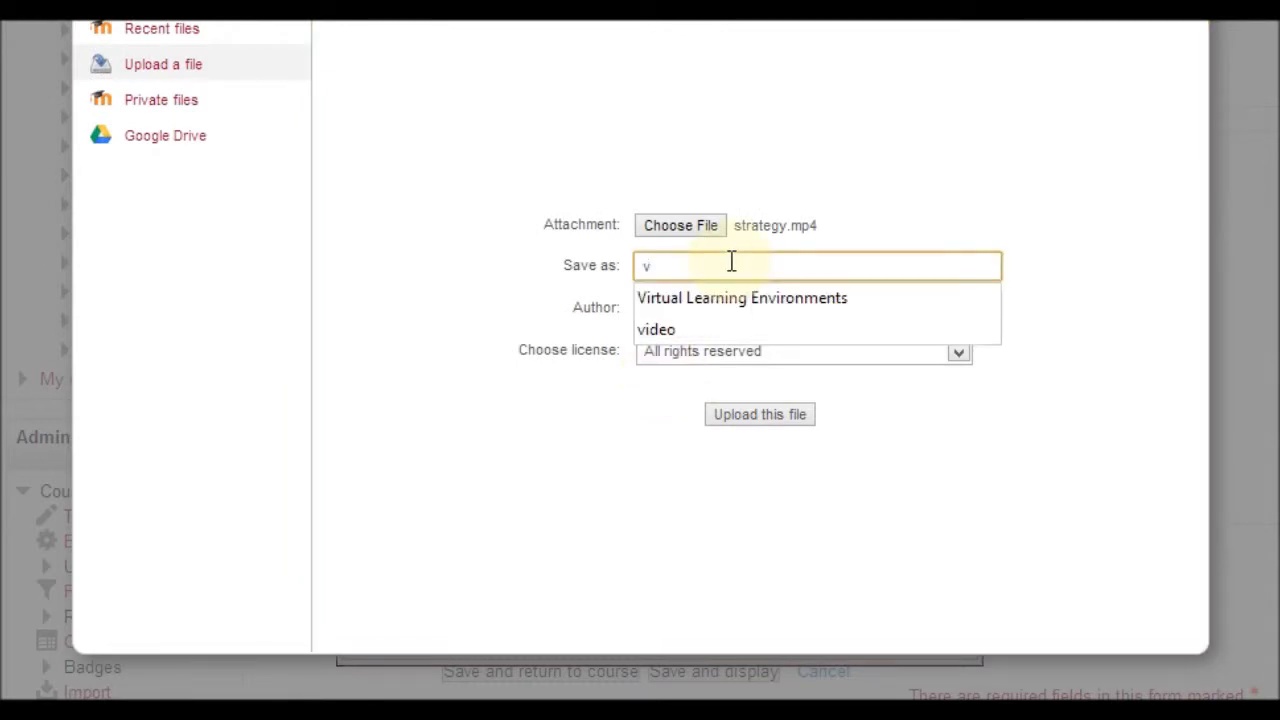
pyautogui.write('ideo2')
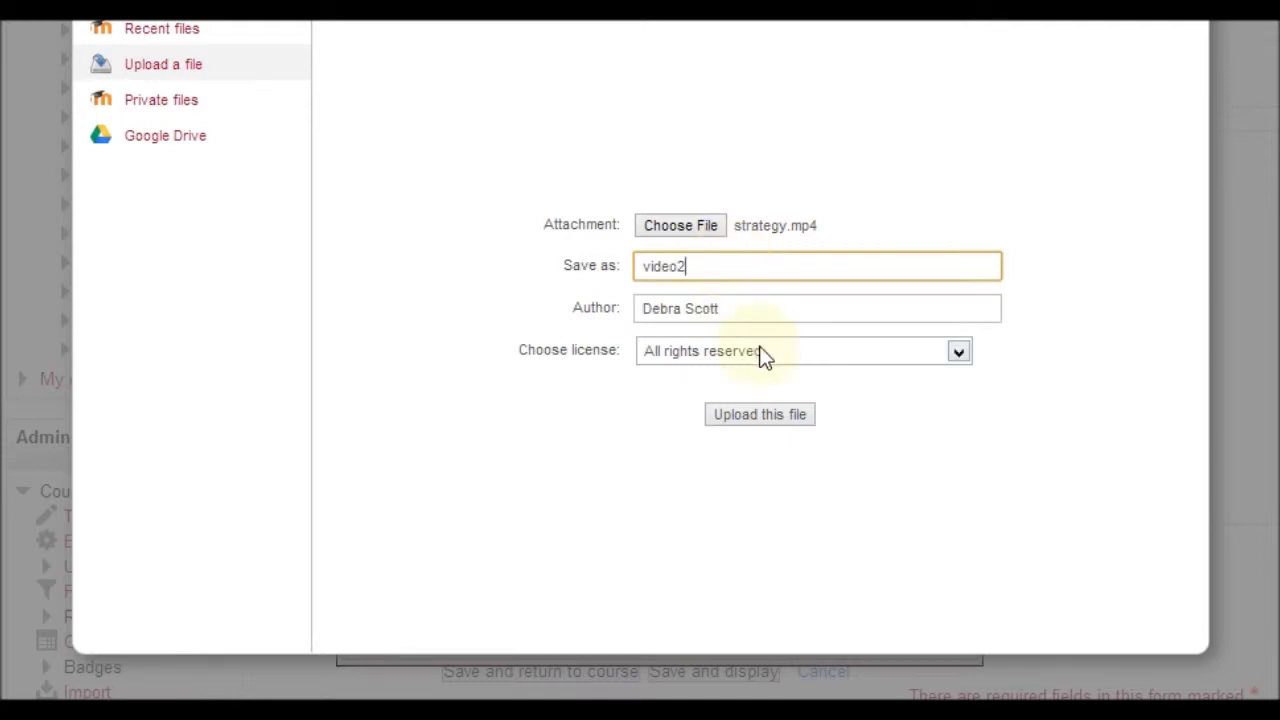
pyautogui.click(760, 414)
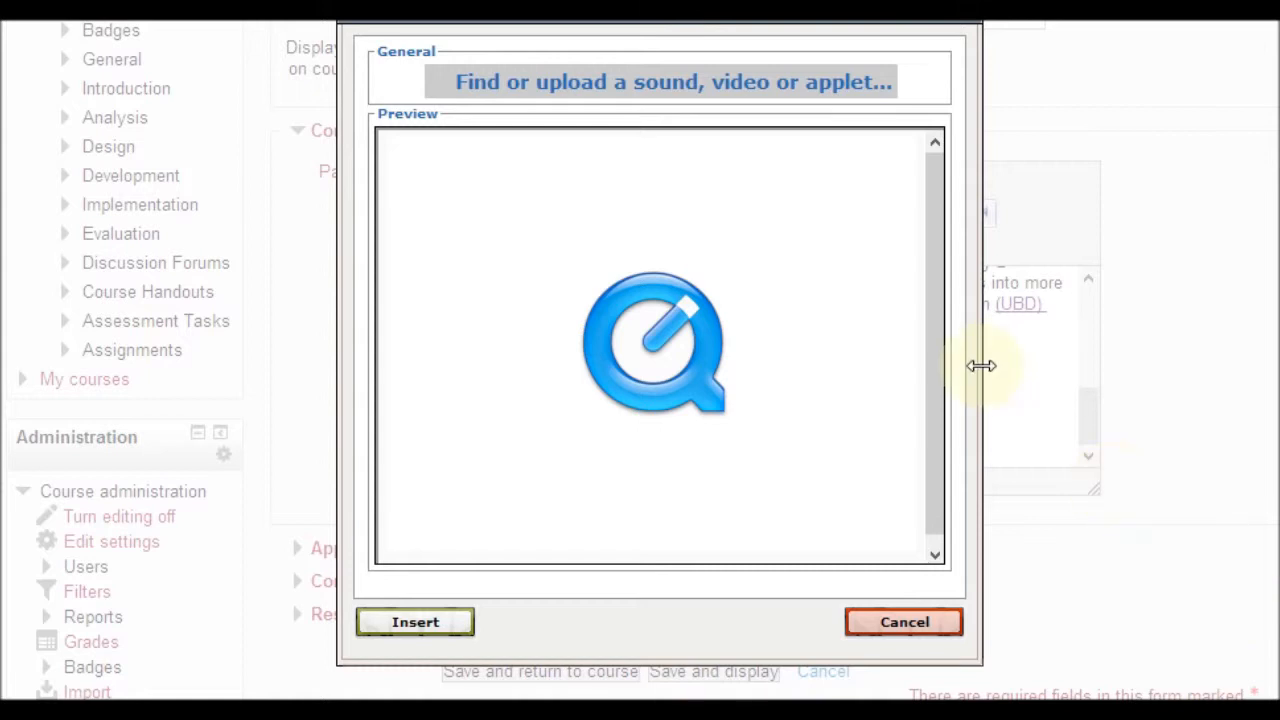
pyautogui.moveTo(976, 328)
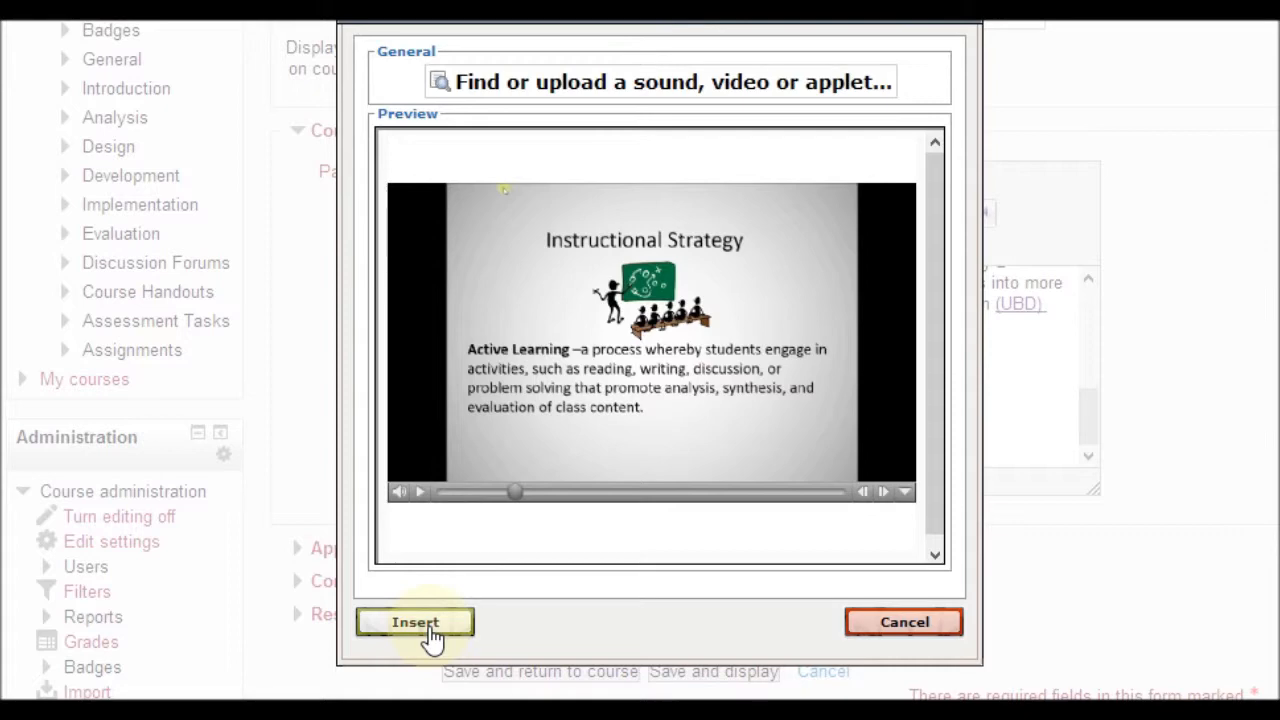
# Insert the previewed video2.mp4 into the page below the Video heading.
pyautogui.click(416, 622)
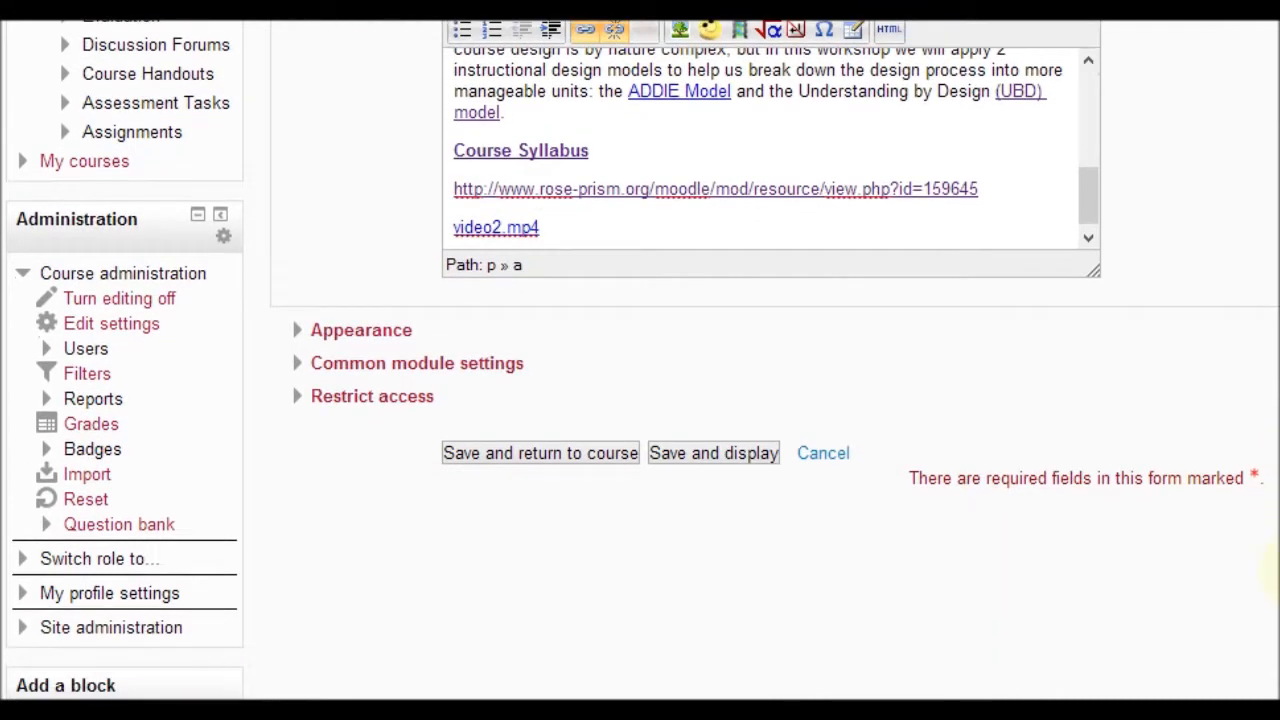
pyautogui.moveTo(342, 304)
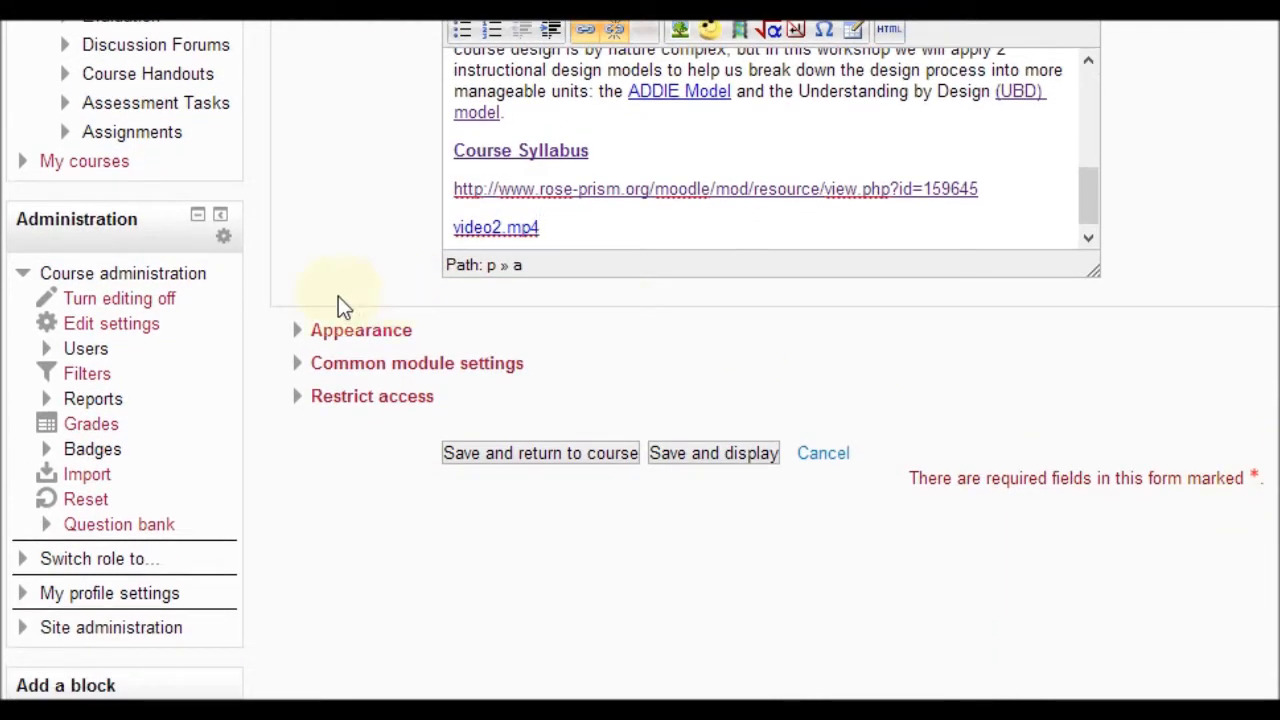
# Enable Display page description under Appearance.
pyautogui.click(360, 330)
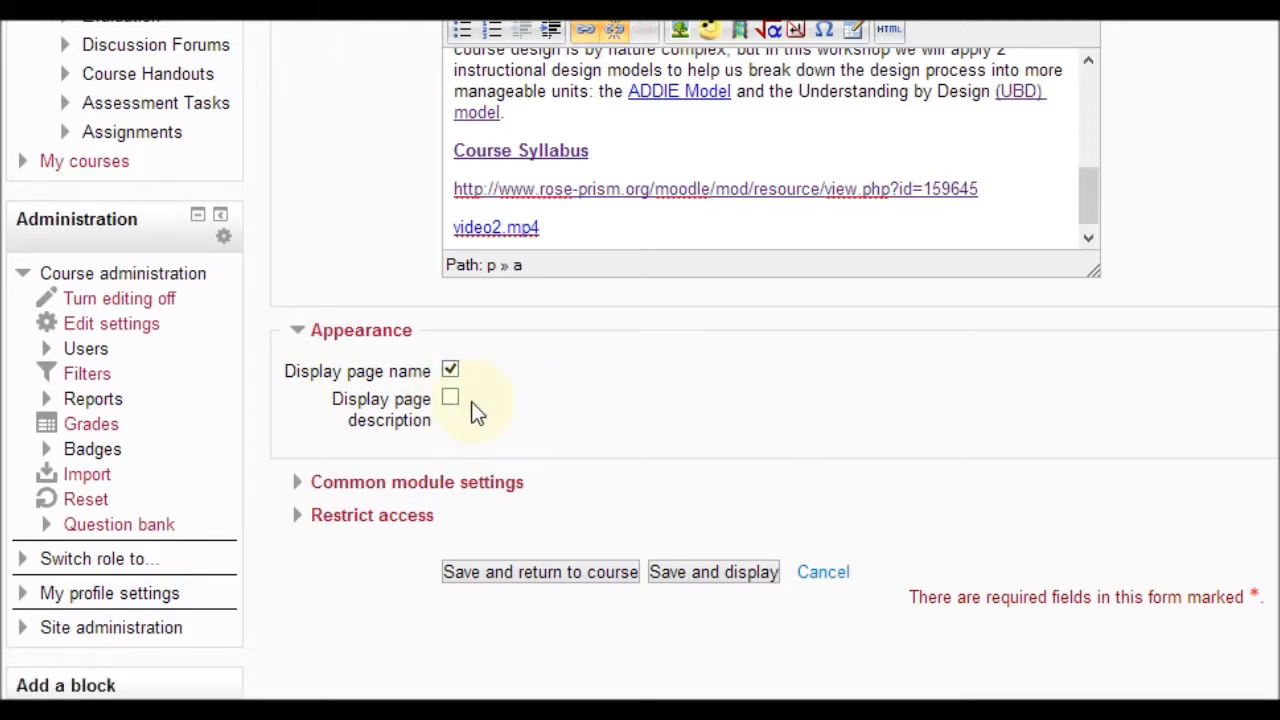
pyautogui.click(450, 396)
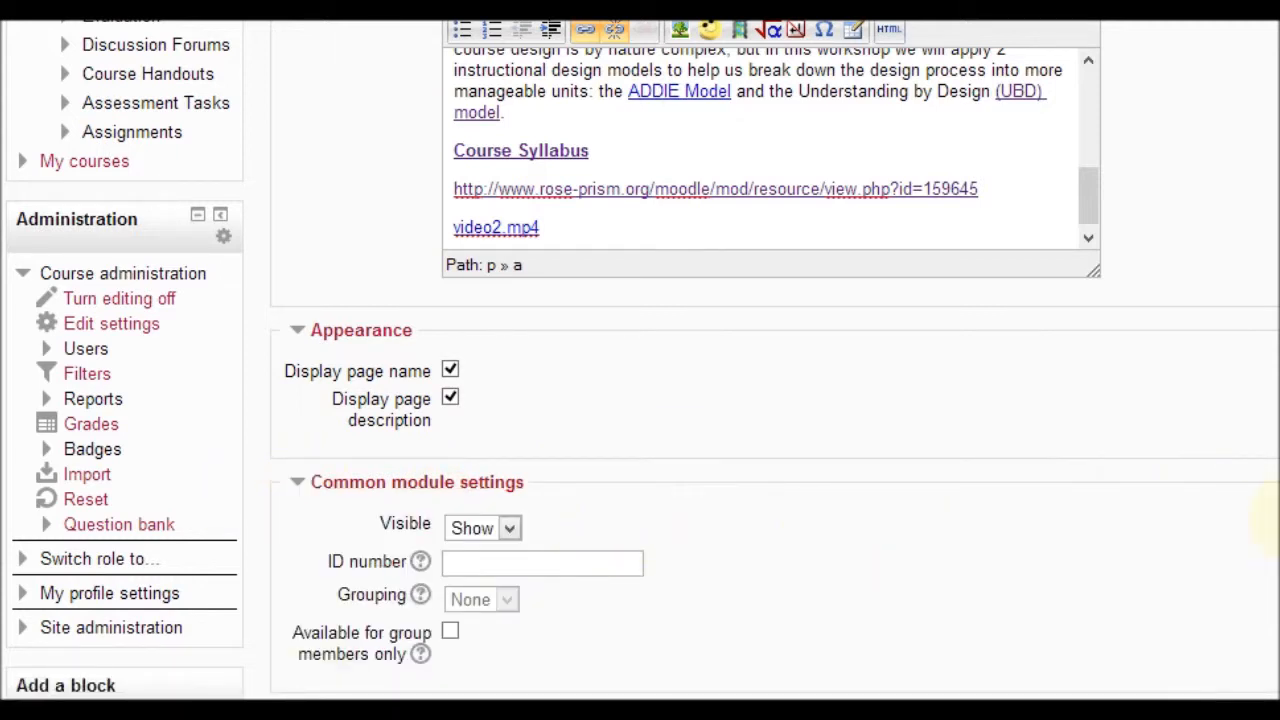
pyautogui.scroll(-3)
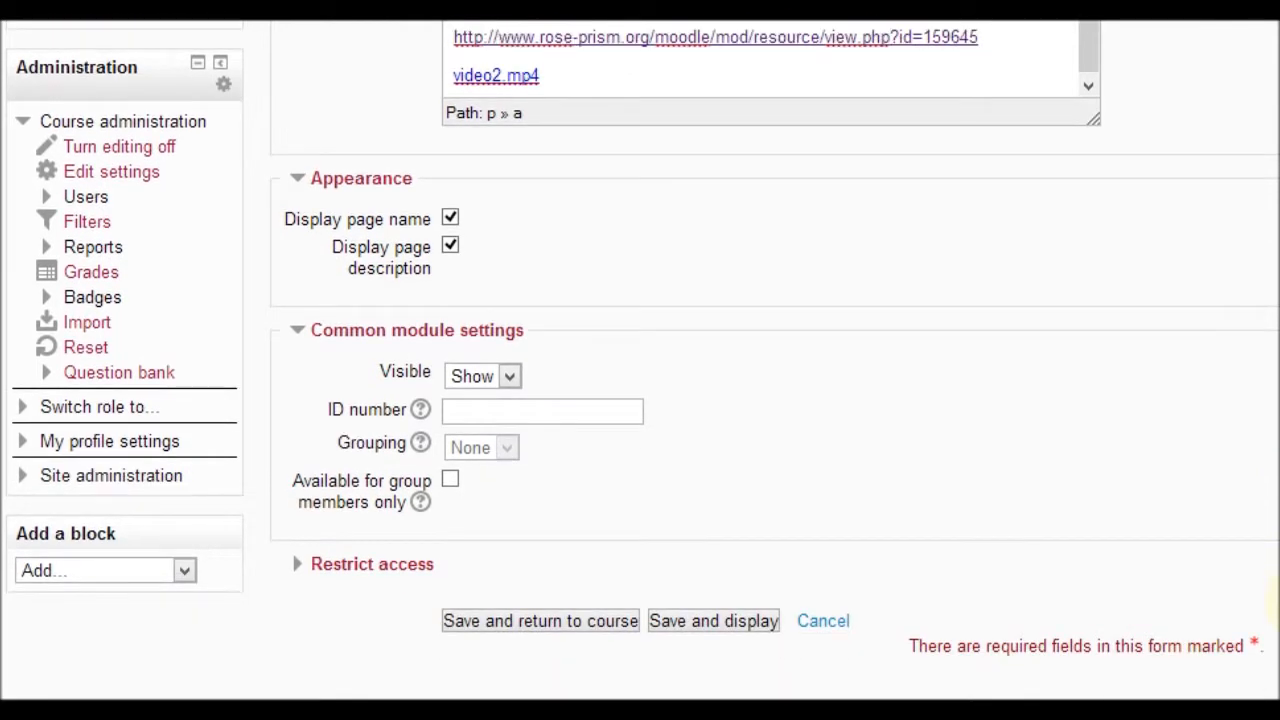
pyautogui.moveTo(696, 400)
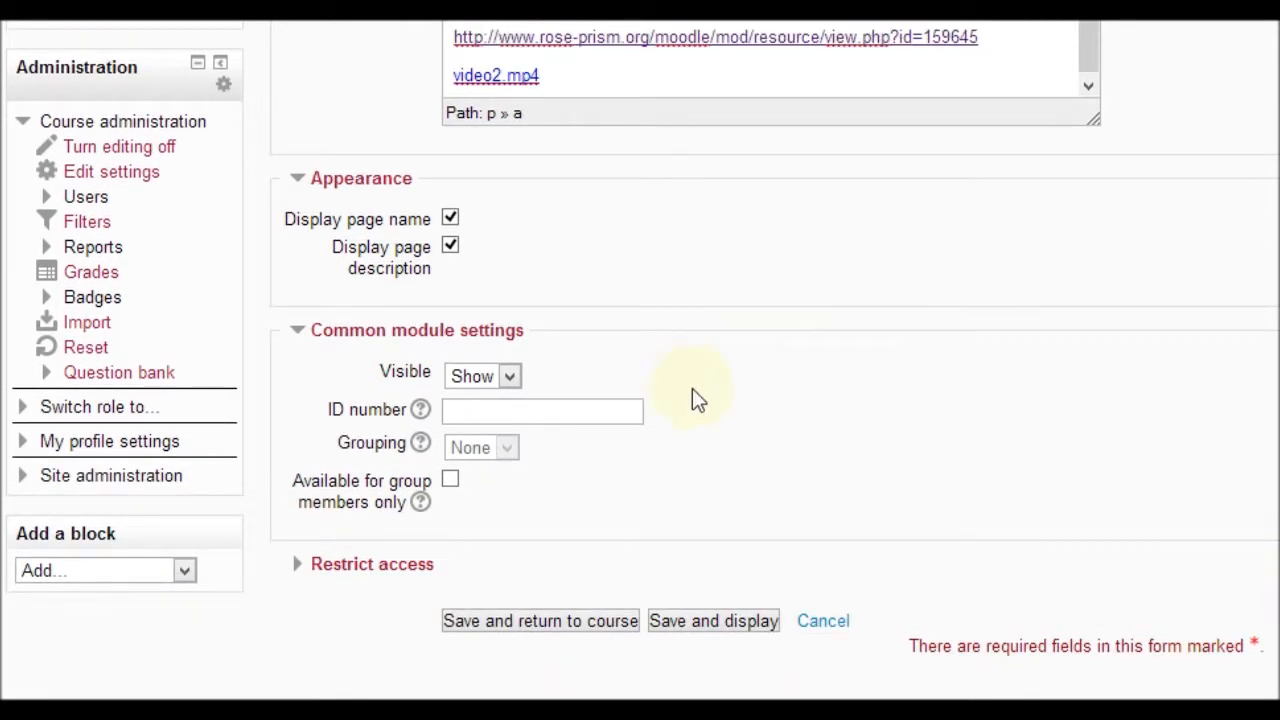
pyautogui.moveTo(420, 408)
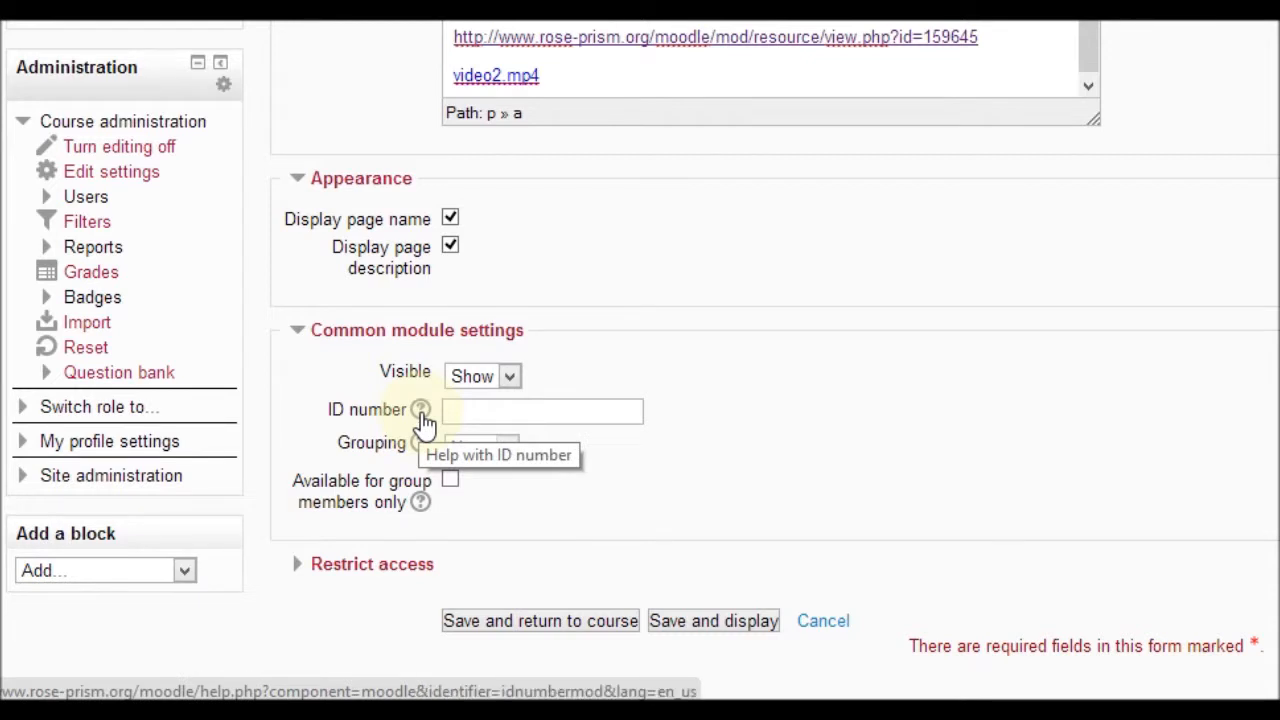
# Review the ID number help, then save and display the Welcome page.
pyautogui.click(420, 408)
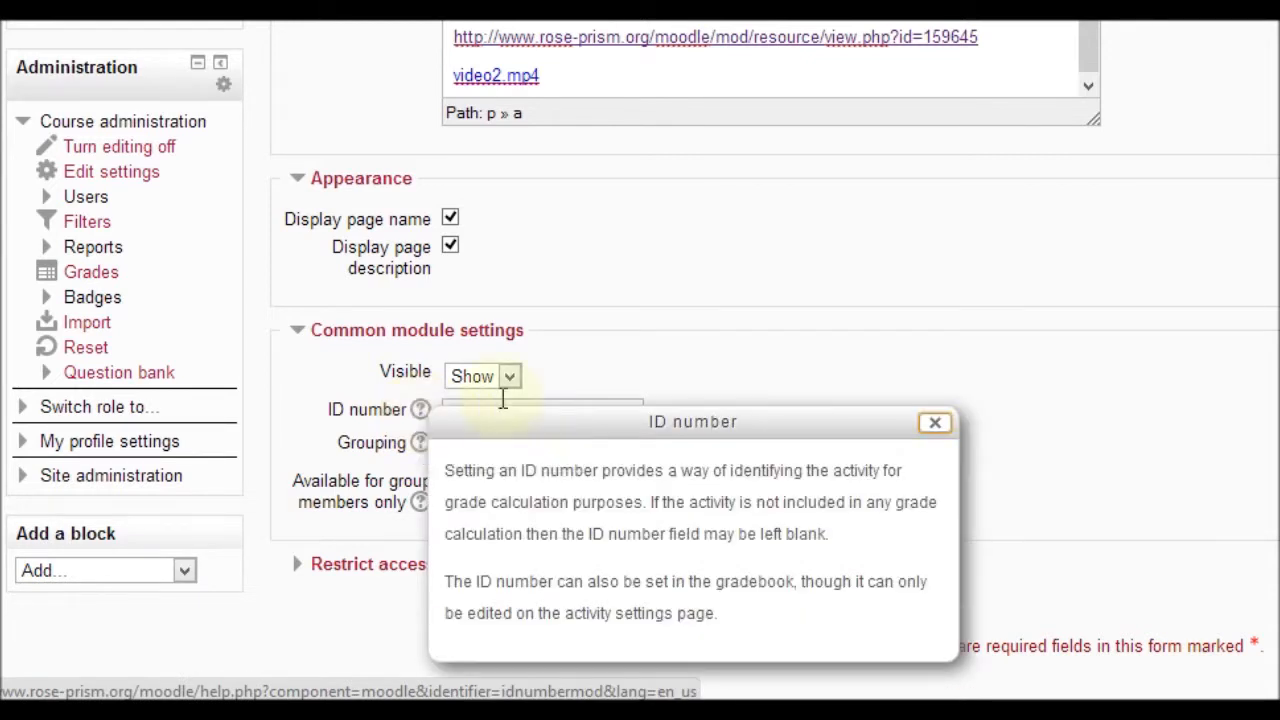
pyautogui.moveTo(692, 420); pyautogui.dragTo(760, 292)
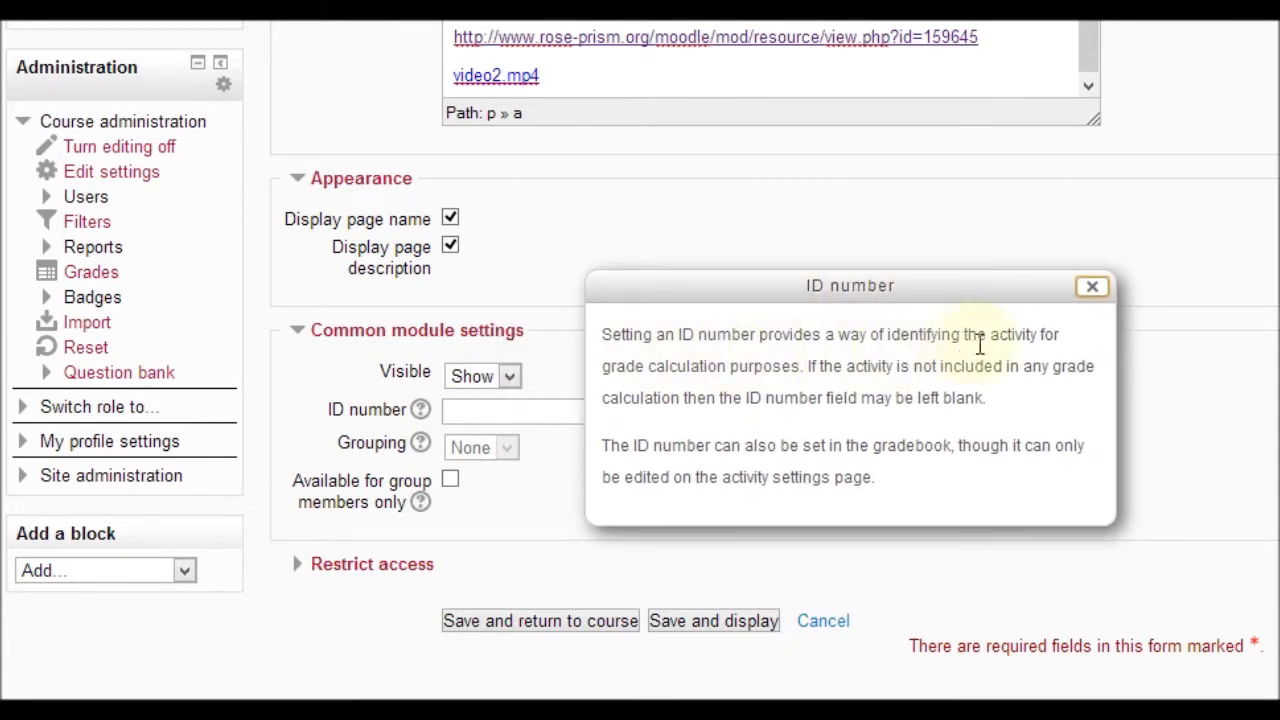
pyautogui.moveTo(996, 348)
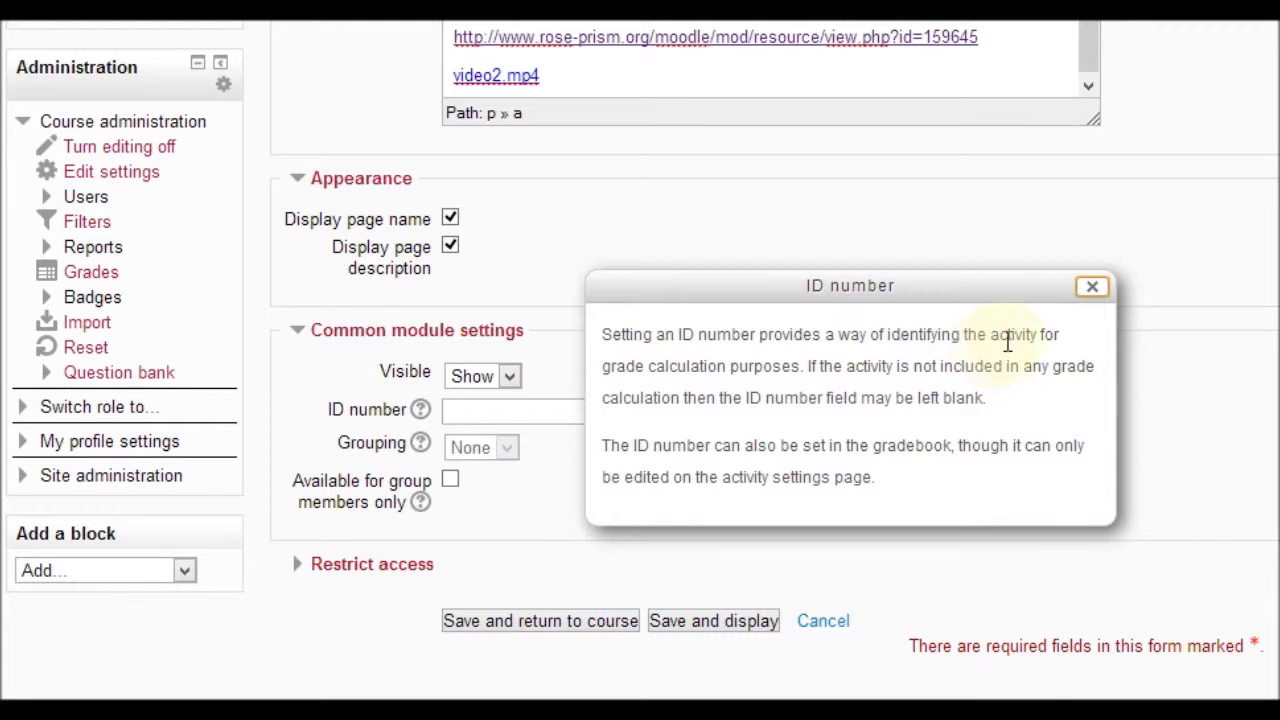
pyautogui.click(1092, 288)
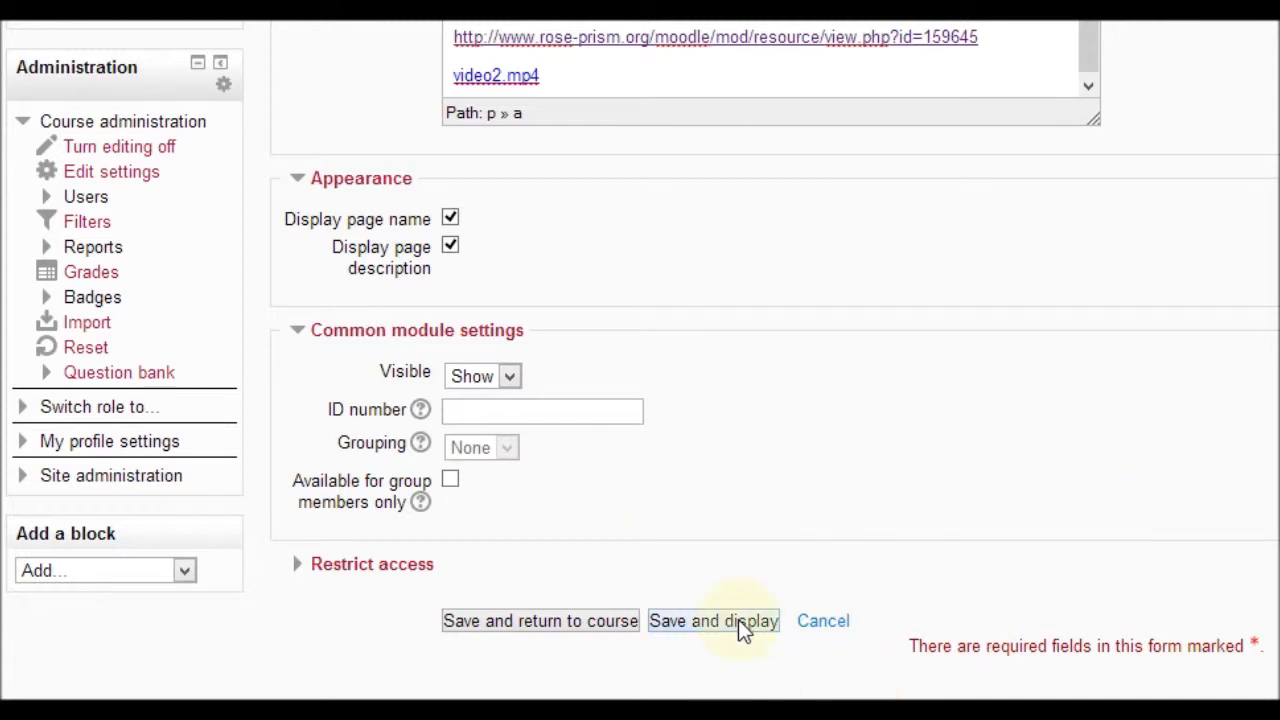
pyautogui.click(712, 620)
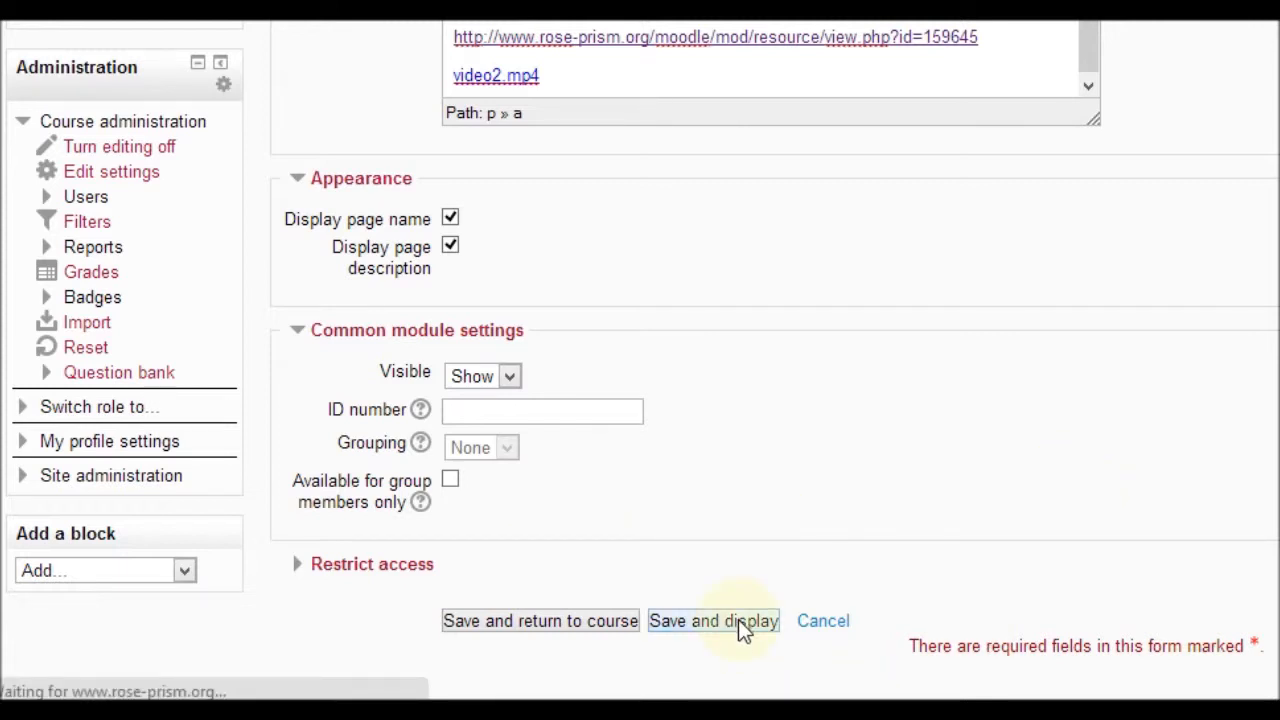
pyautogui.click(712, 620)
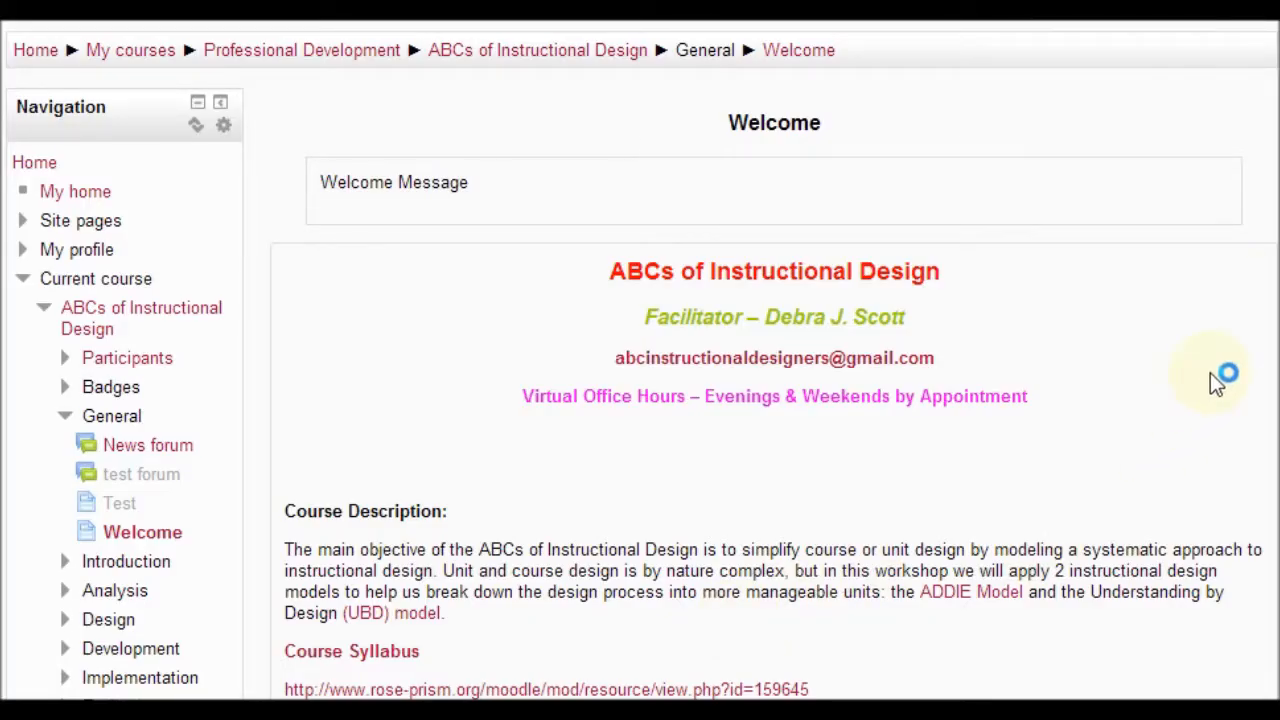
pyautogui.scroll(-3)
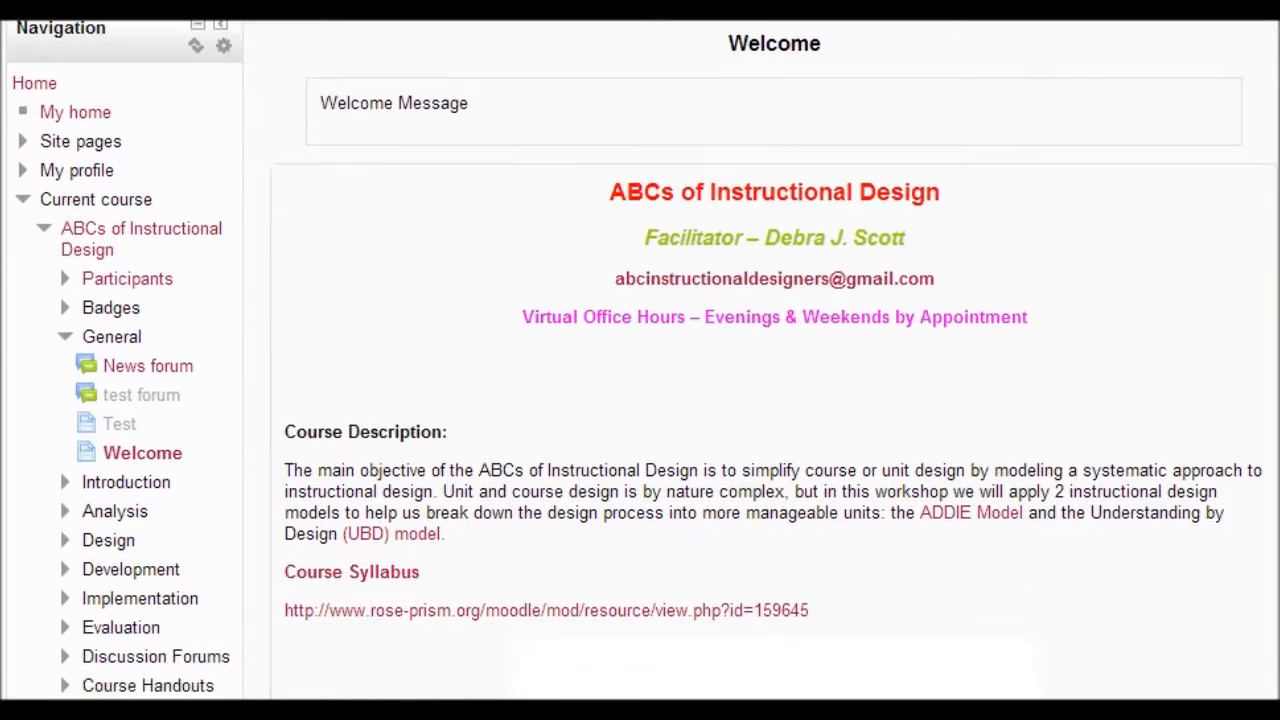
pyautogui.scroll(-3)
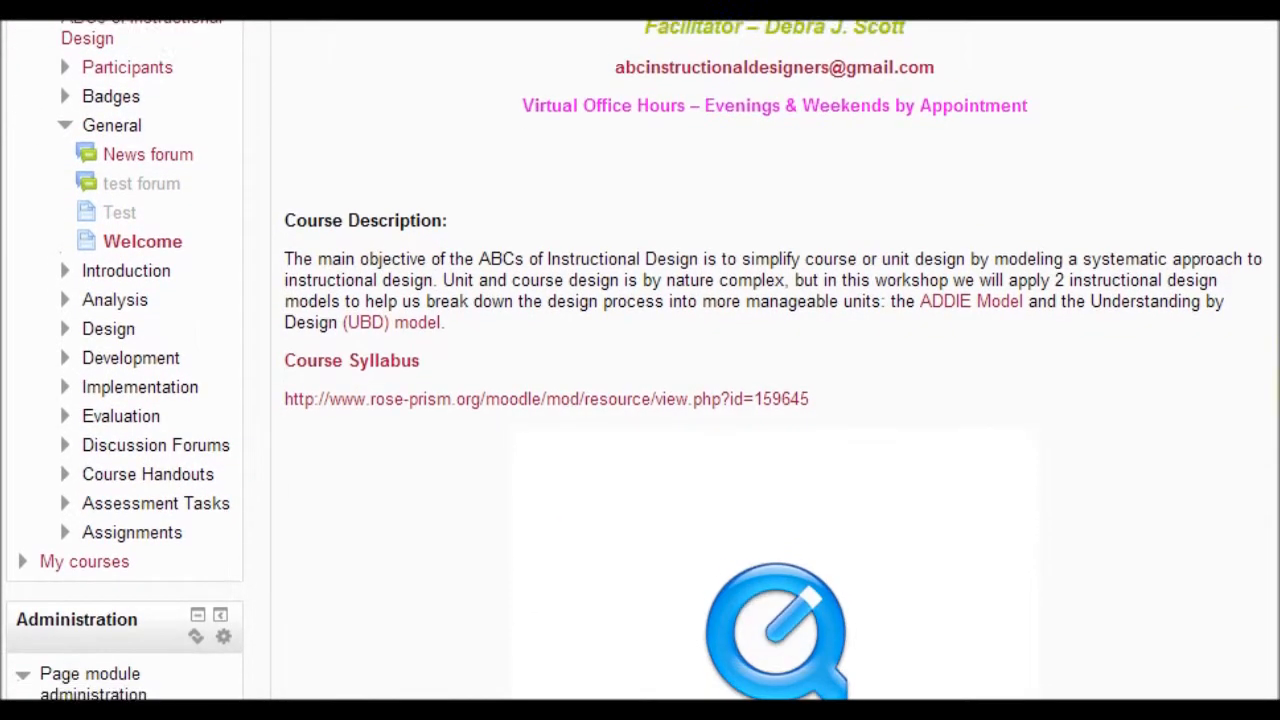
pyautogui.scroll(-3)
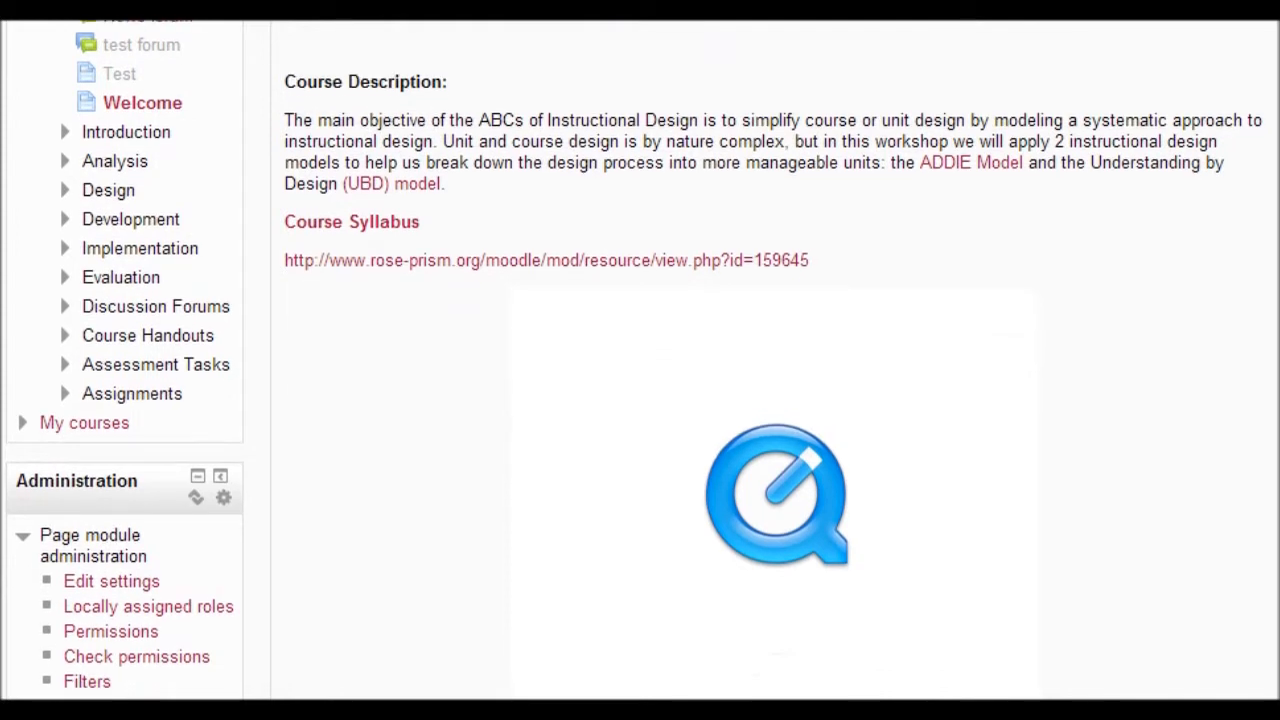
pyautogui.scroll(-3)
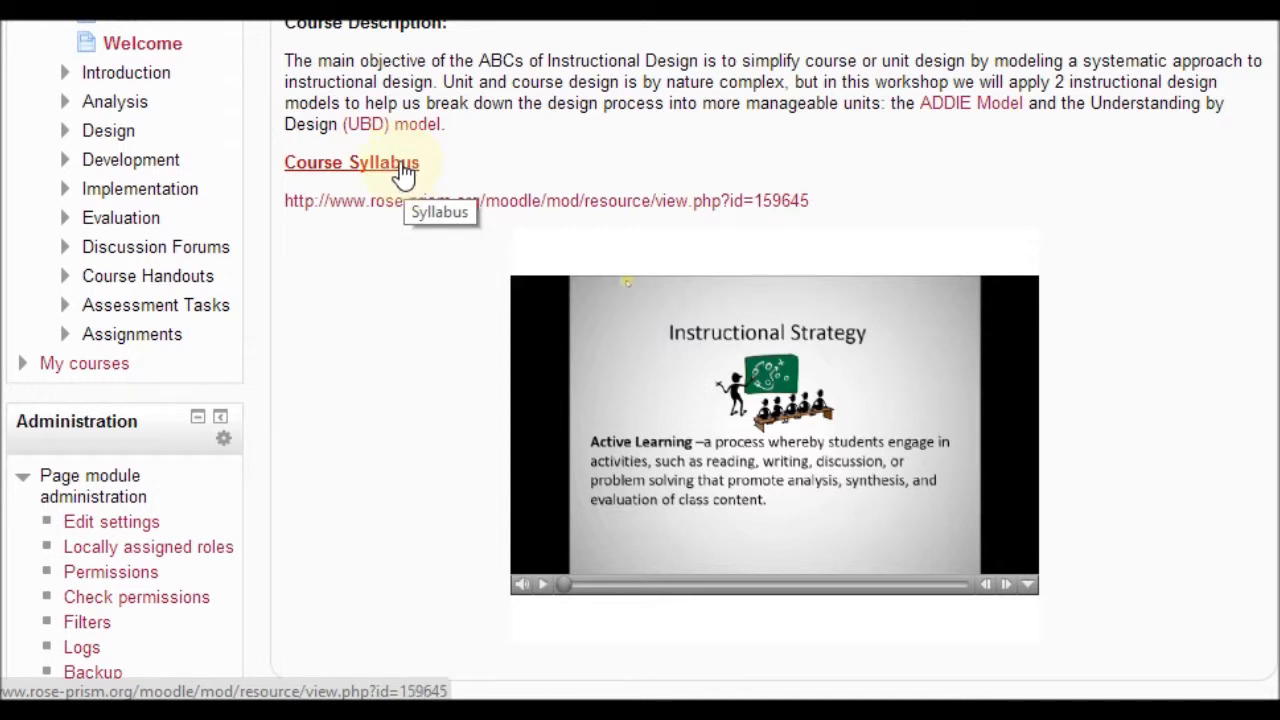
pyautogui.click(352, 162)
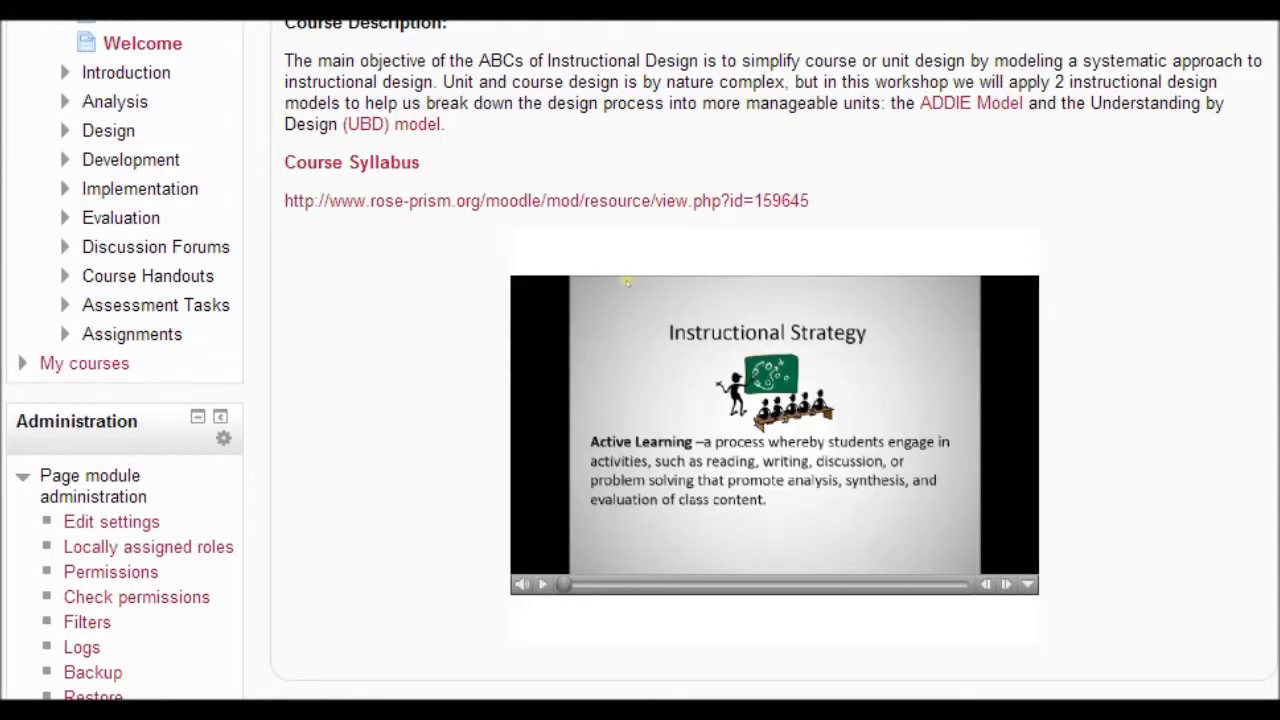
pyautogui.moveTo(476, 160)
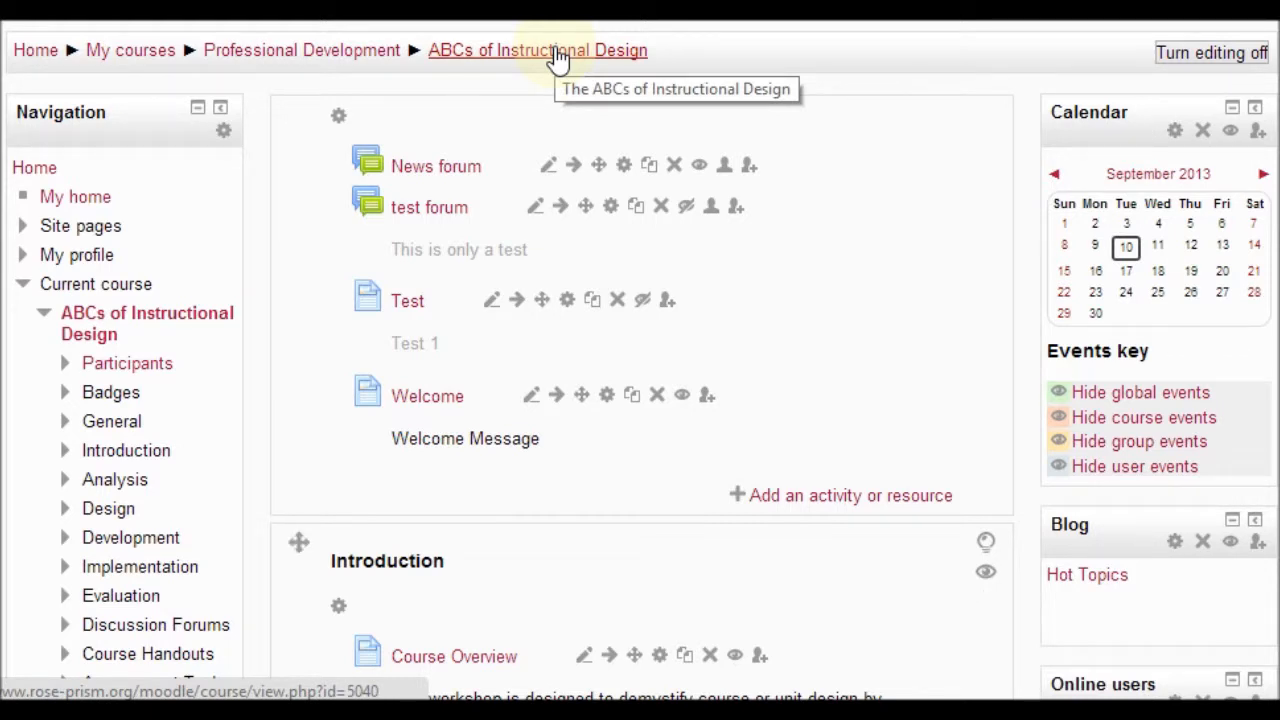
pyautogui.moveTo(630, 394)
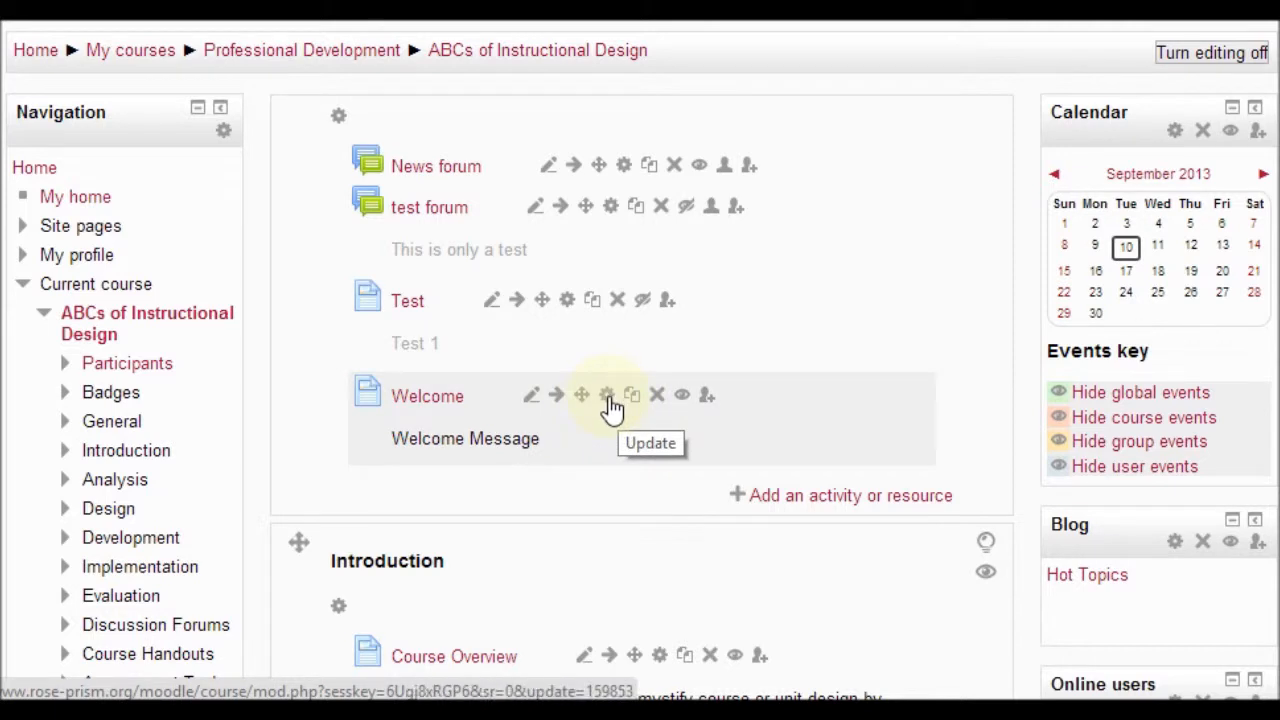
# Reopen the Welcome page's editing form from the course page.
pyautogui.click(608, 394)
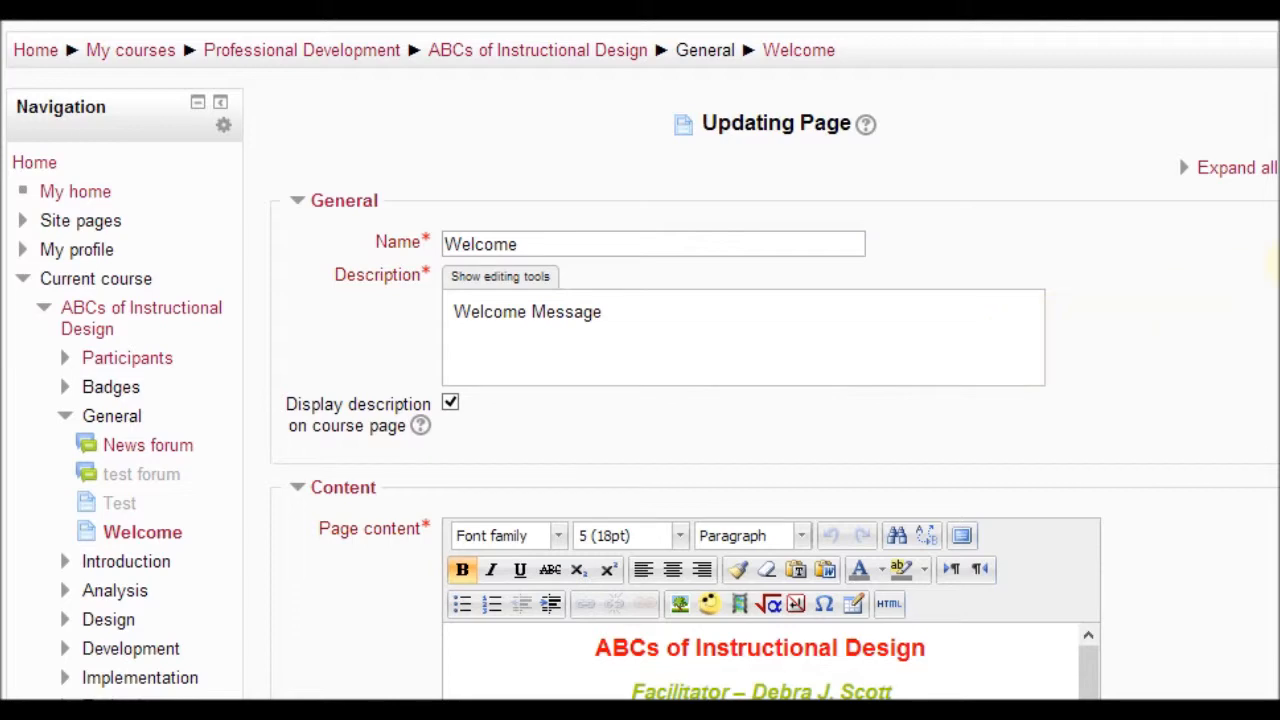
# Insert a 2-column, 3-row table above the title, centred, padding 5, width 75%.
pyautogui.scroll(-3)
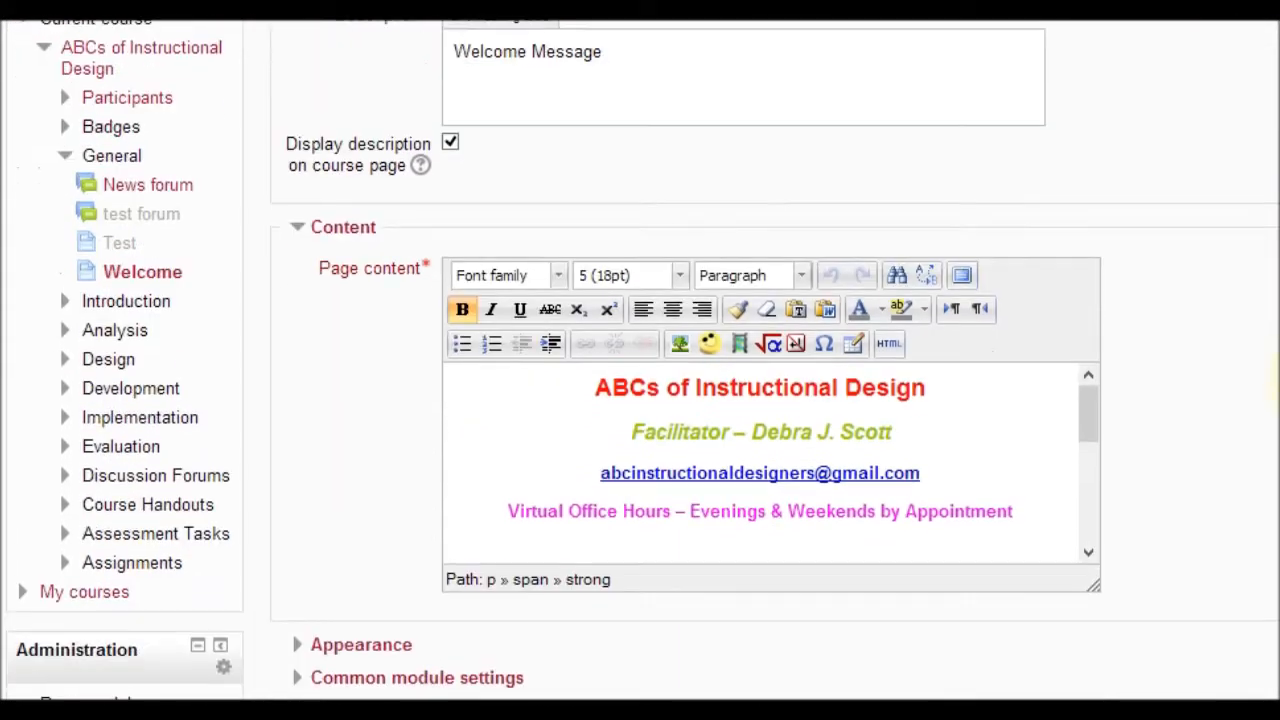
pyautogui.scroll(-3)
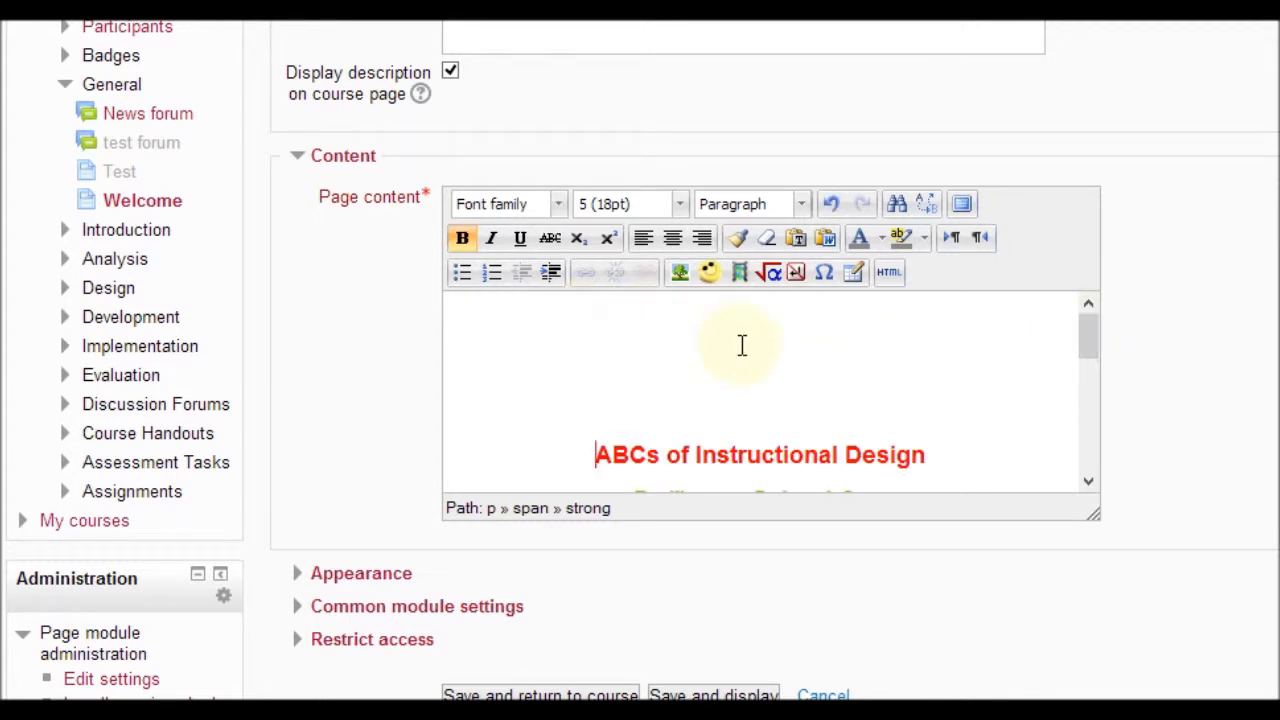
pyautogui.click(596, 454)
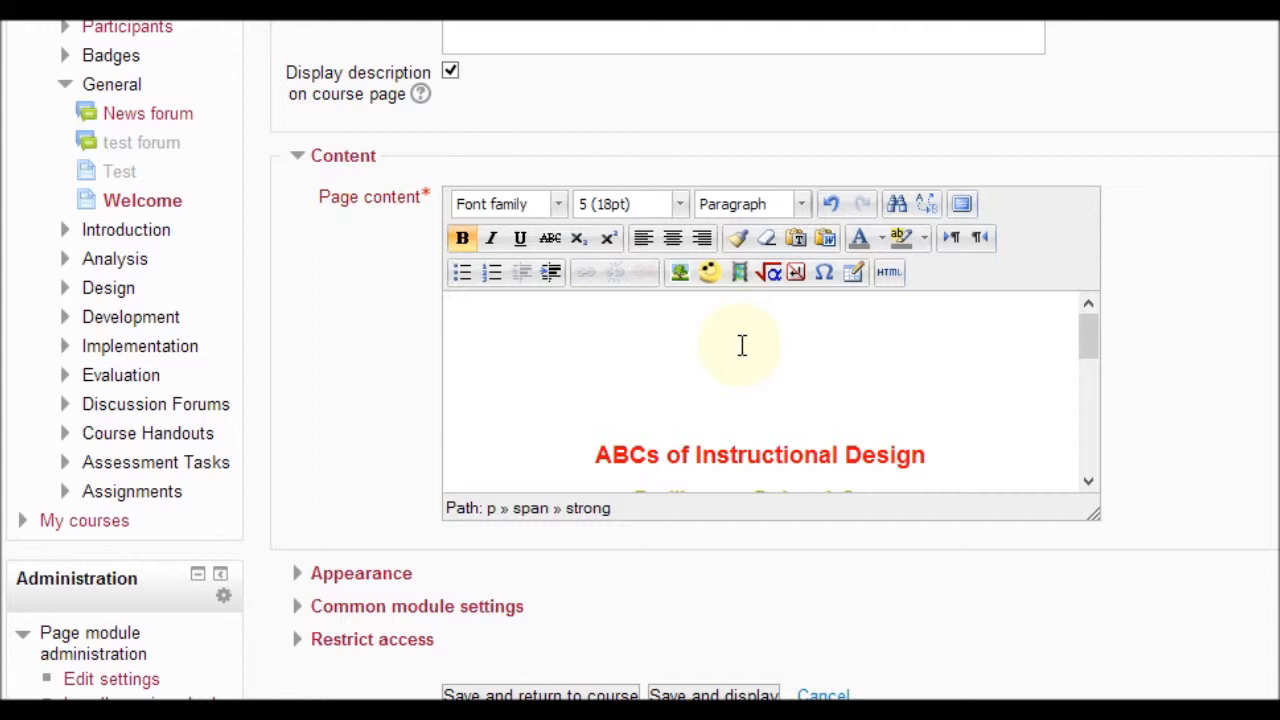
pyautogui.moveTo(860, 300)
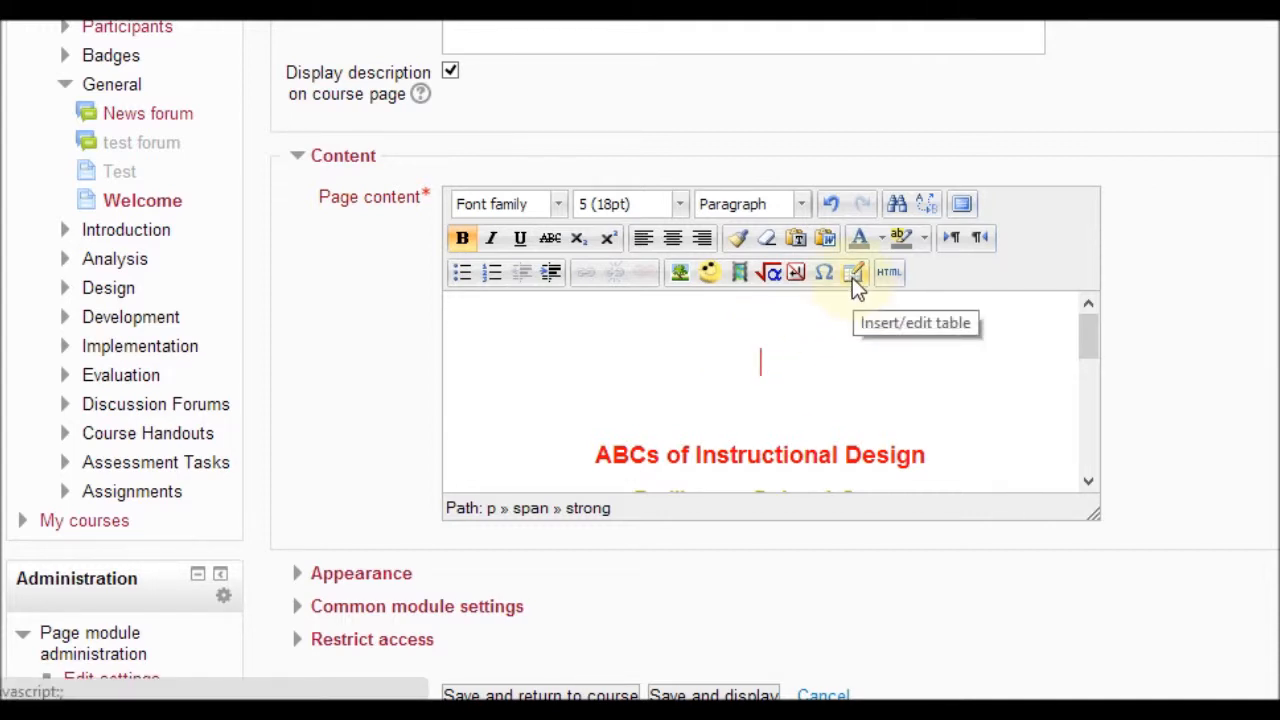
pyautogui.click(852, 272)
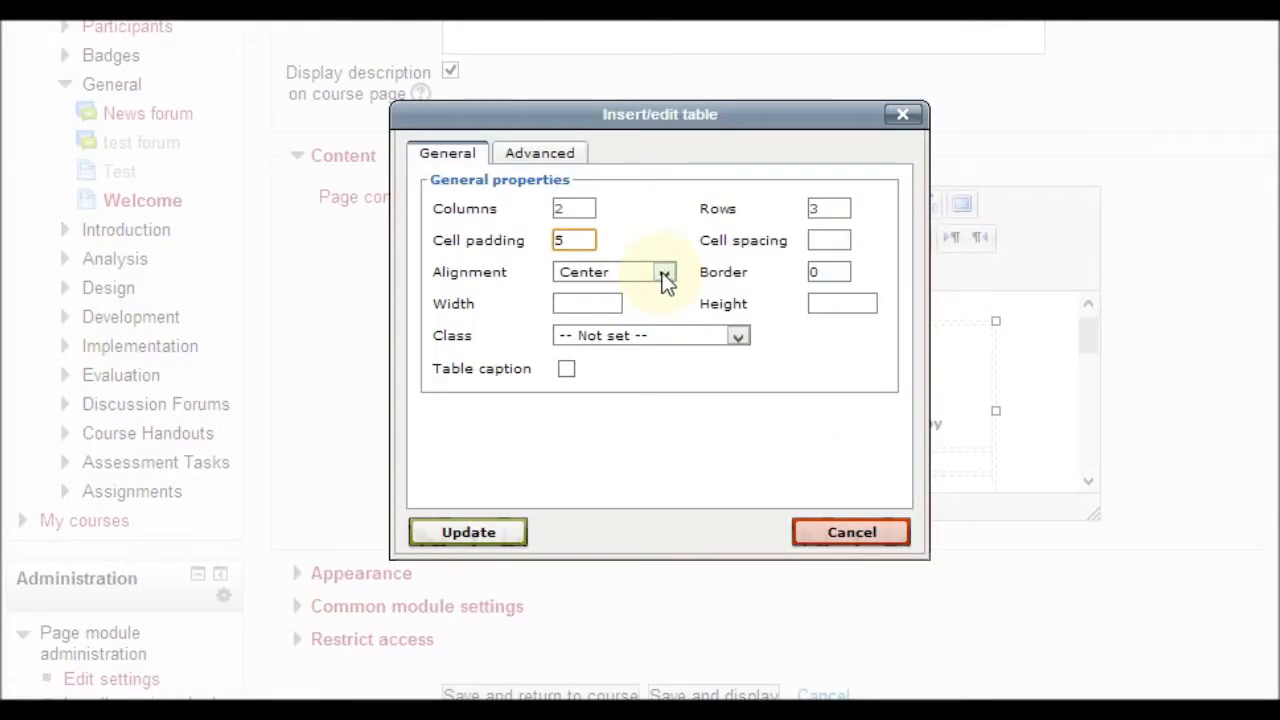
pyautogui.moveTo(664, 278)
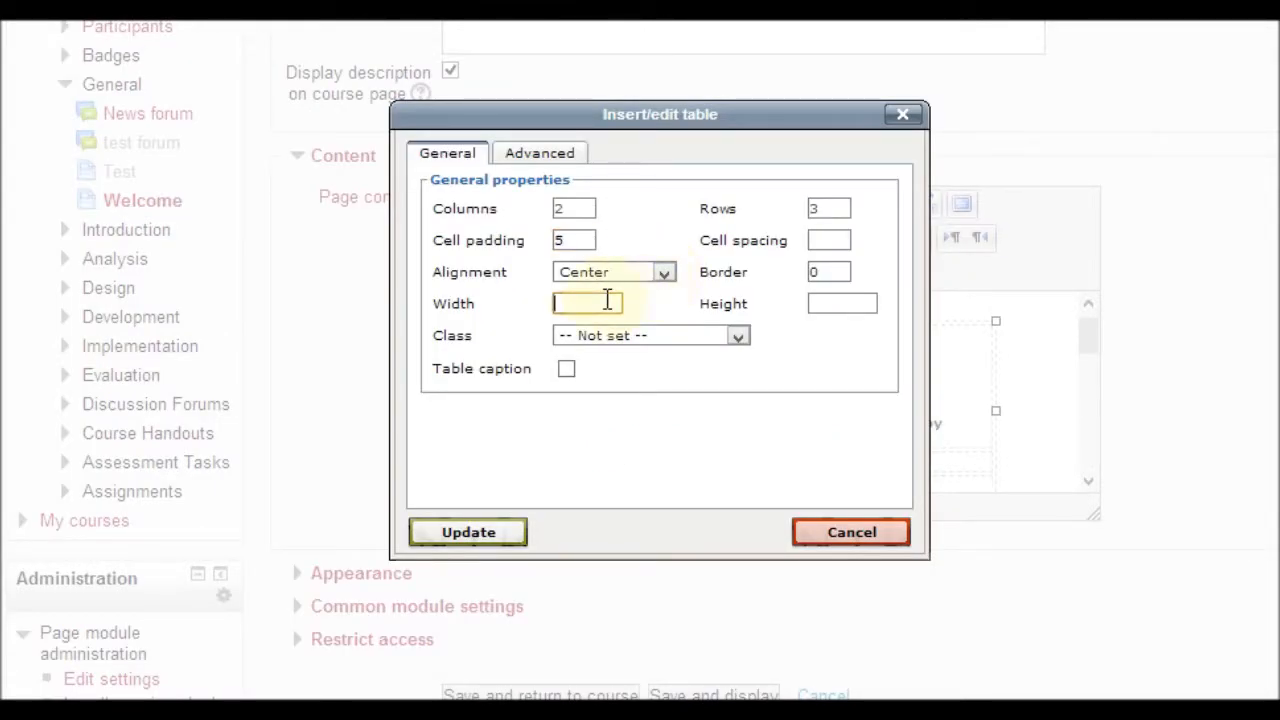
pyautogui.write('75%')
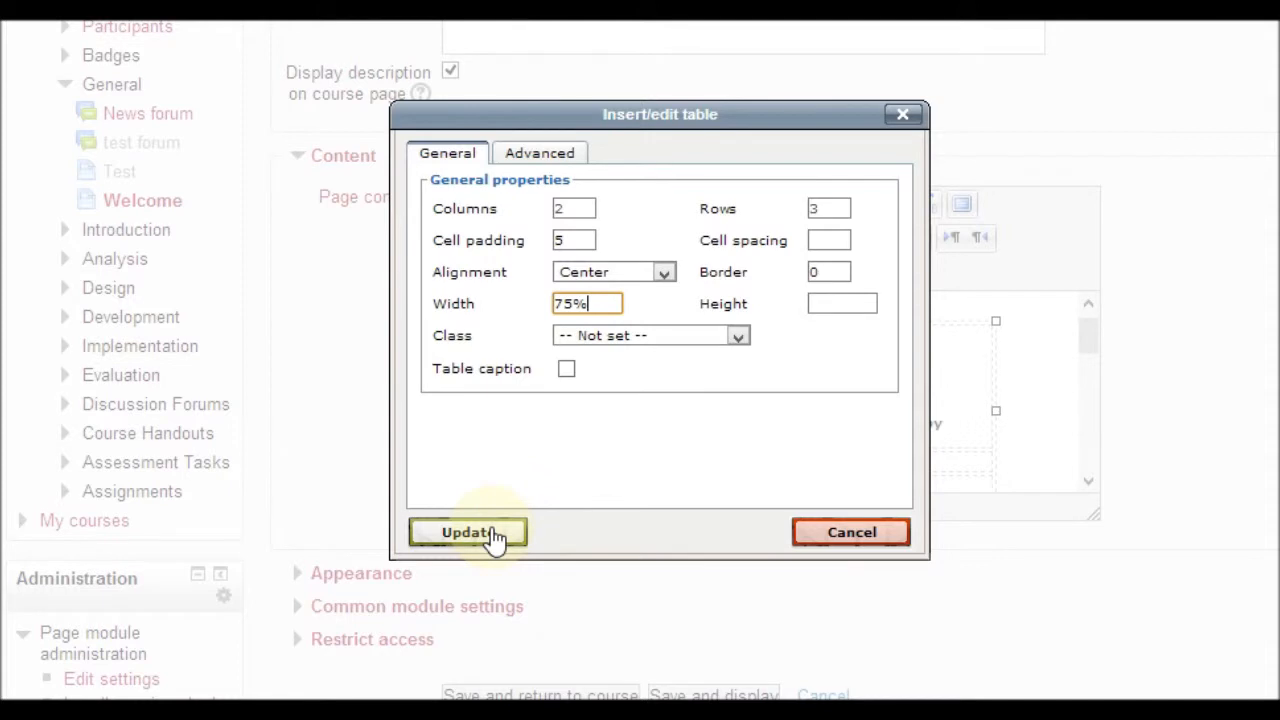
pyautogui.click(468, 532)
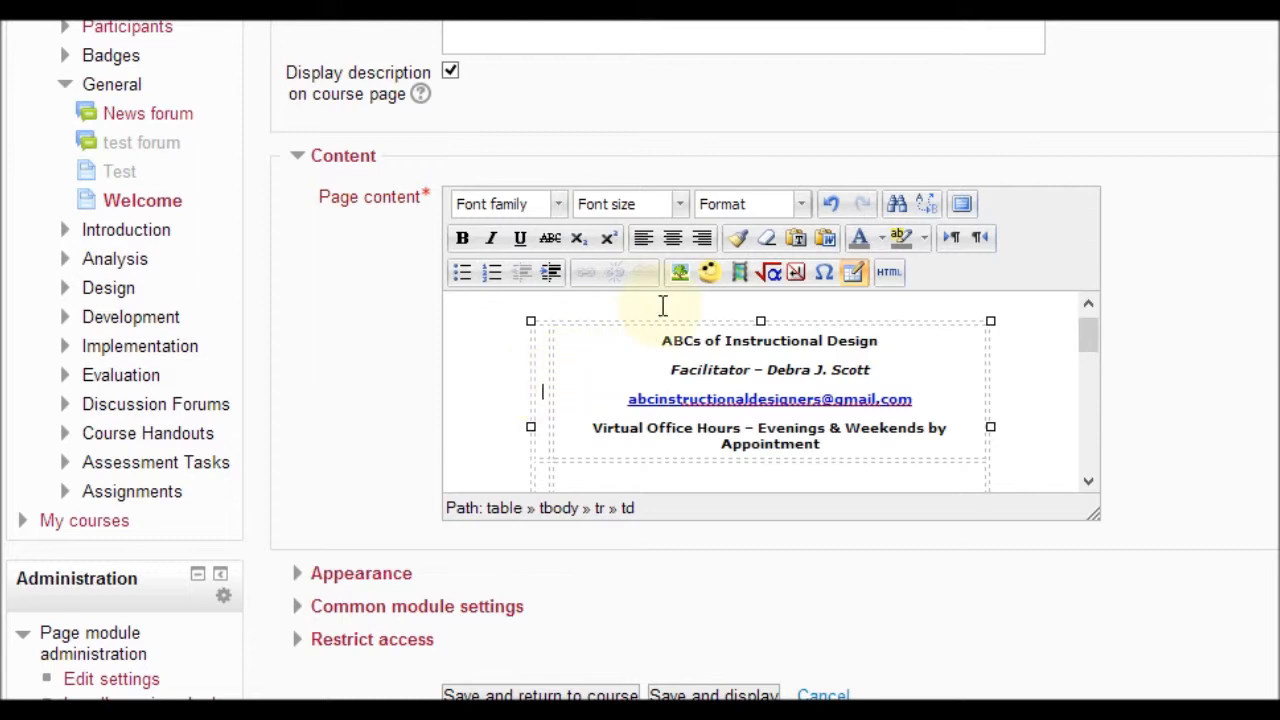
pyautogui.moveTo(680, 272)
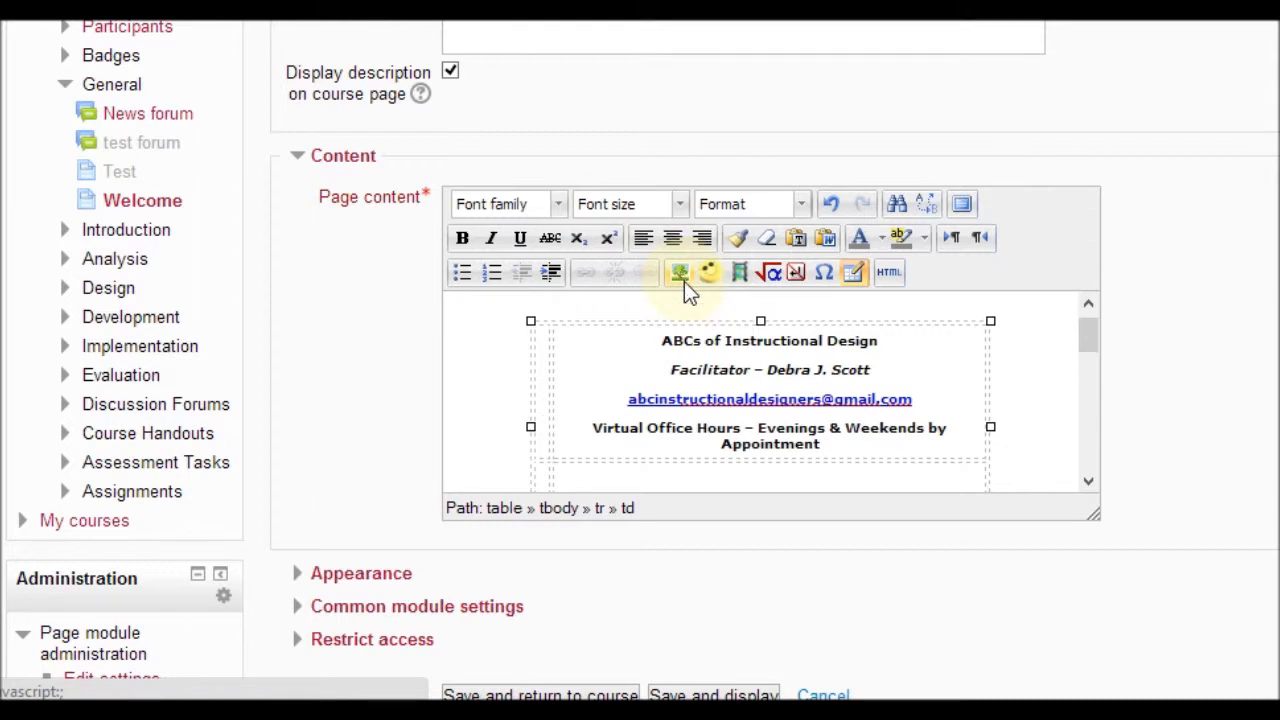
# Choose ABCs_of_ID_image.jpg from the computer for upload into the image dialog.
pyautogui.click(680, 272)
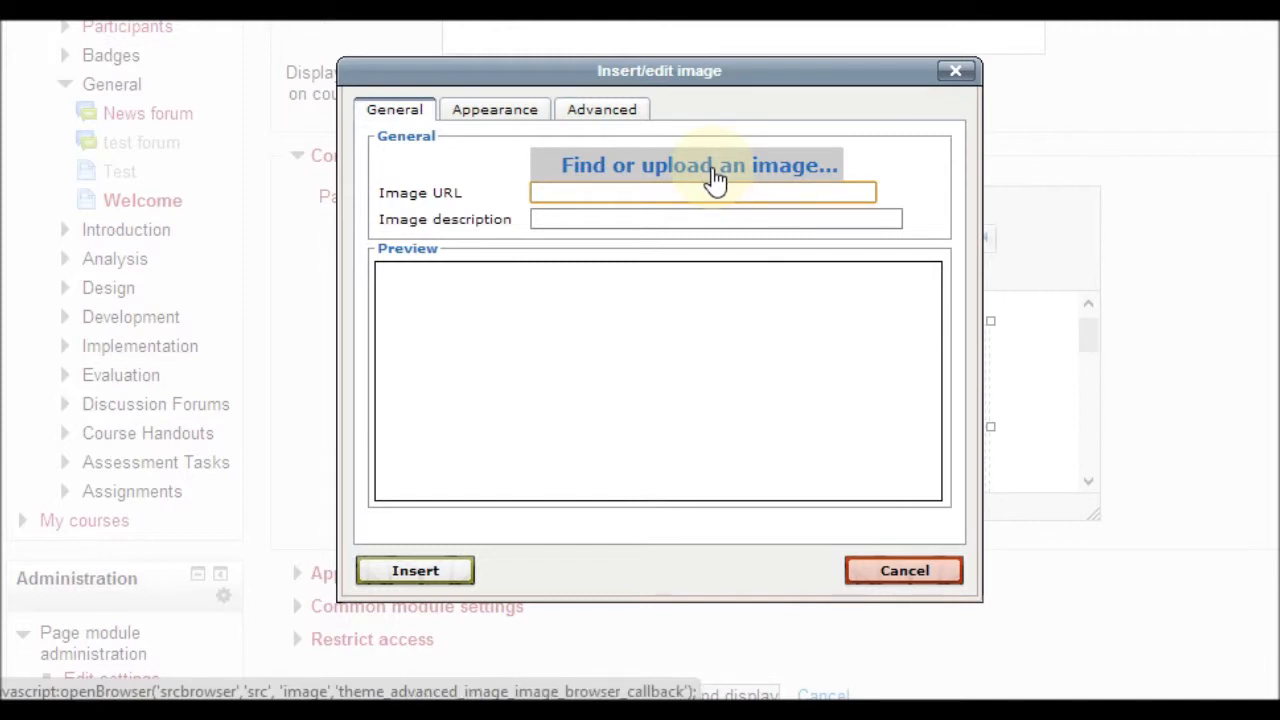
pyautogui.click(700, 164)
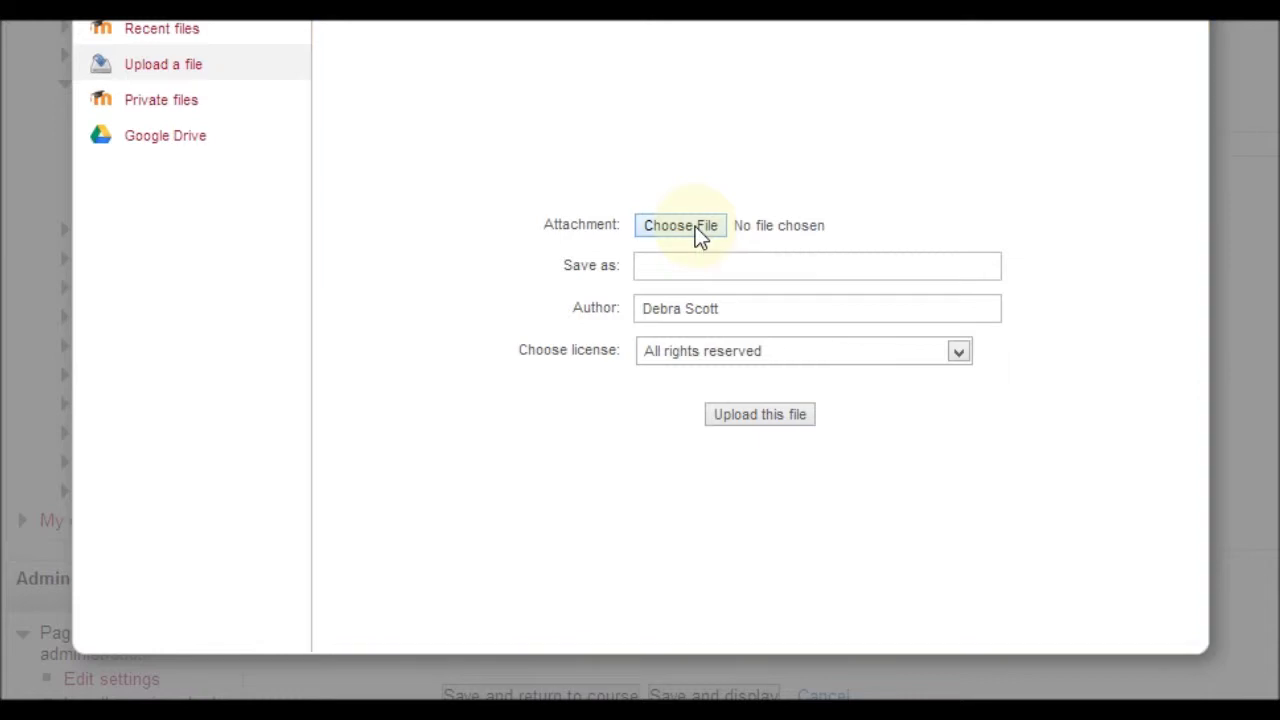
pyautogui.click(680, 224)
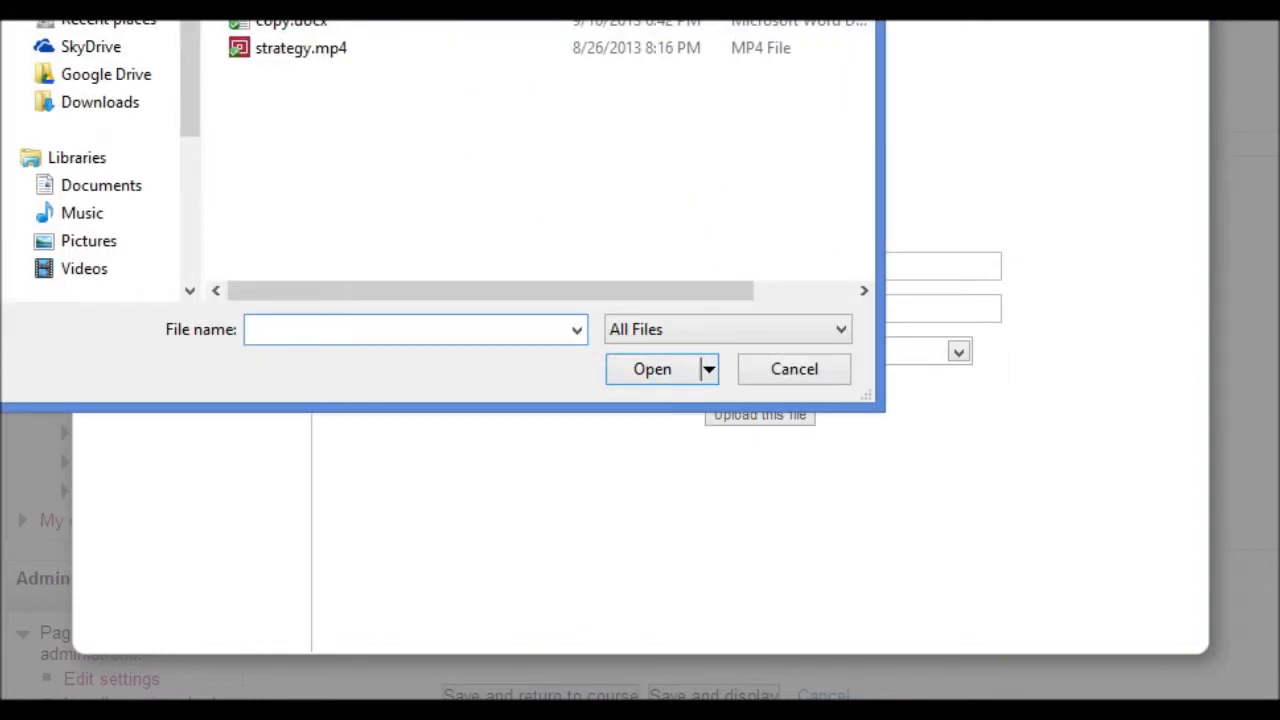
pyautogui.write('ABCs_of_ID_image.jpg')
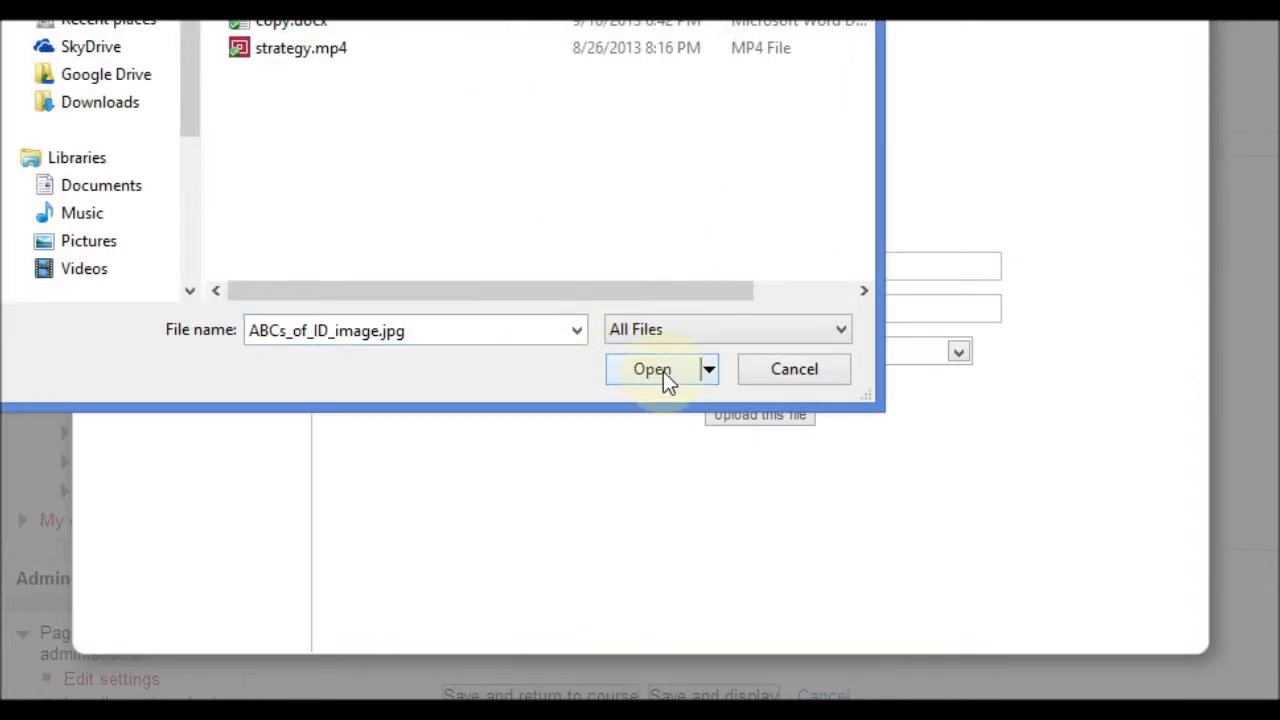
pyautogui.click(652, 368)
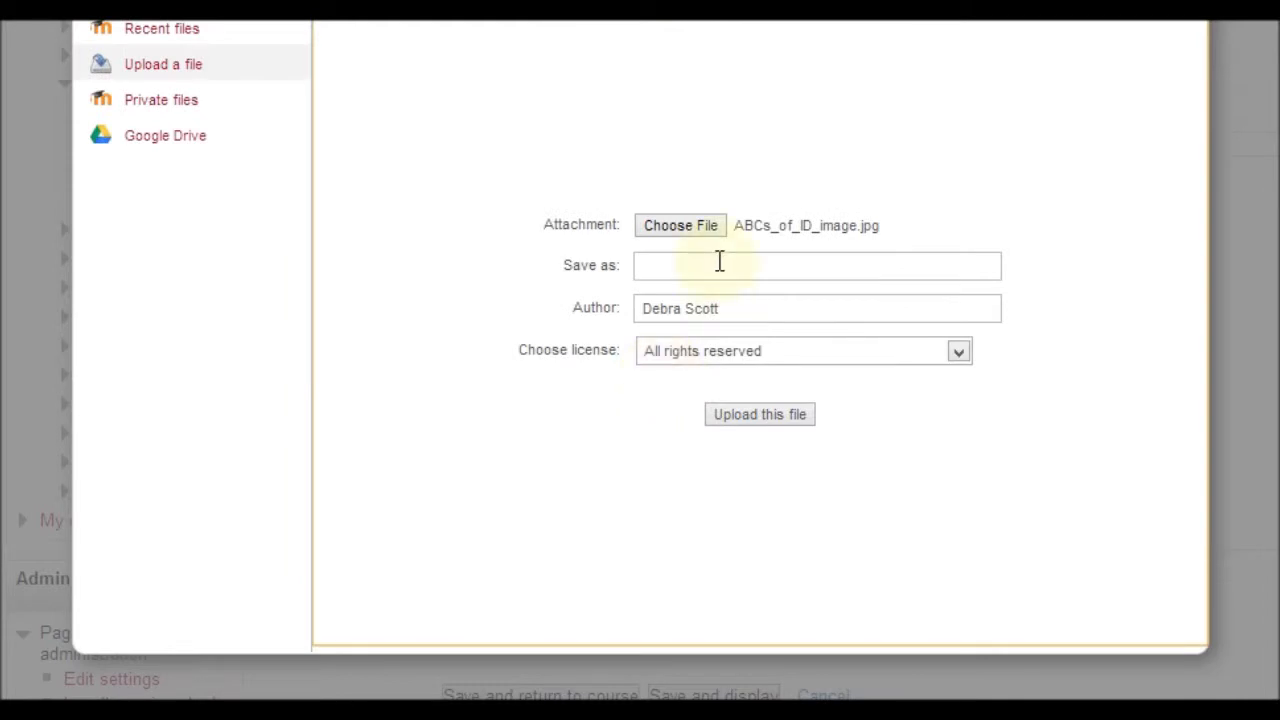
# Save the picture as logo3 and upload it so it previews with its address filled in.
pyautogui.click(816, 264)
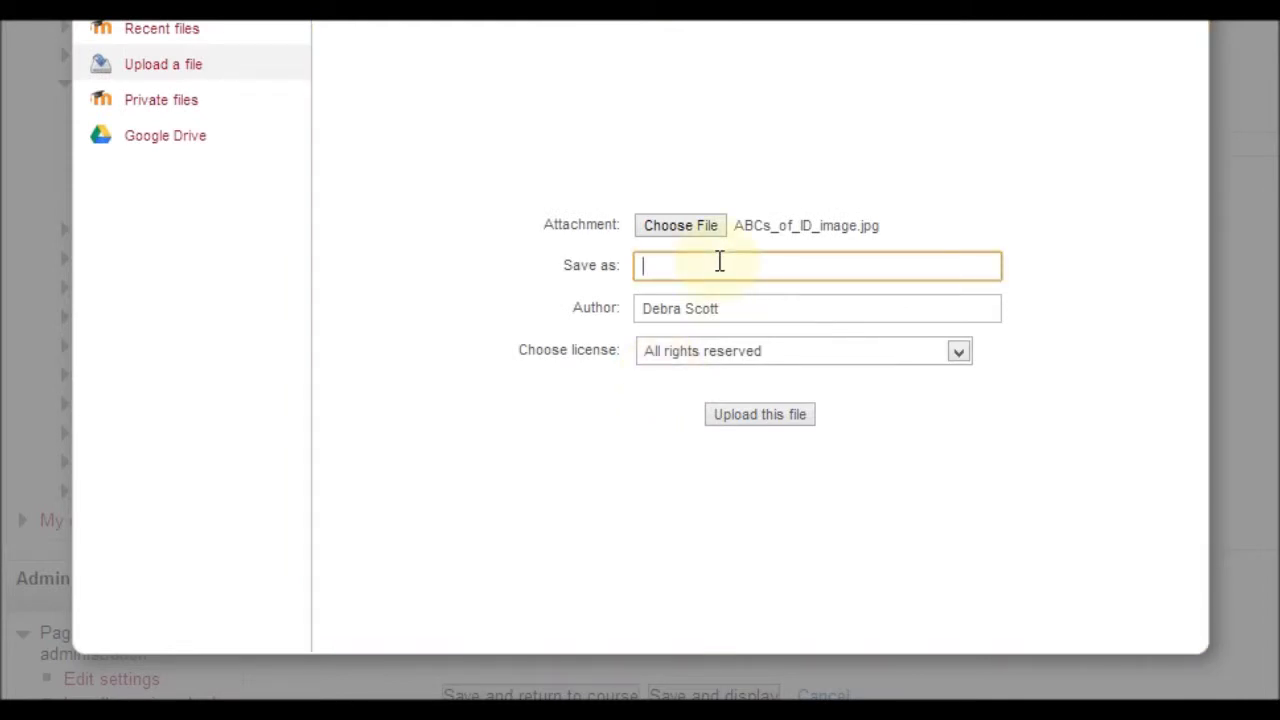
pyautogui.write('logo3')
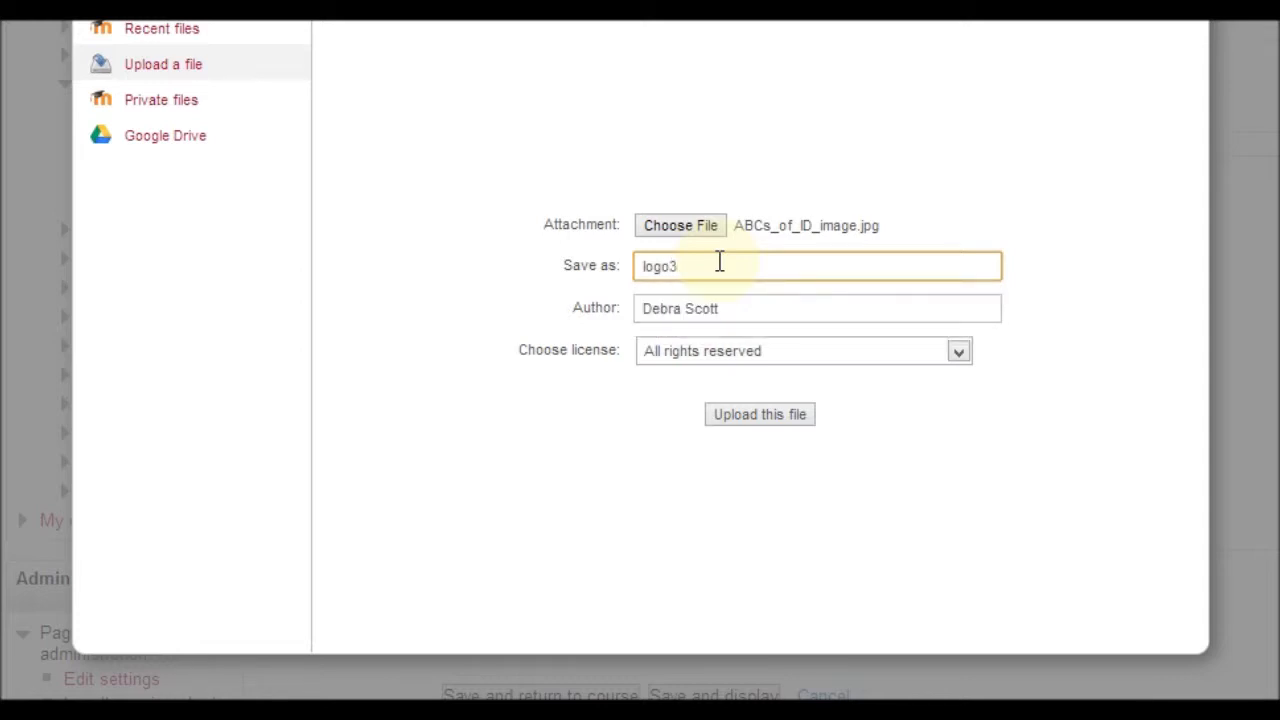
pyautogui.click(760, 414)
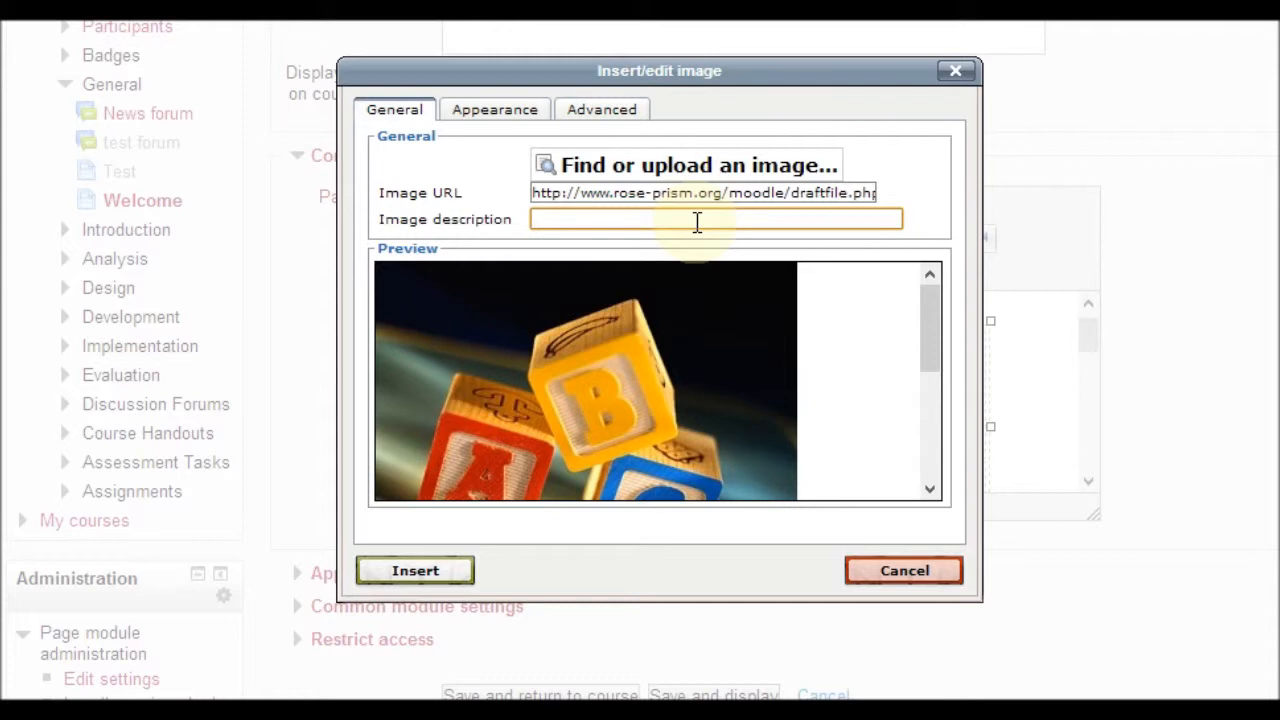
# Enter 'ABC Building Blocks' as the image description.
pyautogui.write('ABC B')
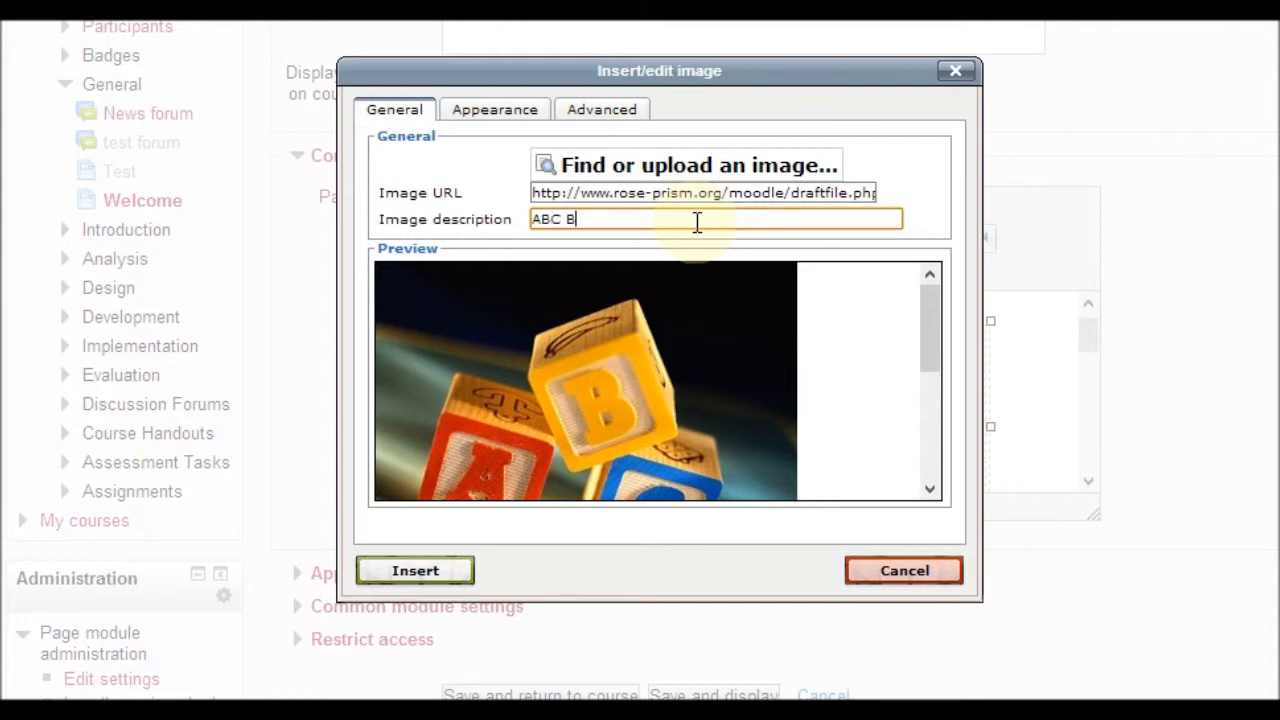
pyautogui.write('uilding Bloc')
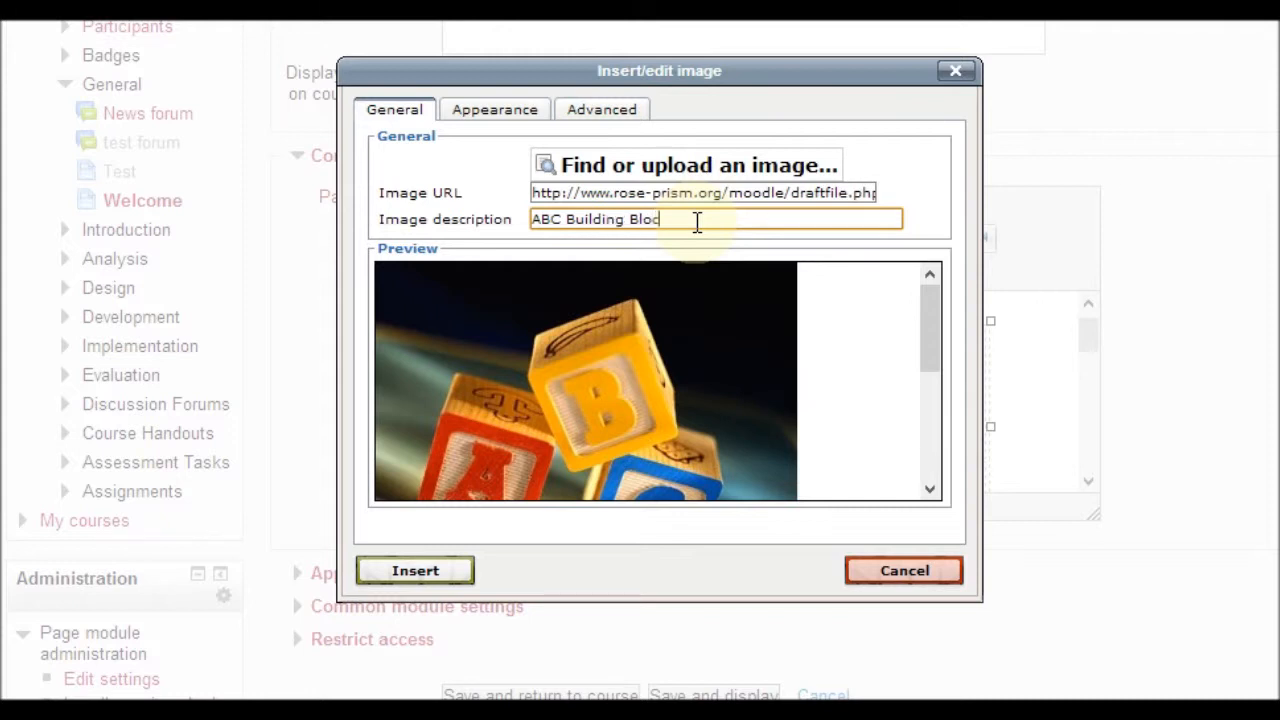
pyautogui.write('ks')
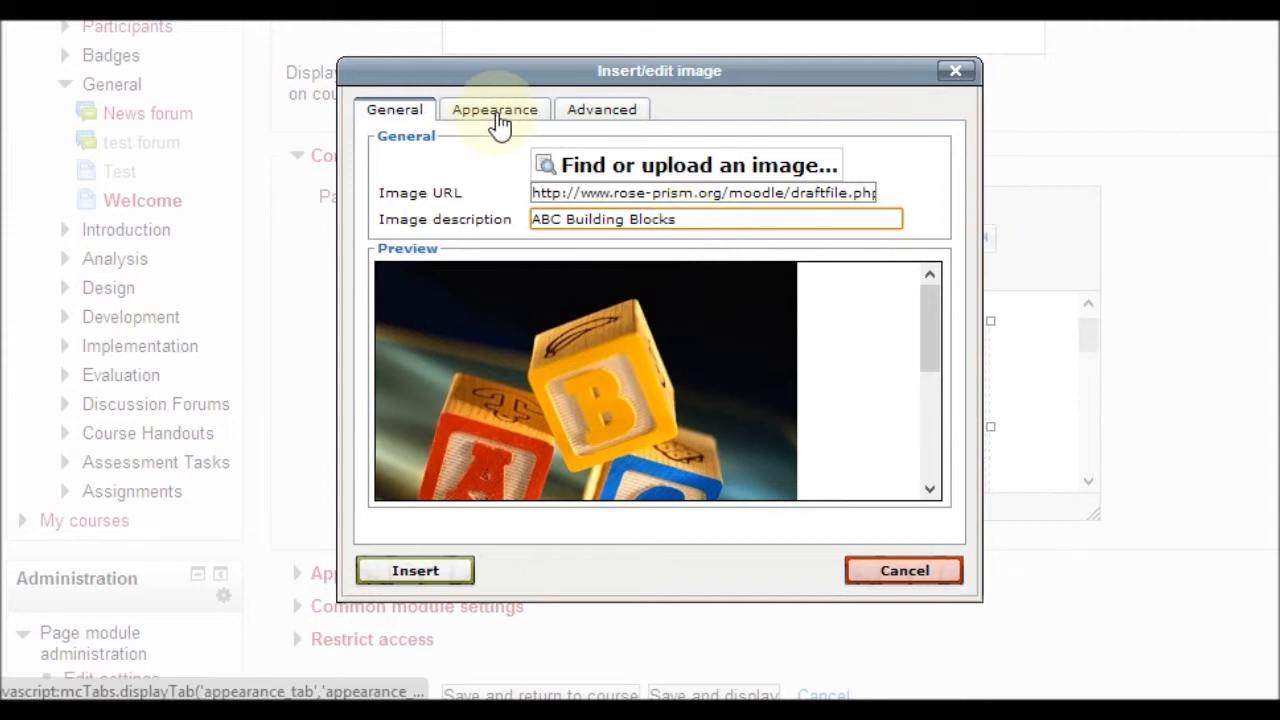
# Set the image dimensions to 80 x 100 px and insert it into the table.
pyautogui.click(494, 108)
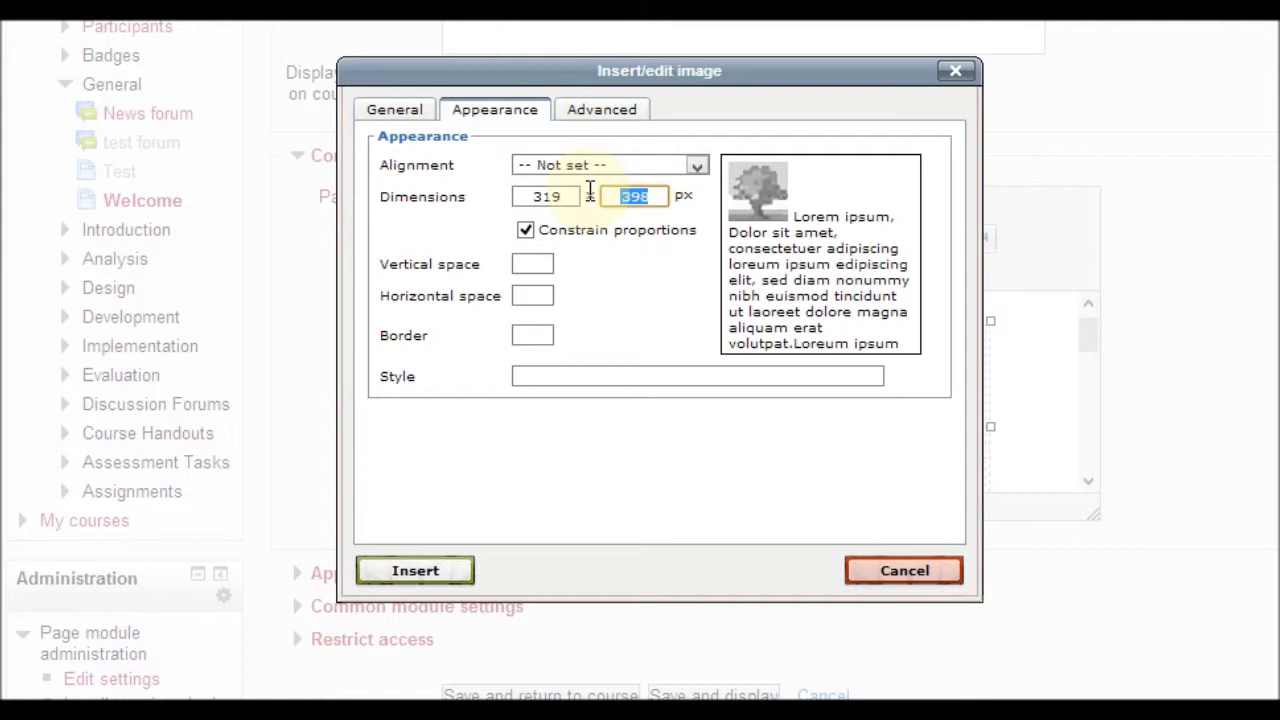
pyautogui.write('100')
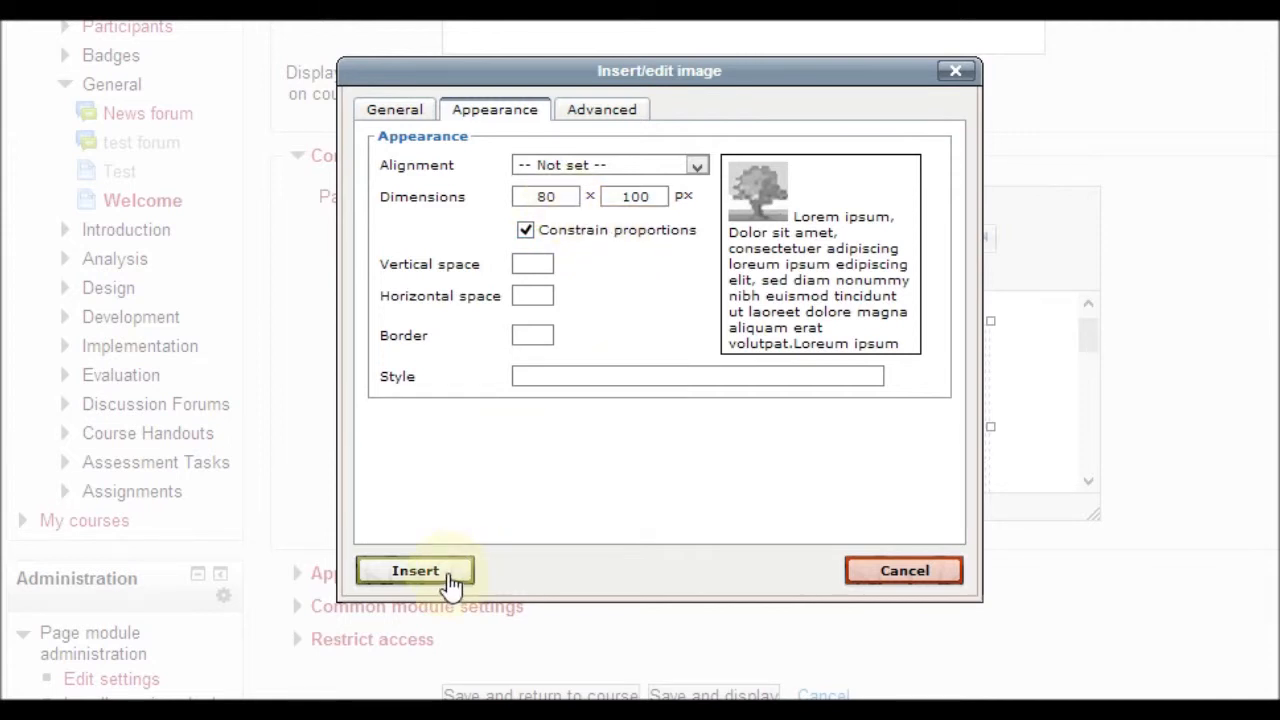
pyautogui.click(414, 570)
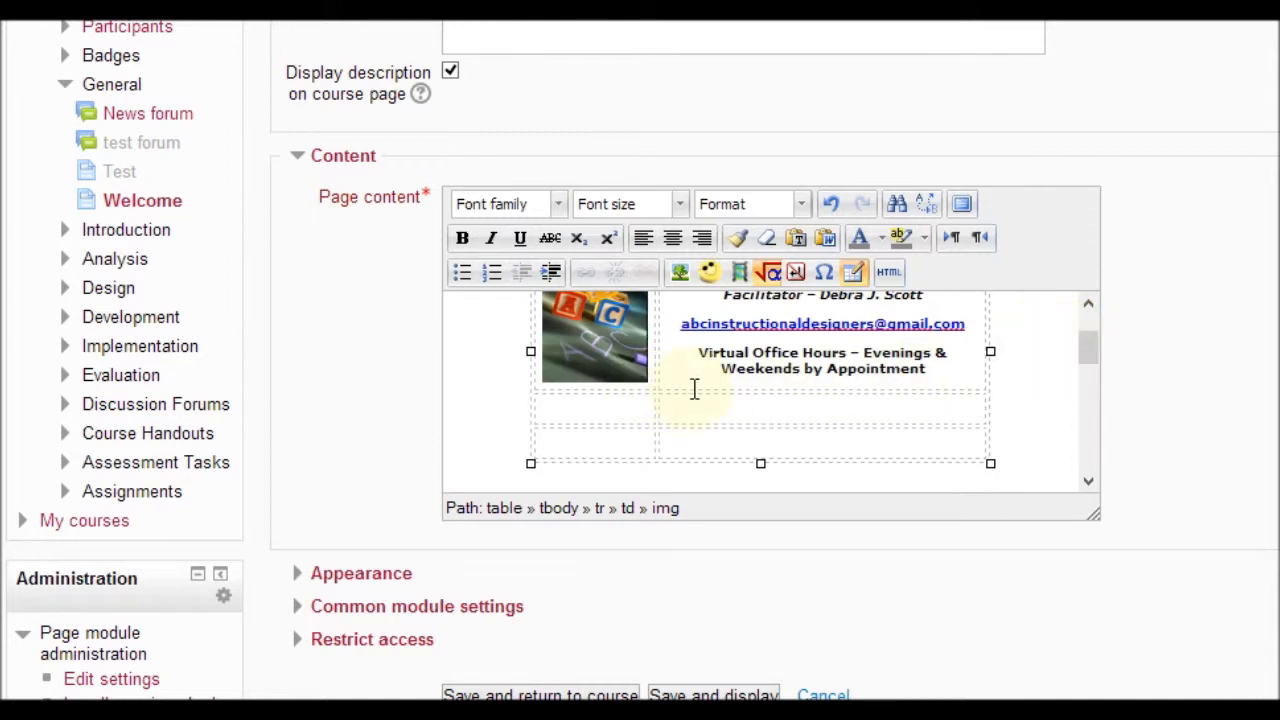
pyautogui.moveTo(588, 410)
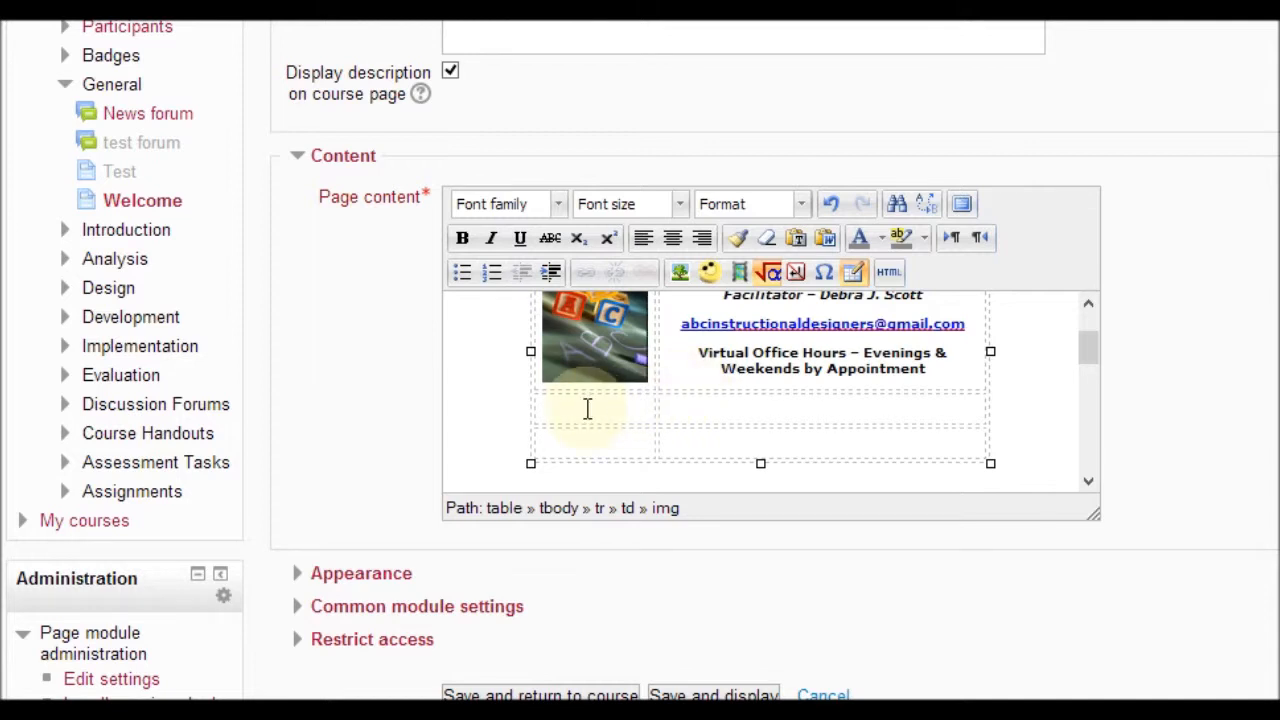
# Merge the two cells of the table's empty second row into one cell.
pyautogui.click(560, 408)
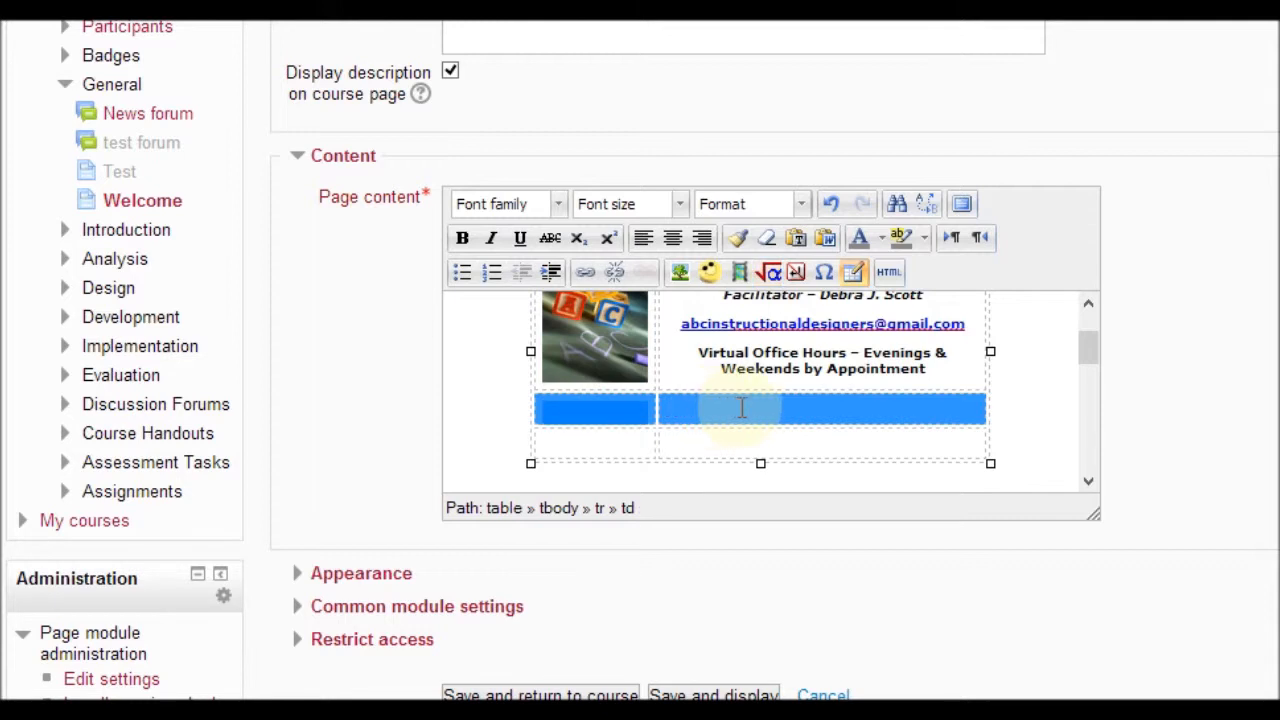
pyautogui.rightClick(740, 408)
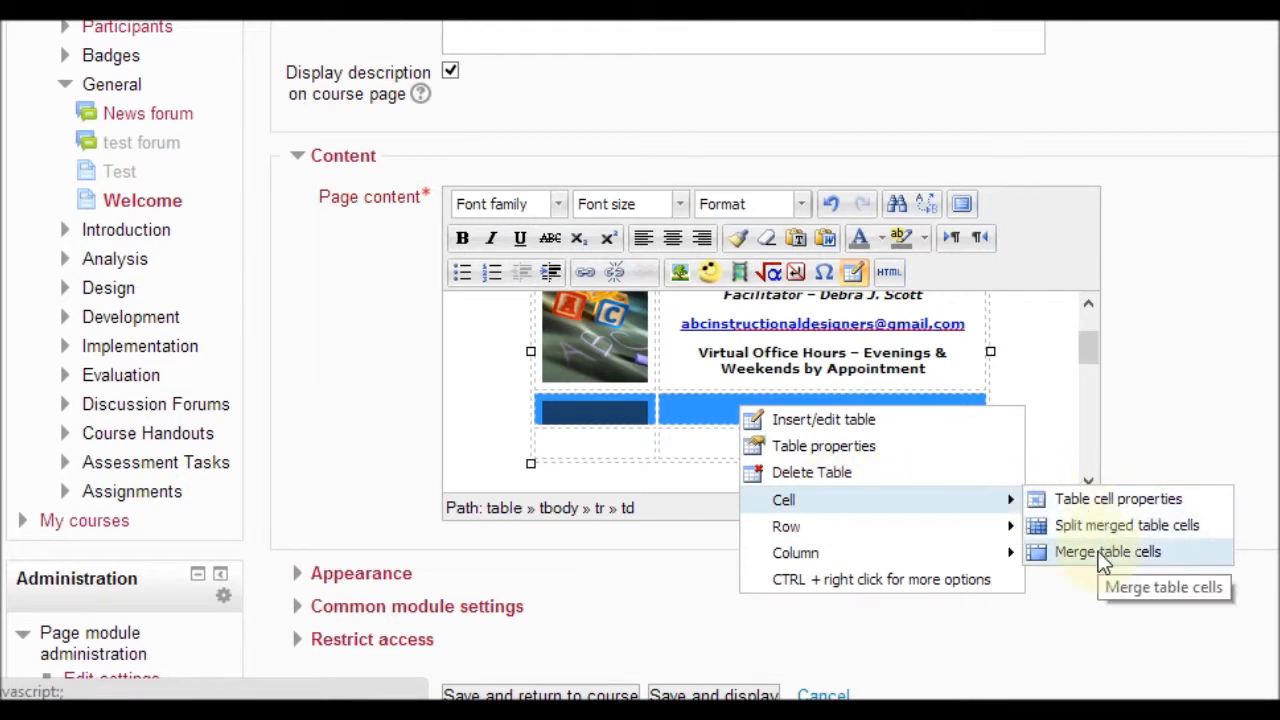
pyautogui.click(1108, 552)
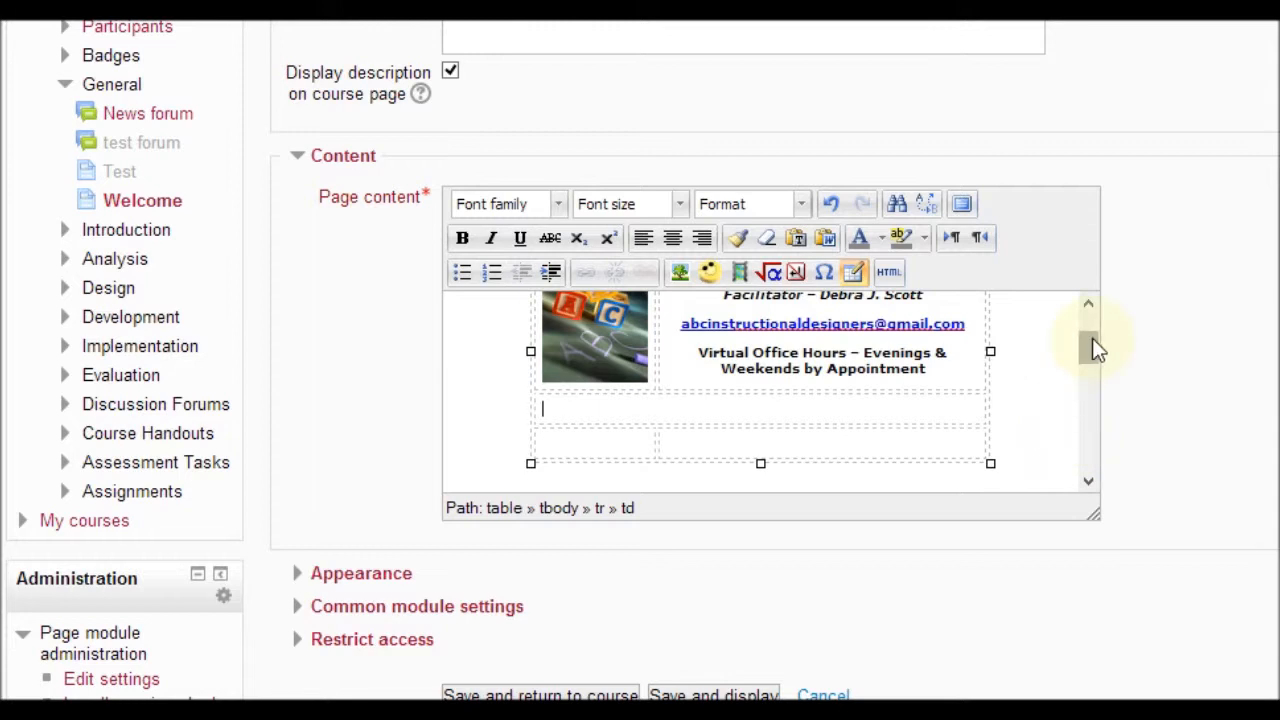
# Cut the course description through video2.mp4 and paste it into the merged cell.
pyautogui.scroll(-3)
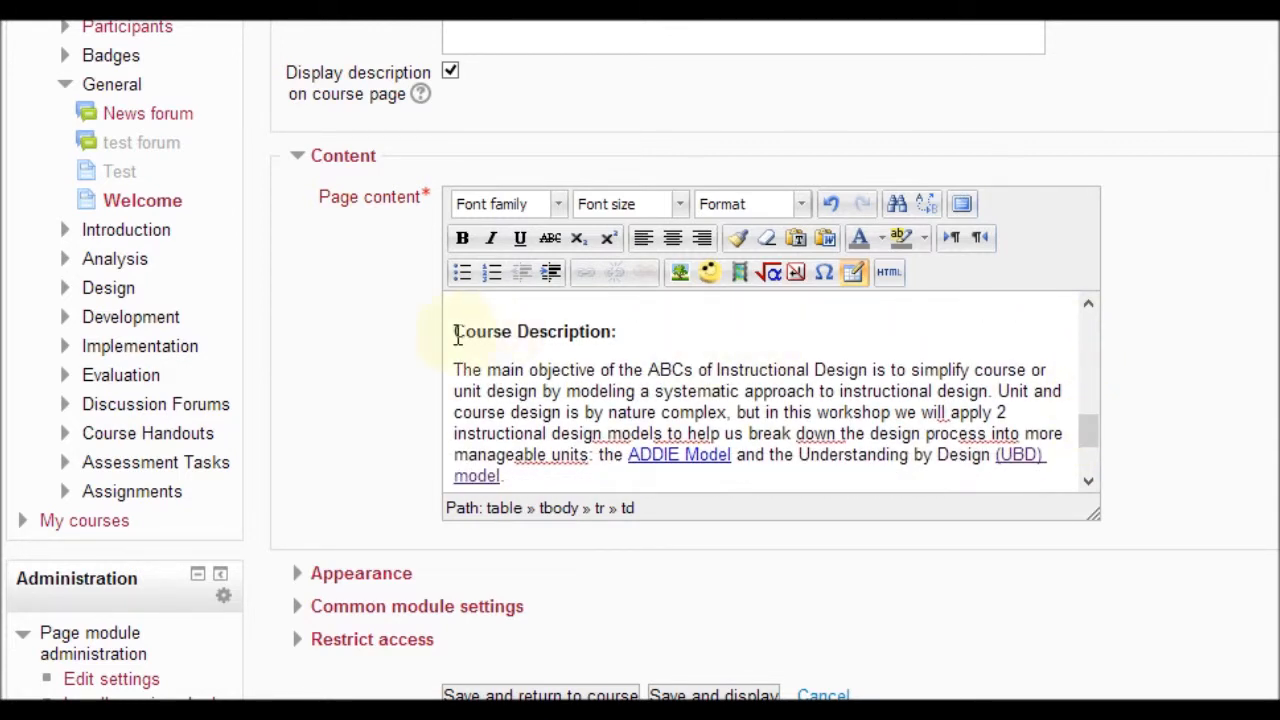
pyautogui.moveTo(452, 332); pyautogui.dragTo(660, 400)
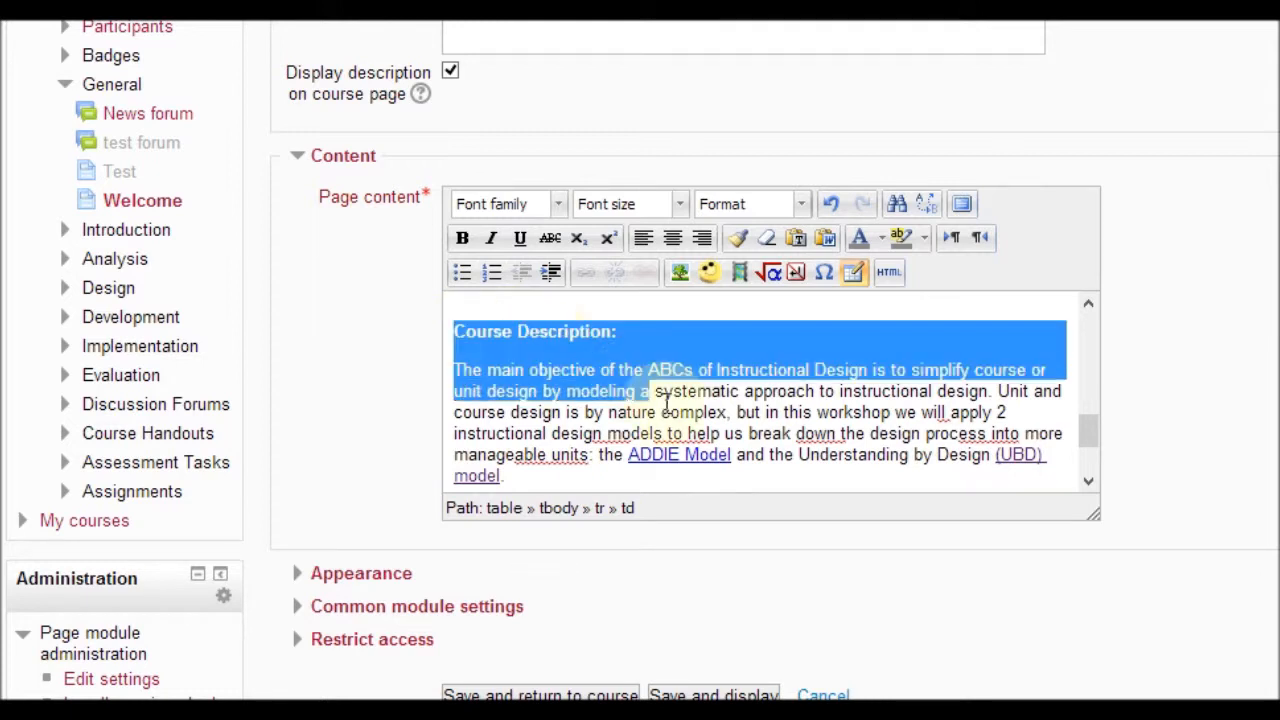
pyautogui.scroll(-3)
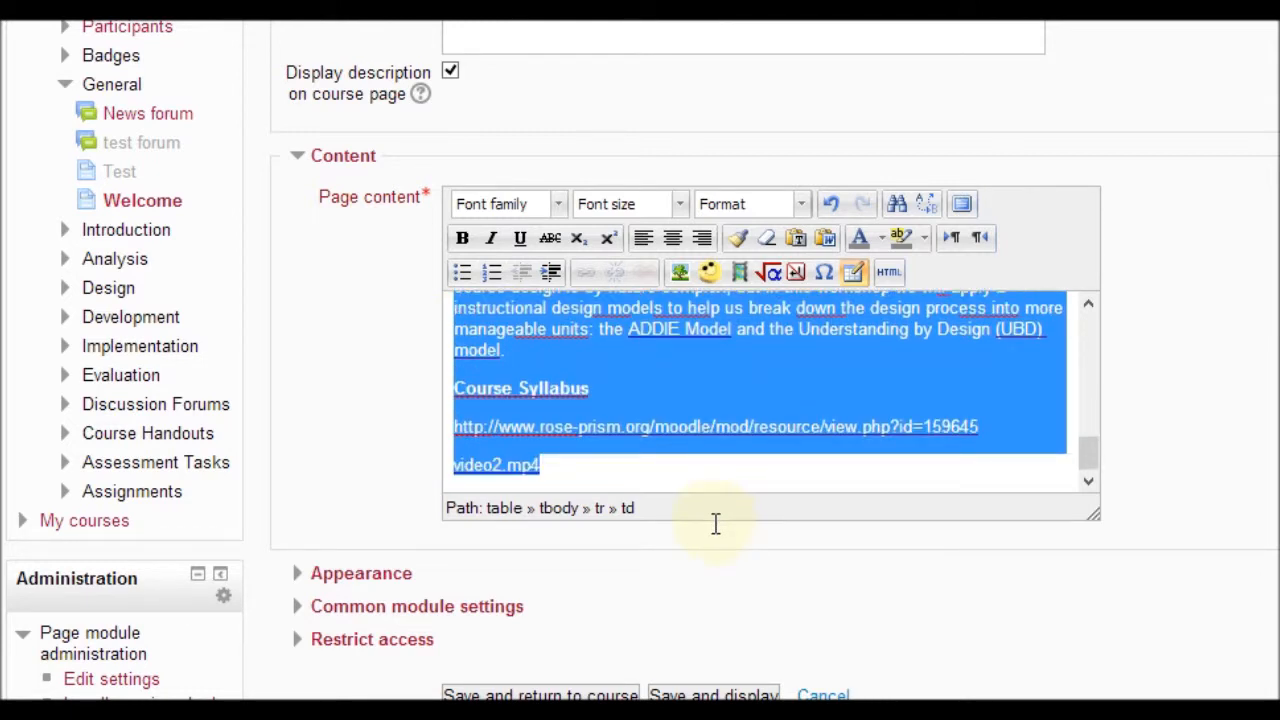
pyautogui.click(460, 238)
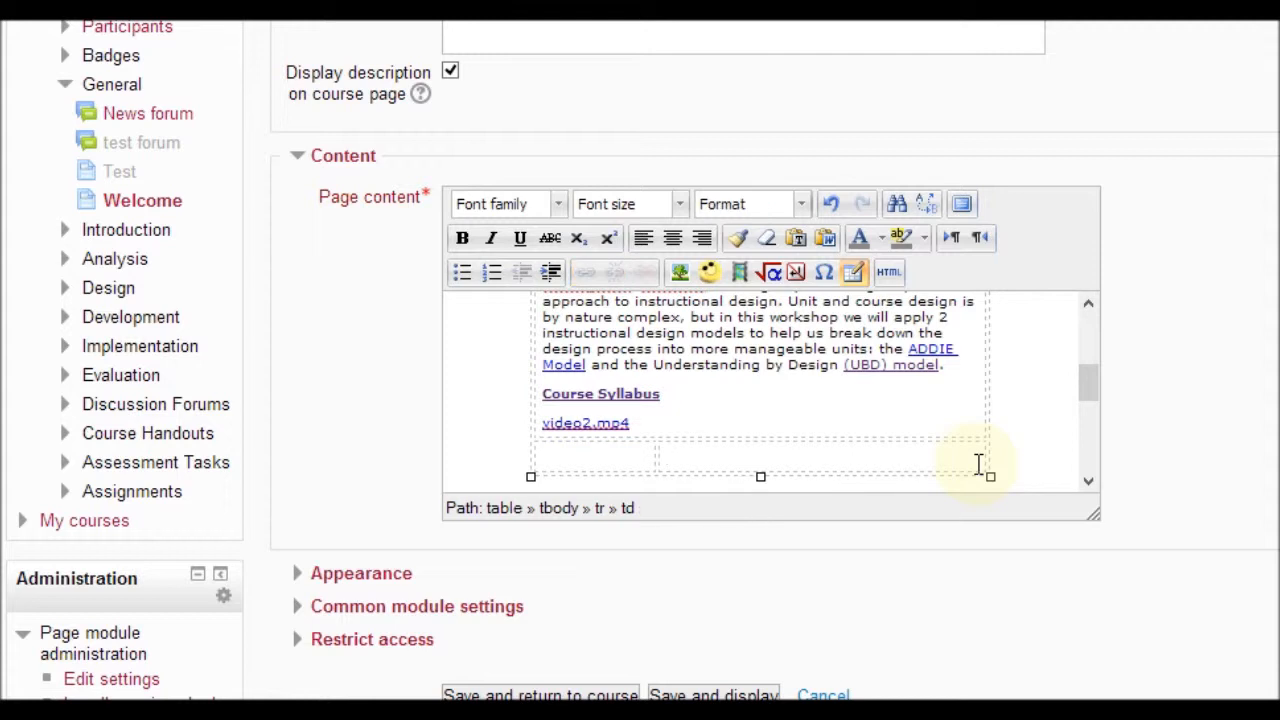
# Delete the table's empty last row so it ends at the video2.mp4 link.
pyautogui.rightClick(978, 464)
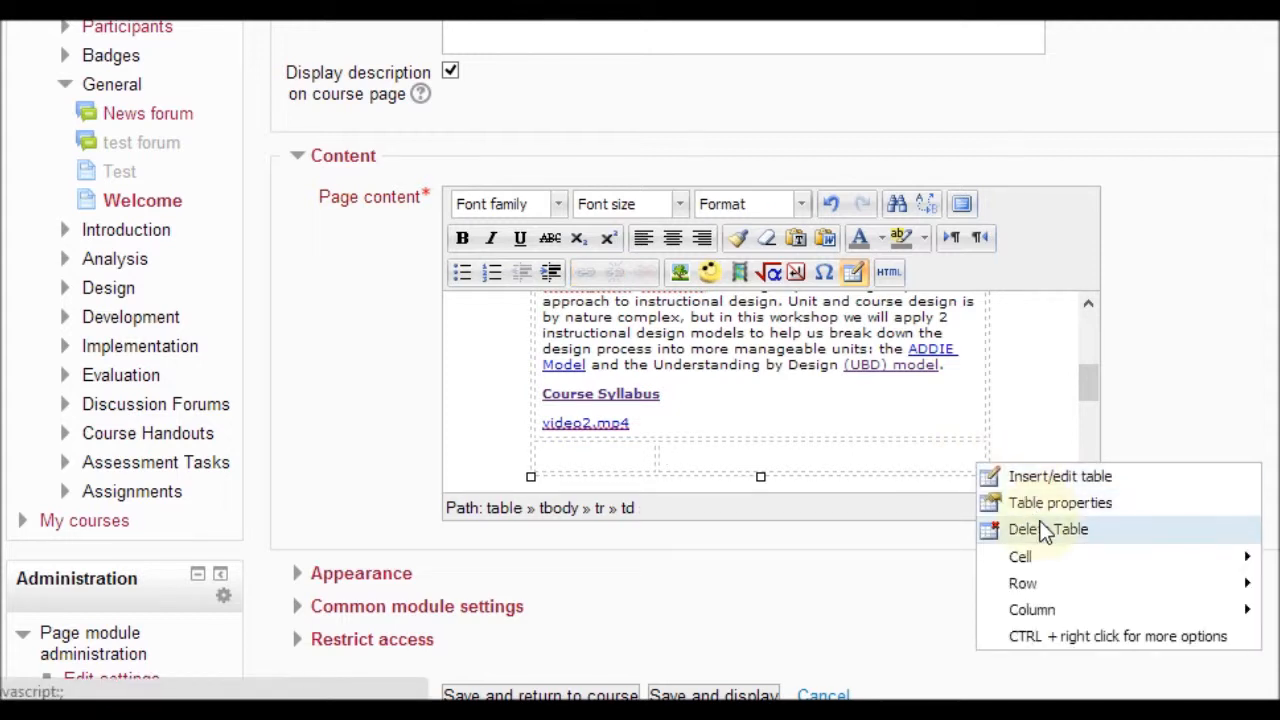
pyautogui.moveTo(1020, 556)
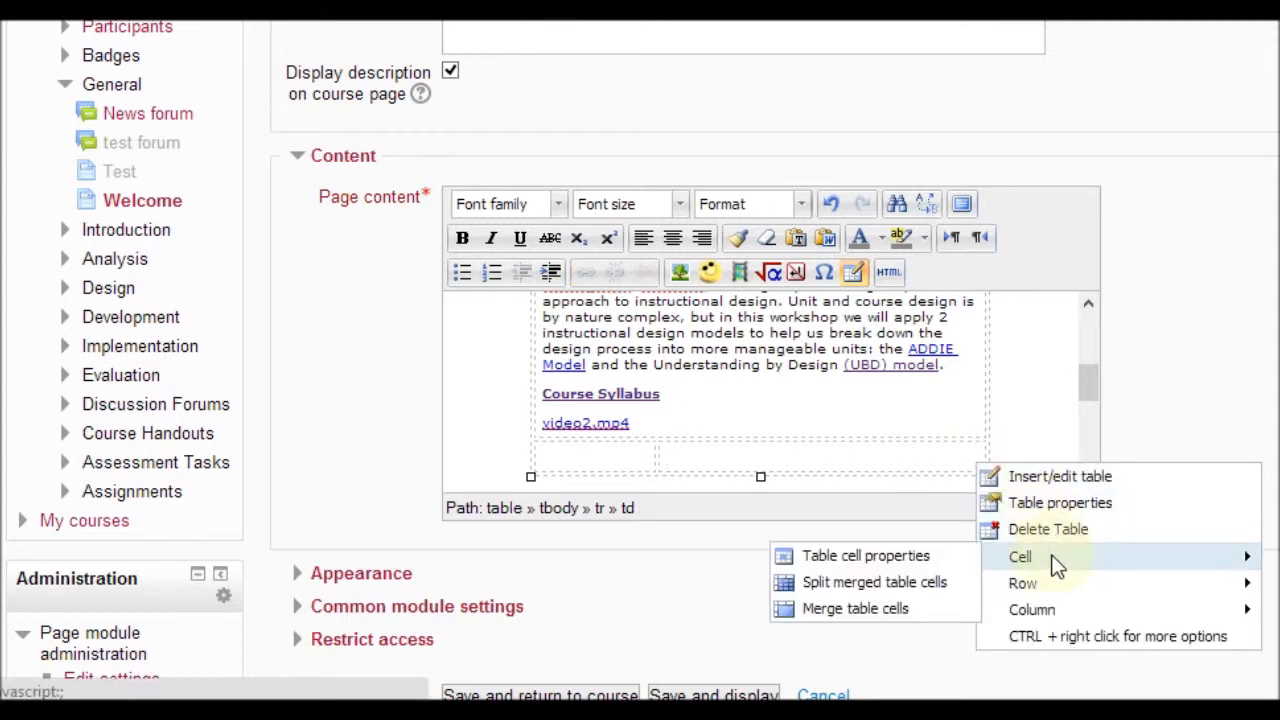
pyautogui.moveTo(1030, 568)
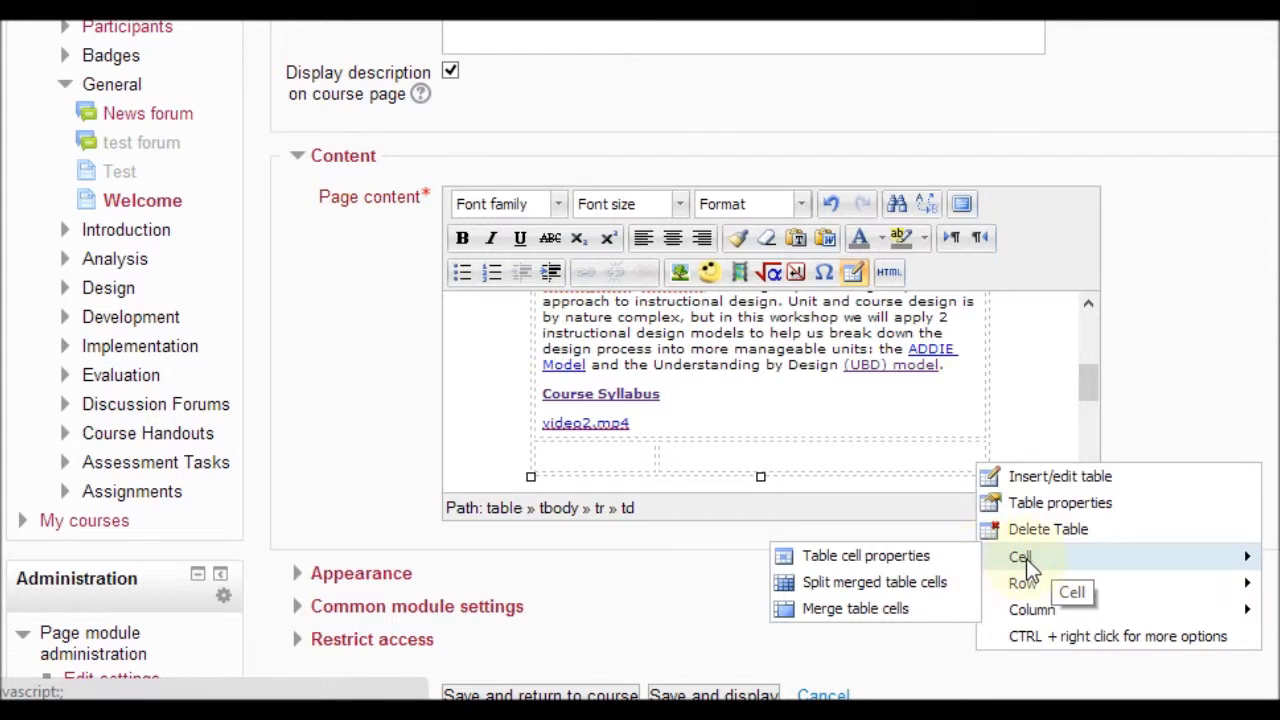
pyautogui.moveTo(1024, 584)
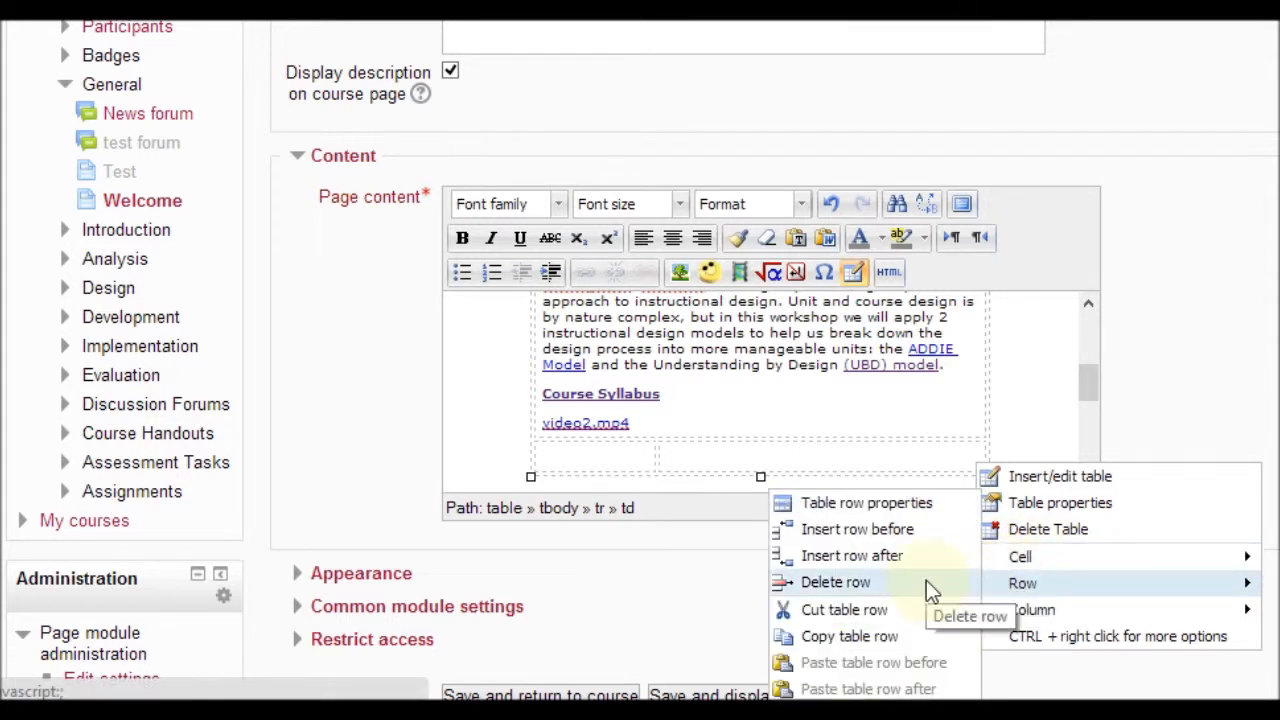
pyautogui.click(836, 582)
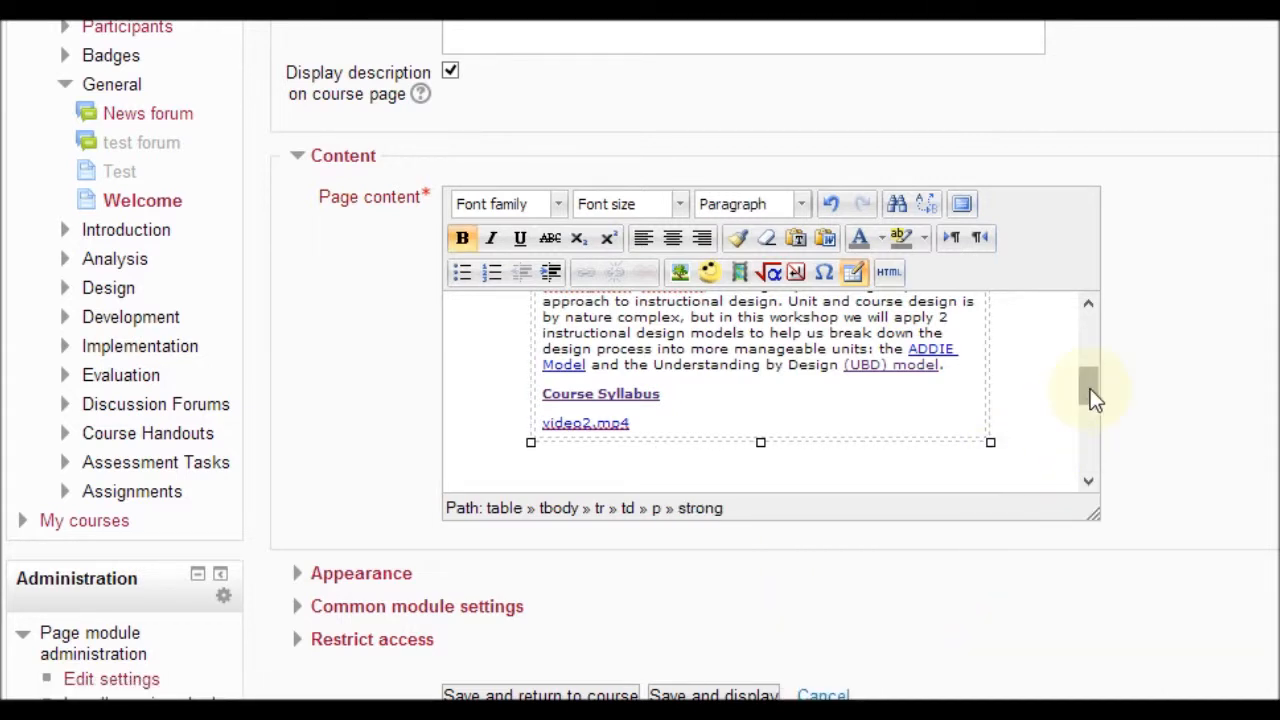
pyautogui.scroll(-3)
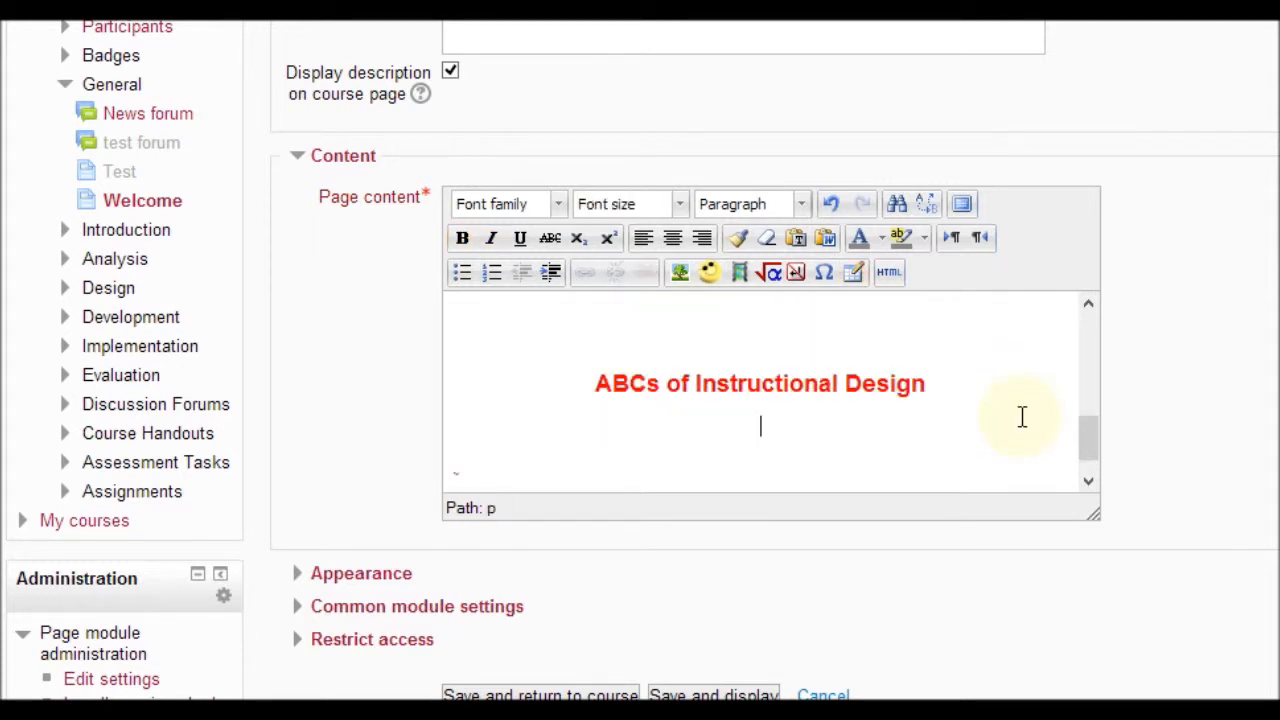
# Remove the duplicate red 'ABCs of Instructional Design' heading above the table.
pyautogui.tripleClick(760, 384)
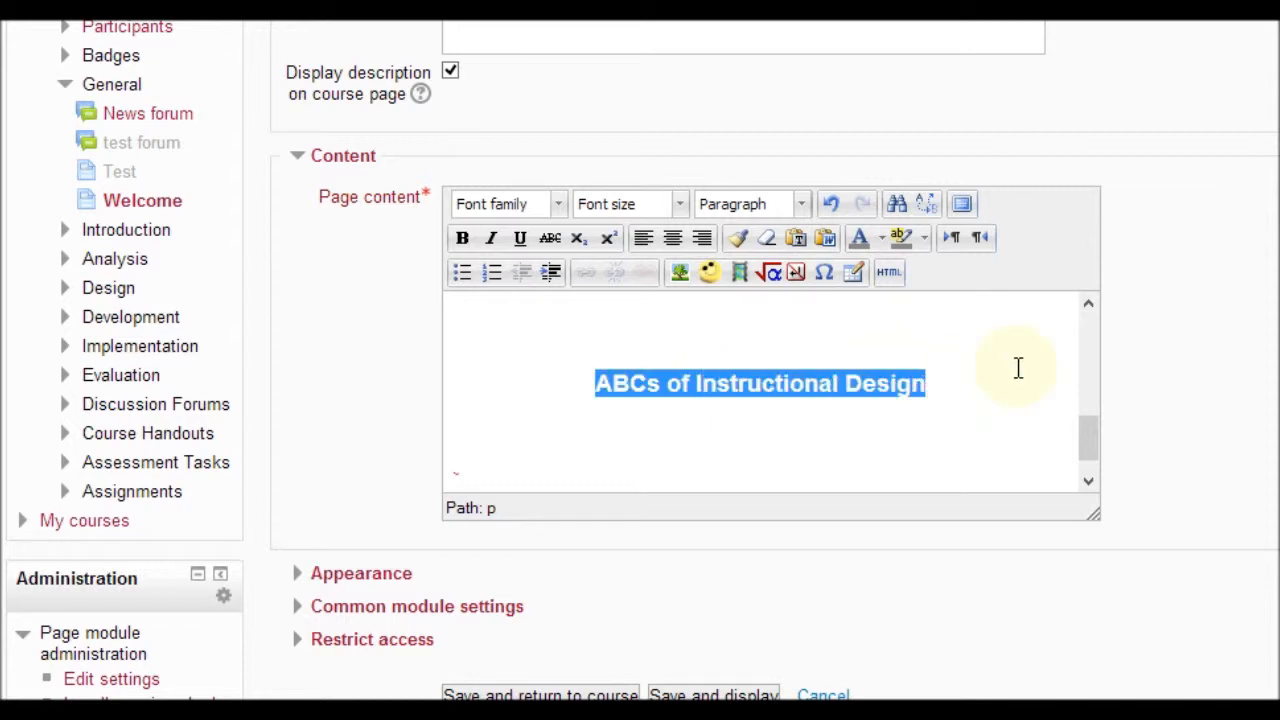
pyautogui.press('Delete')
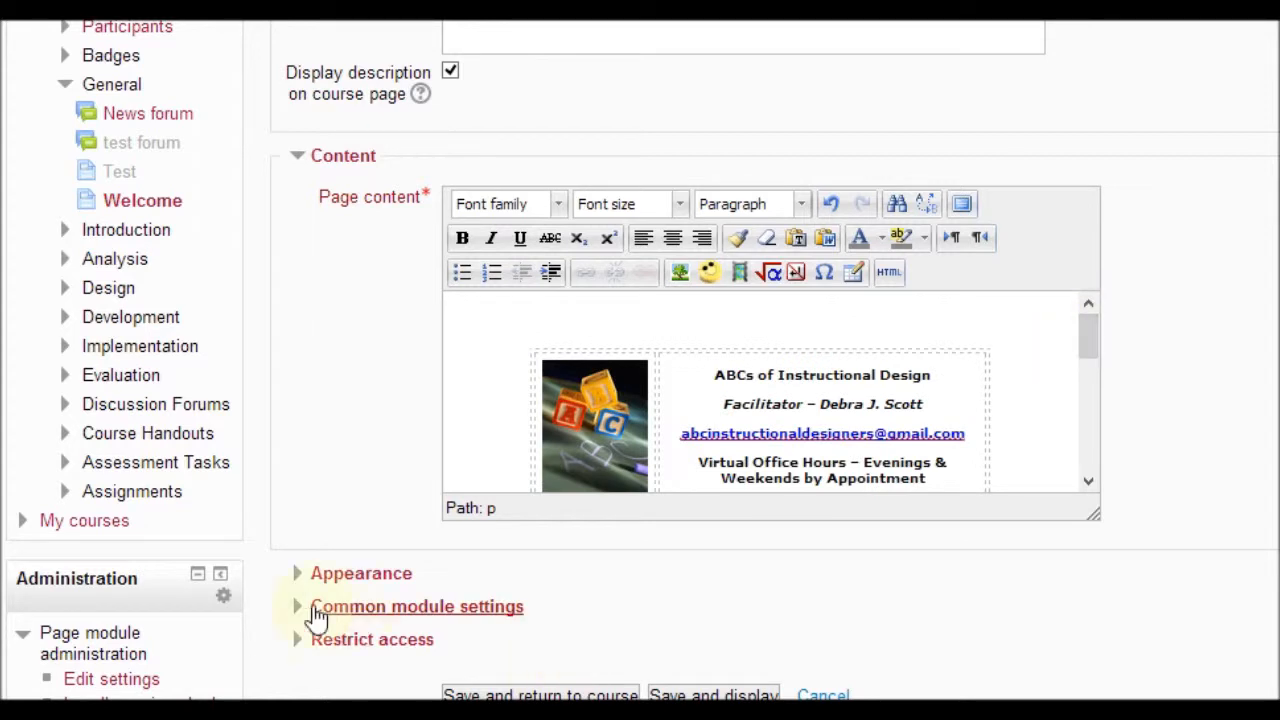
# Save and display the Welcome page with image and contact details side by side.
pyautogui.click(360, 572)
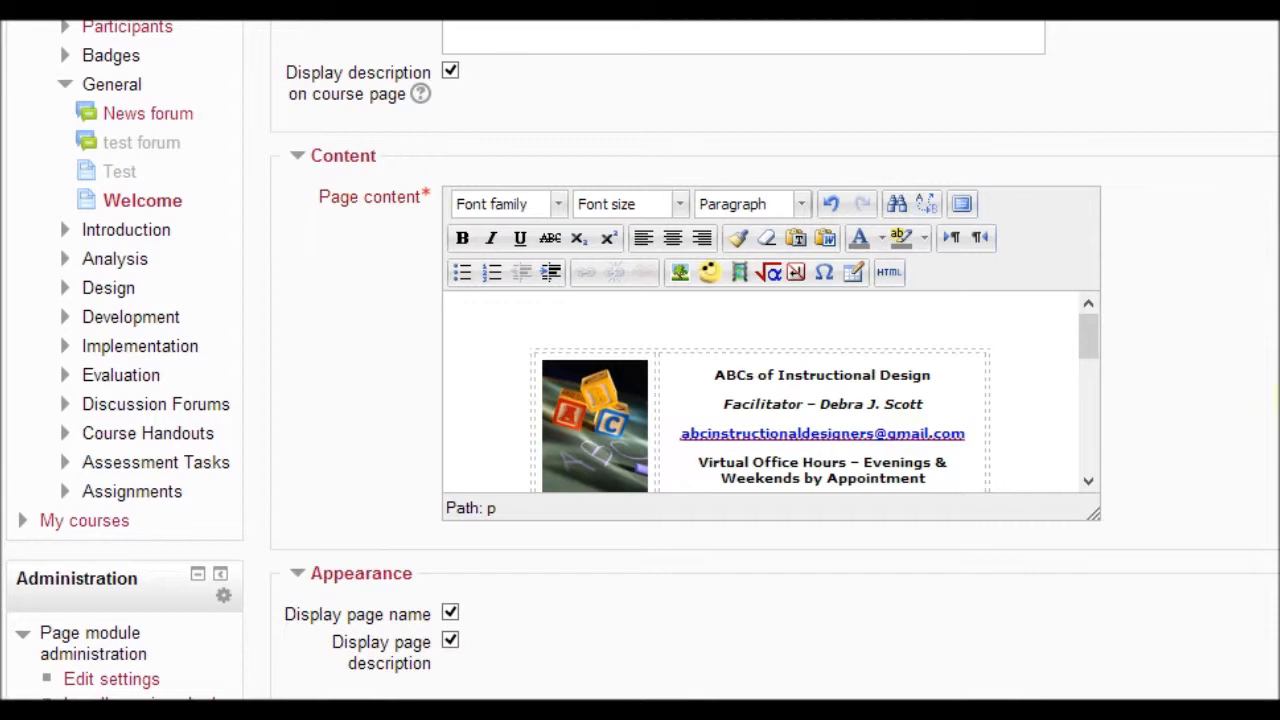
pyautogui.scroll(-3)
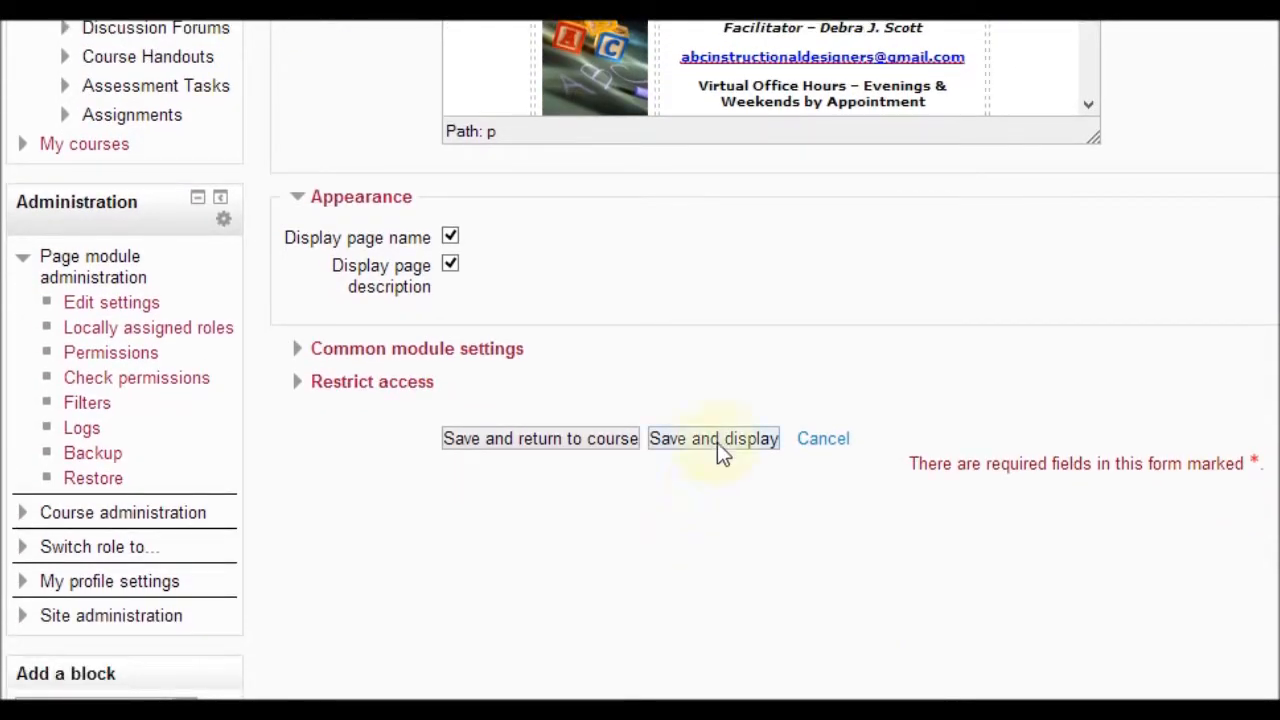
pyautogui.click(712, 438)
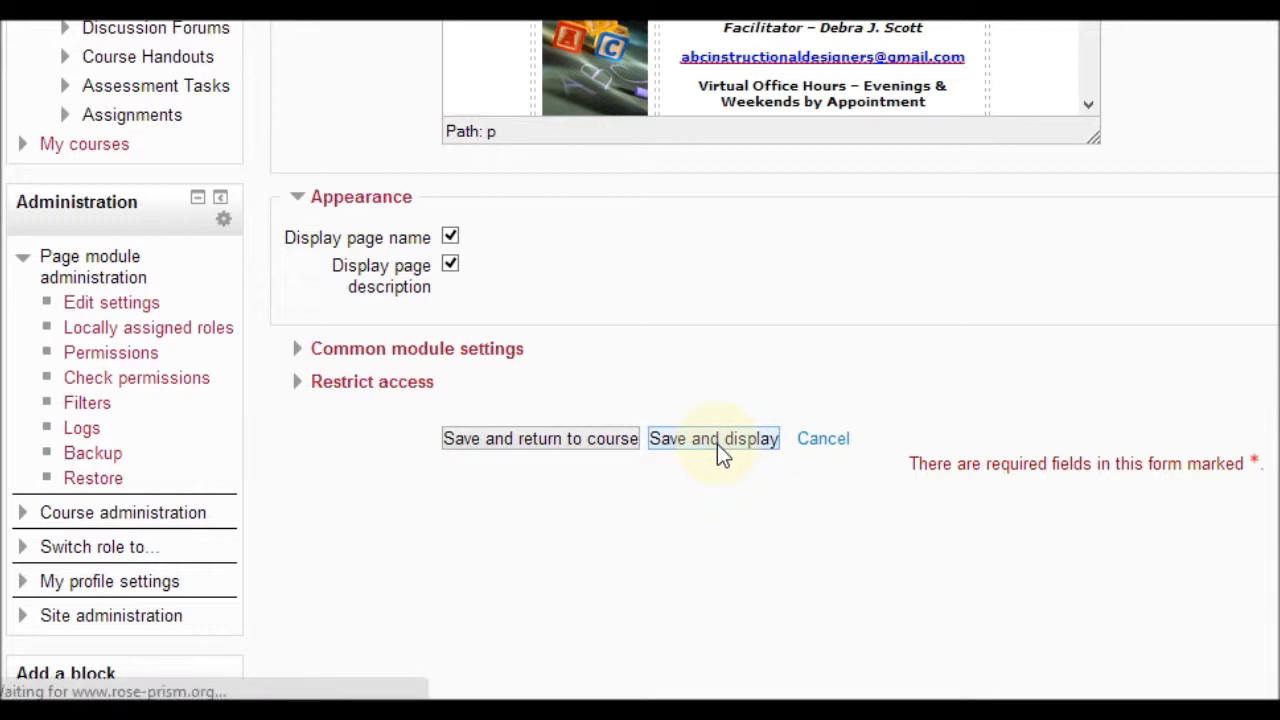
pyautogui.click(712, 438)
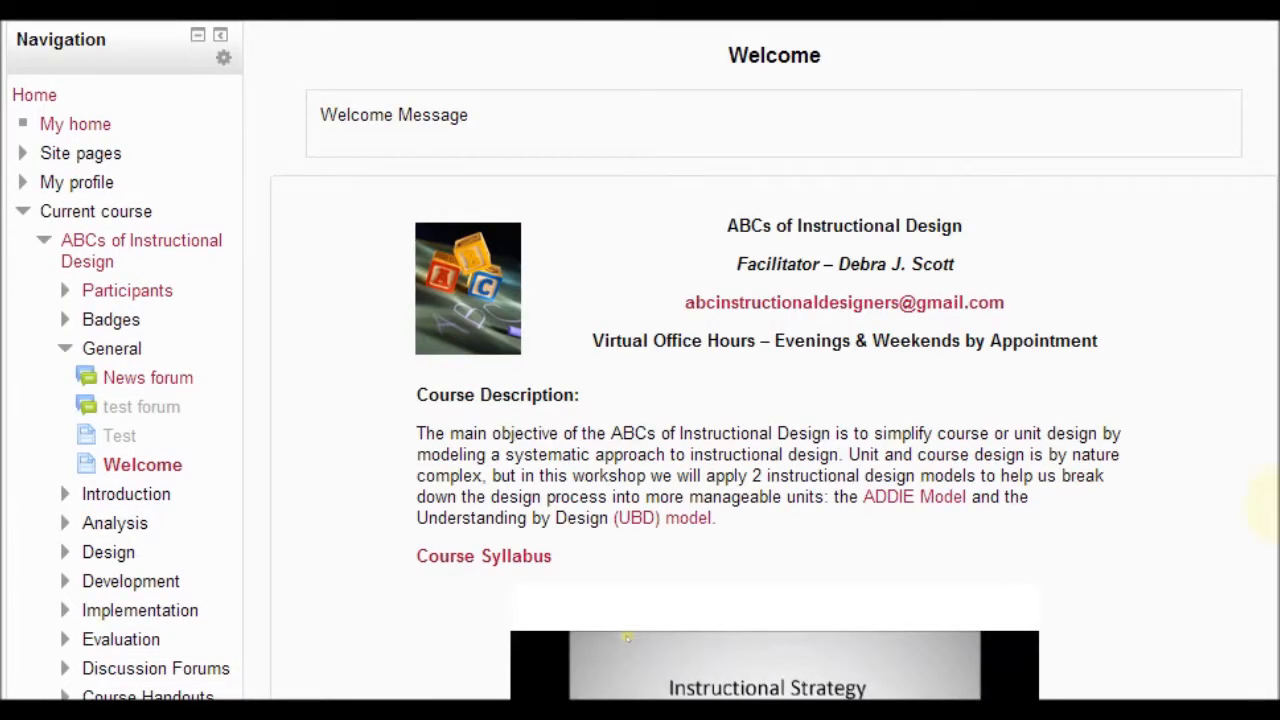
pyautogui.scroll(-3)
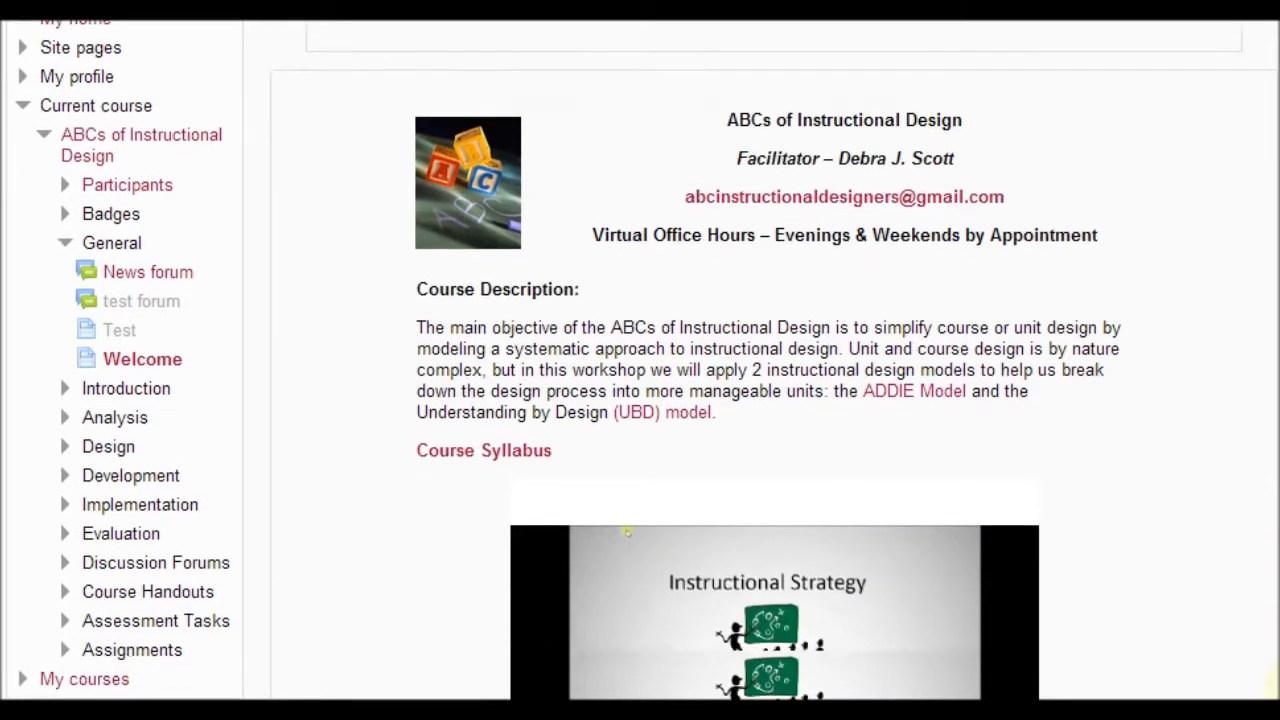
pyautogui.scroll(-3)
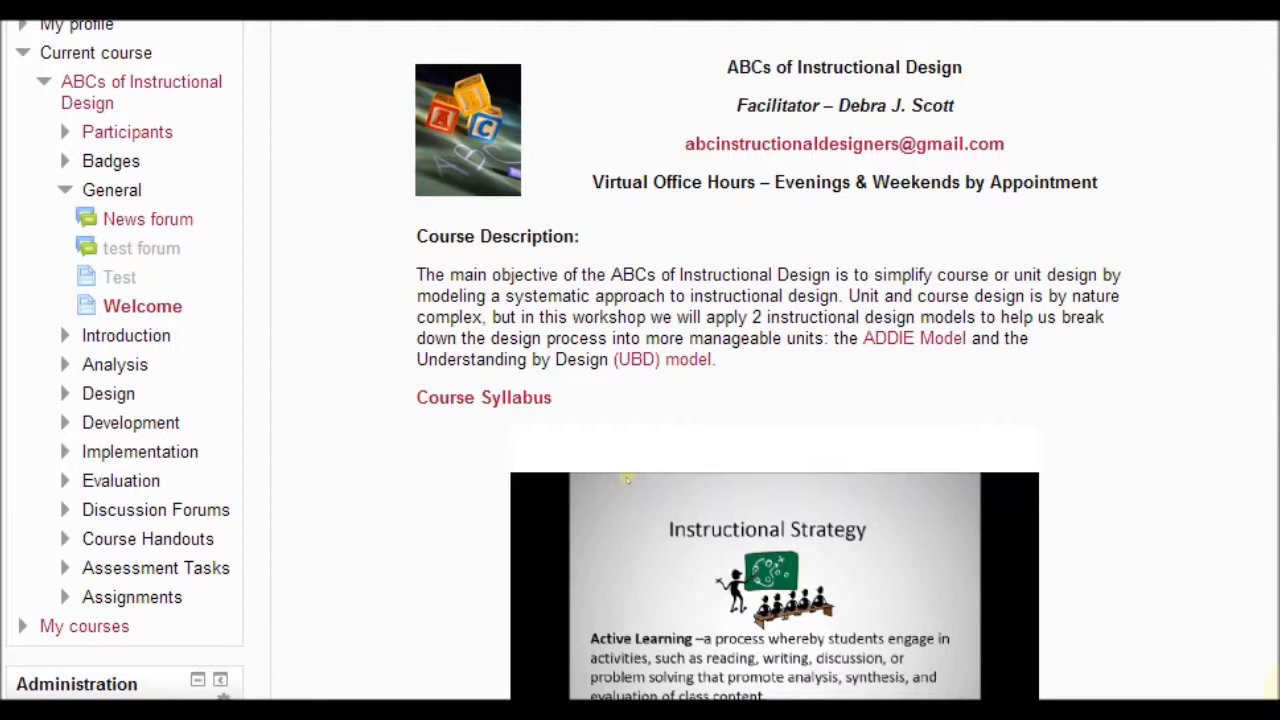
pyautogui.scroll(-3)
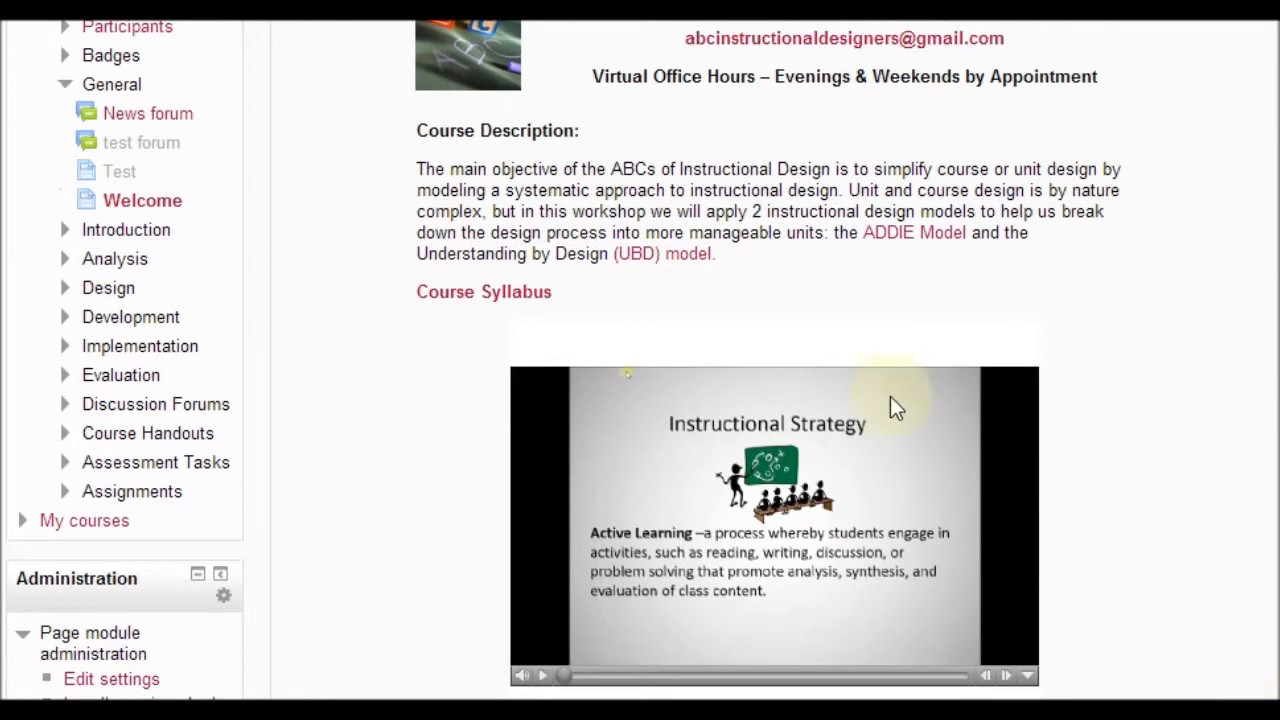
pyautogui.moveTo(508, 164)
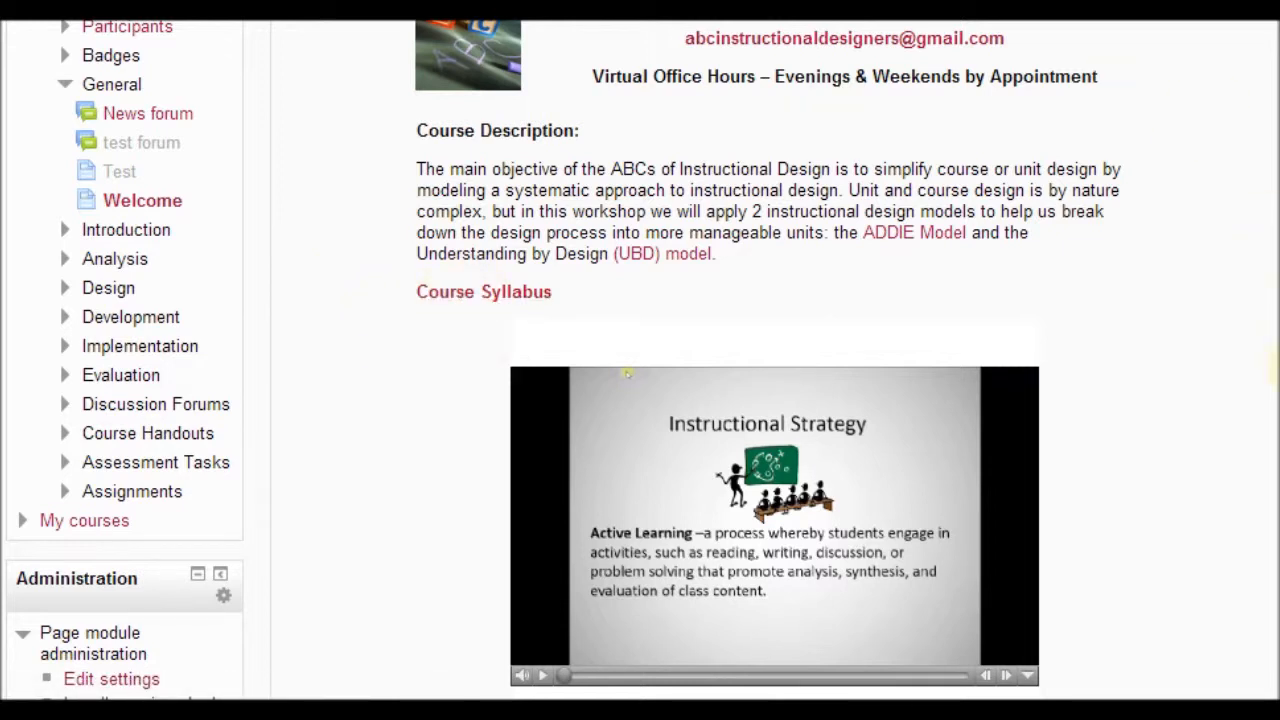
pyautogui.scroll(-3)
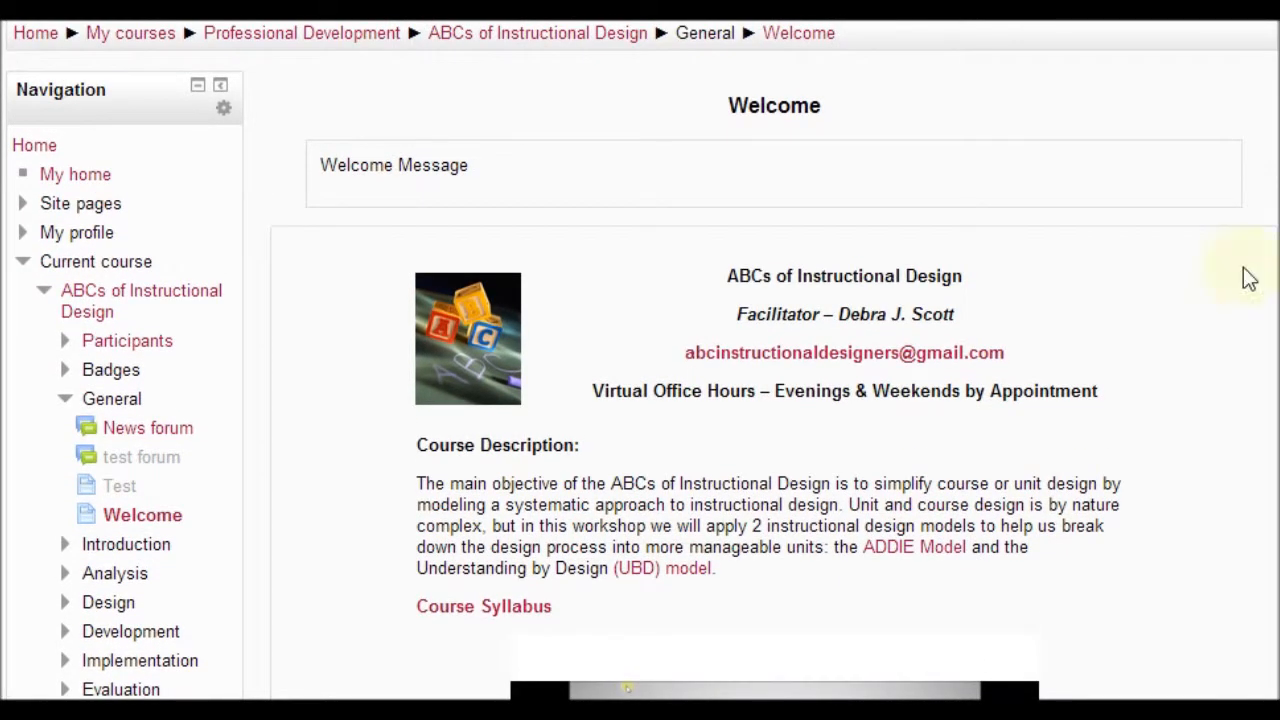
pyautogui.moveTo(1274, 412)
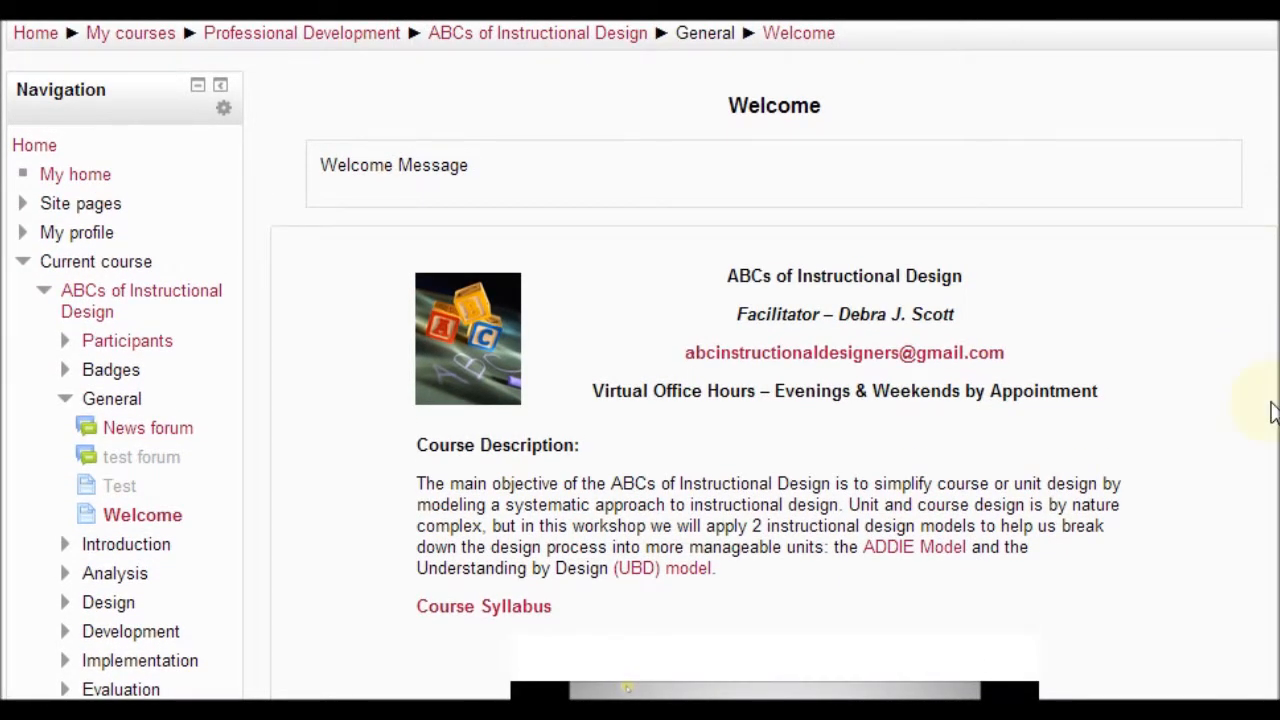